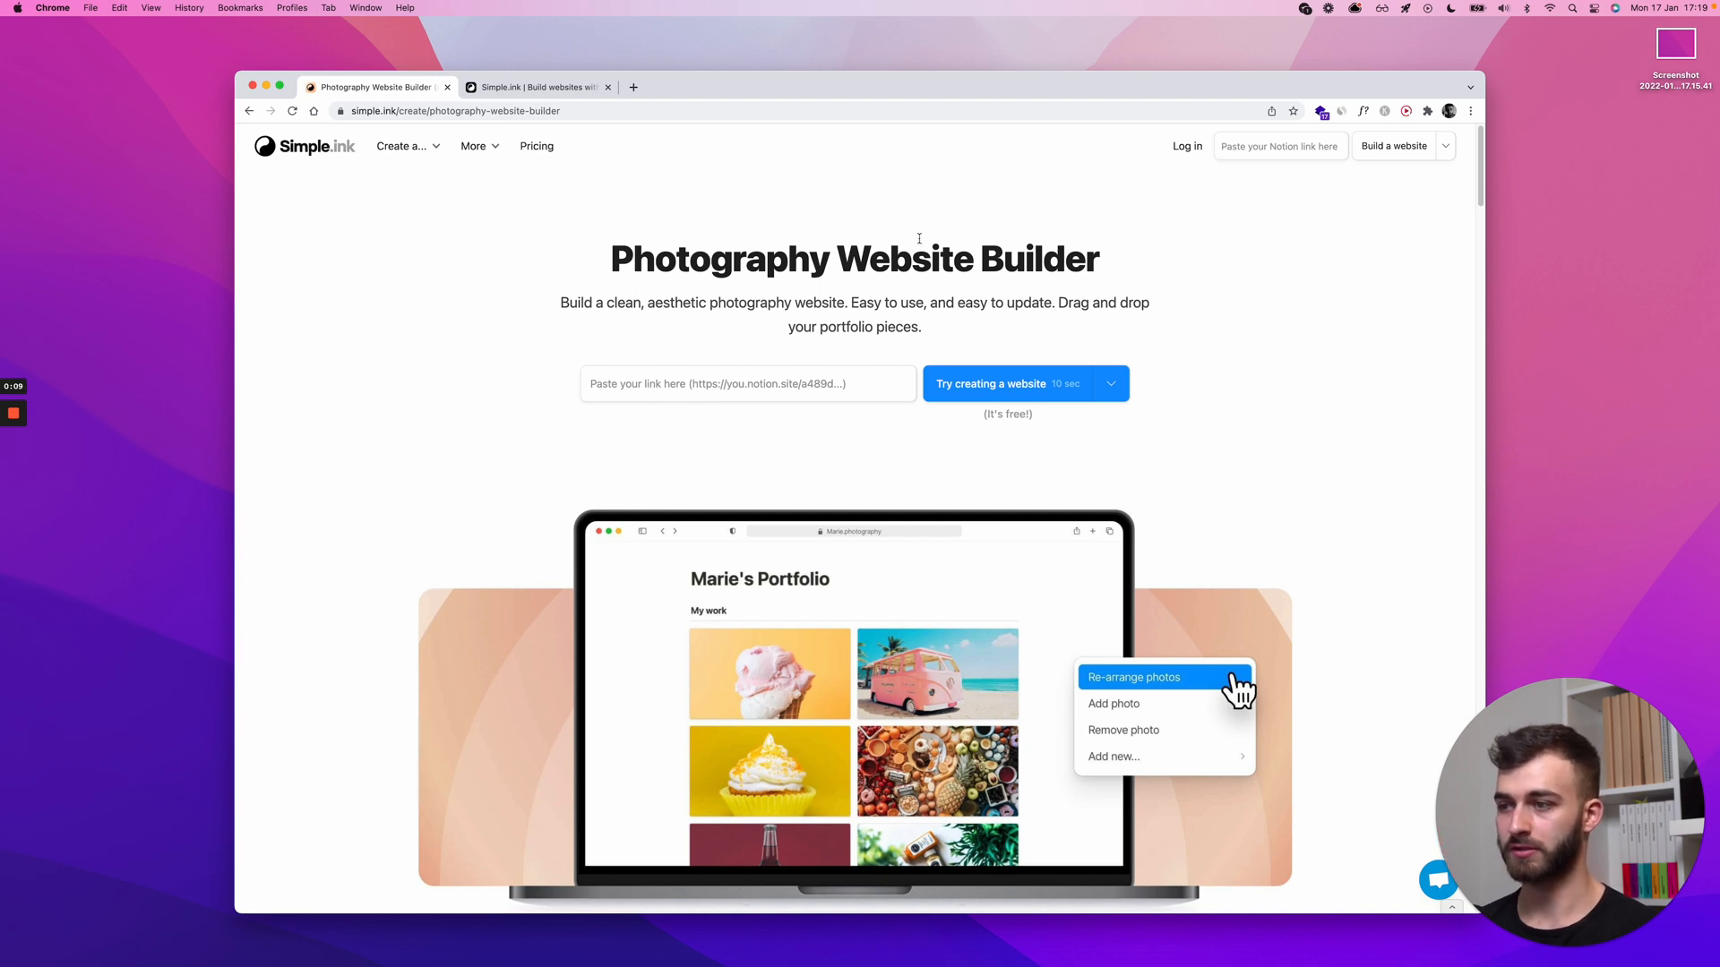
# Scroll the builder page down to the Photography website templates gallery.
pyautogui.scroll(-3)
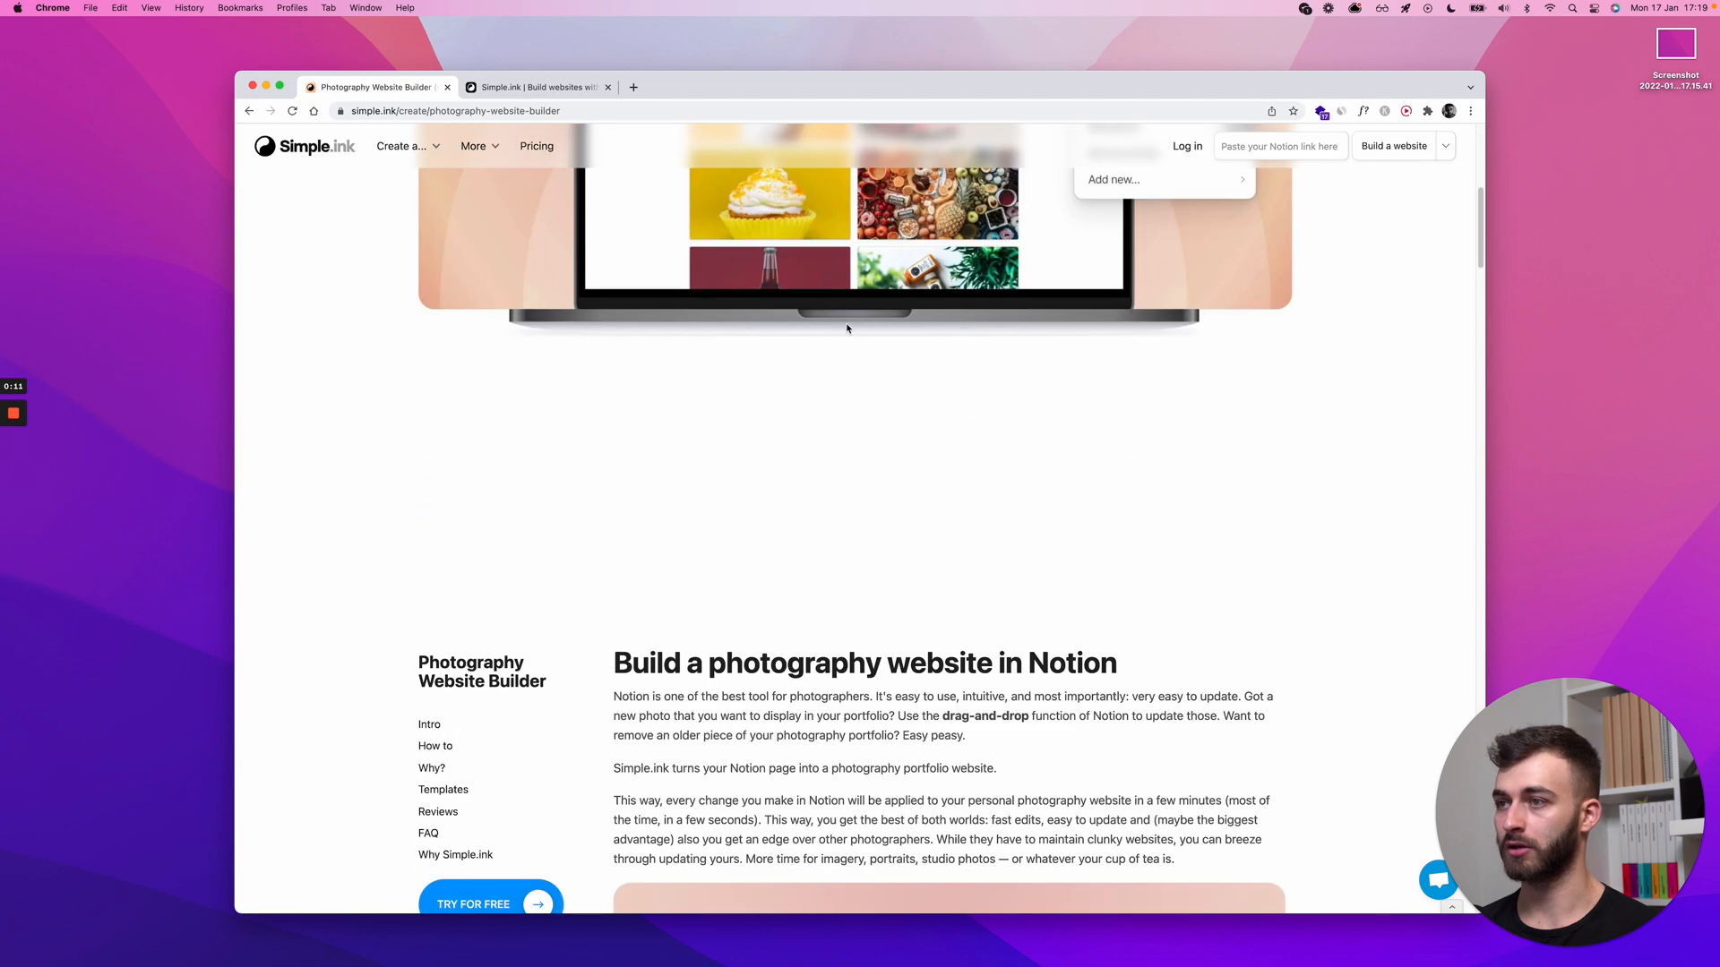
pyautogui.scroll(-3)
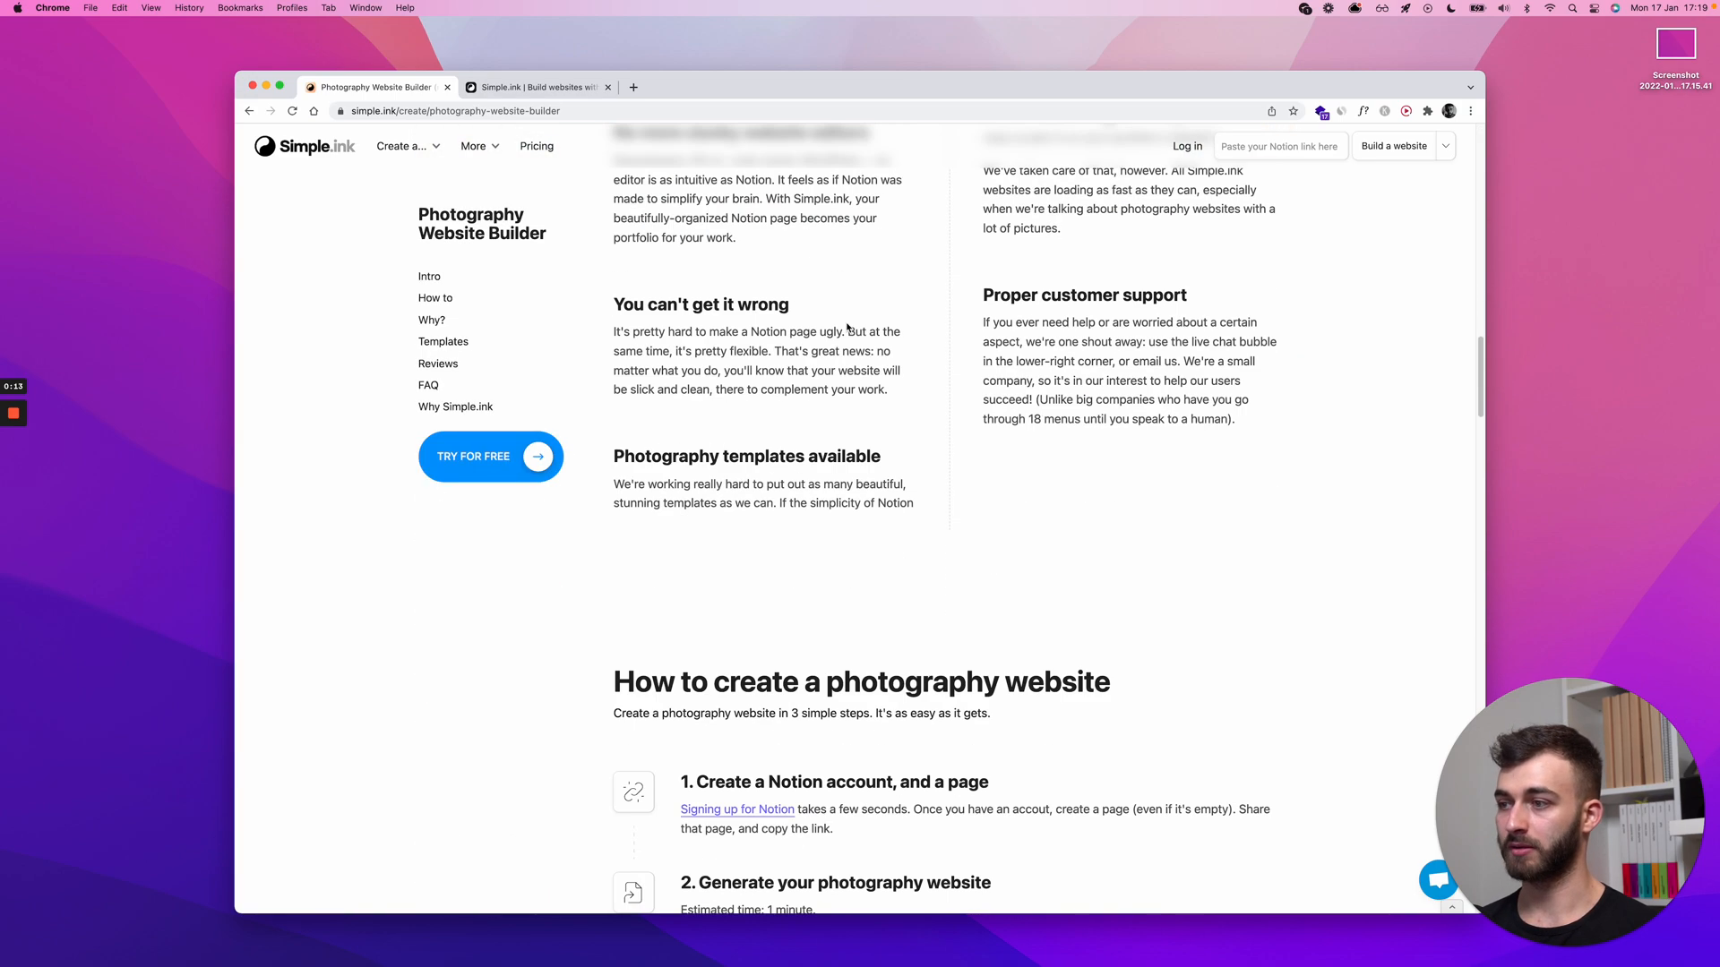
pyautogui.scroll(-3)
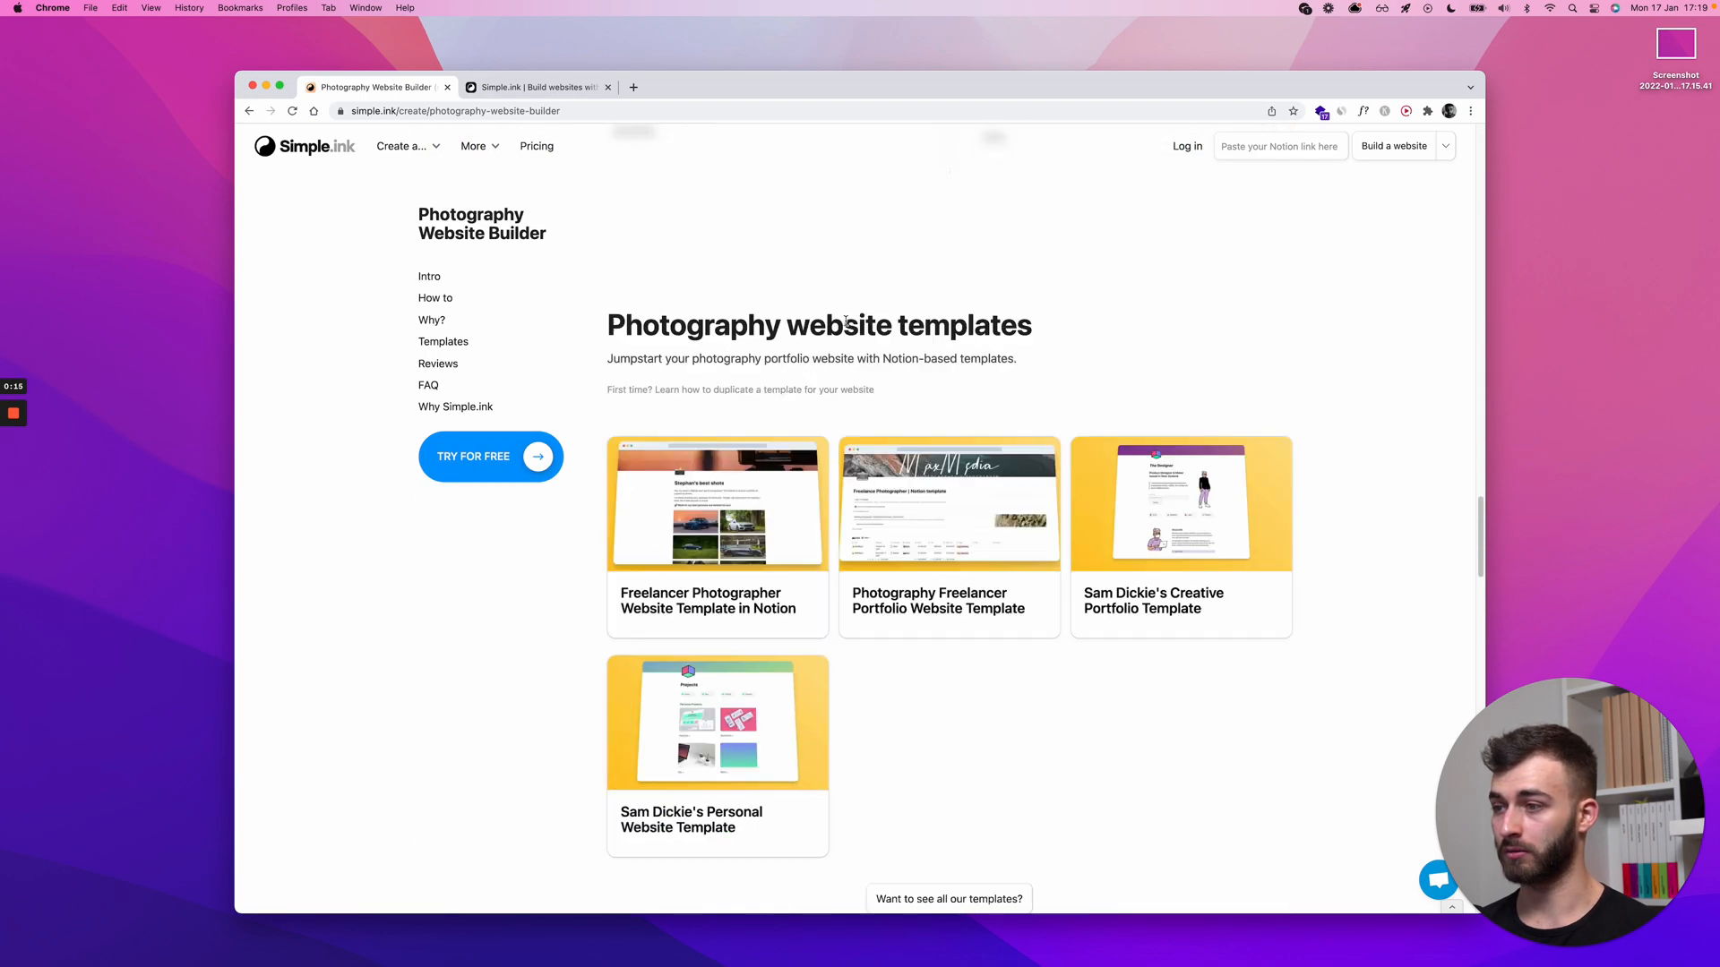
pyautogui.moveTo(739, 390)
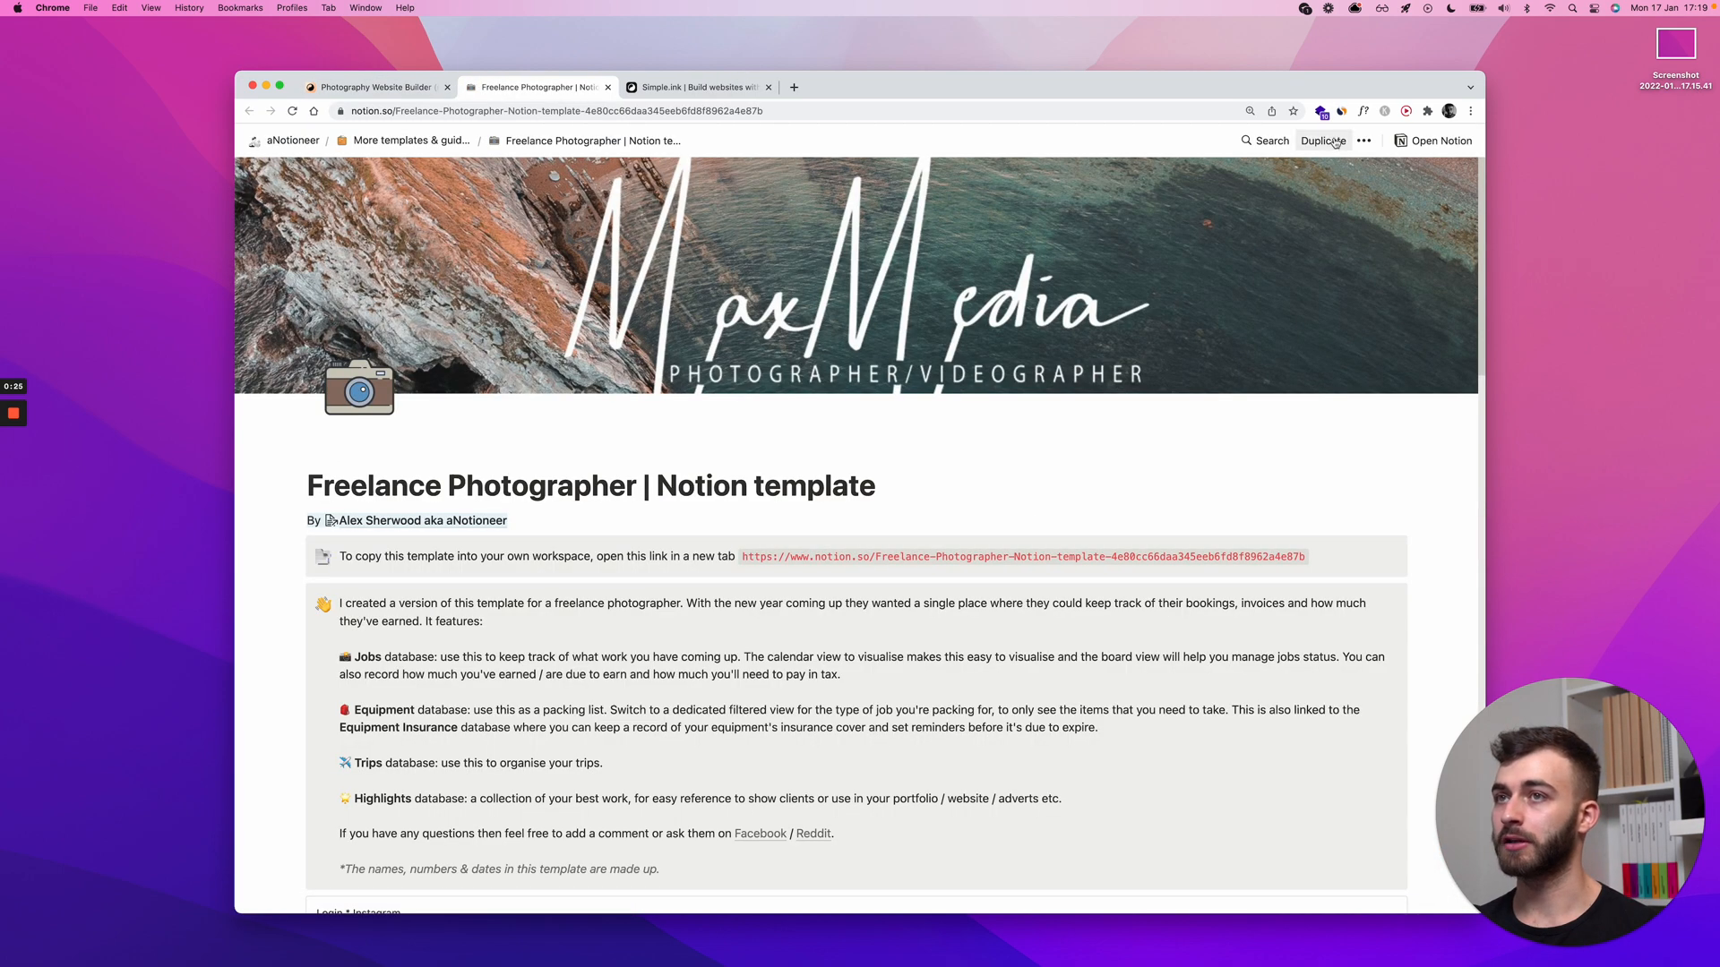
# Duplicate the Freelance Photographer template into the Simple.ink Guides workspace.
pyautogui.click(1322, 141)
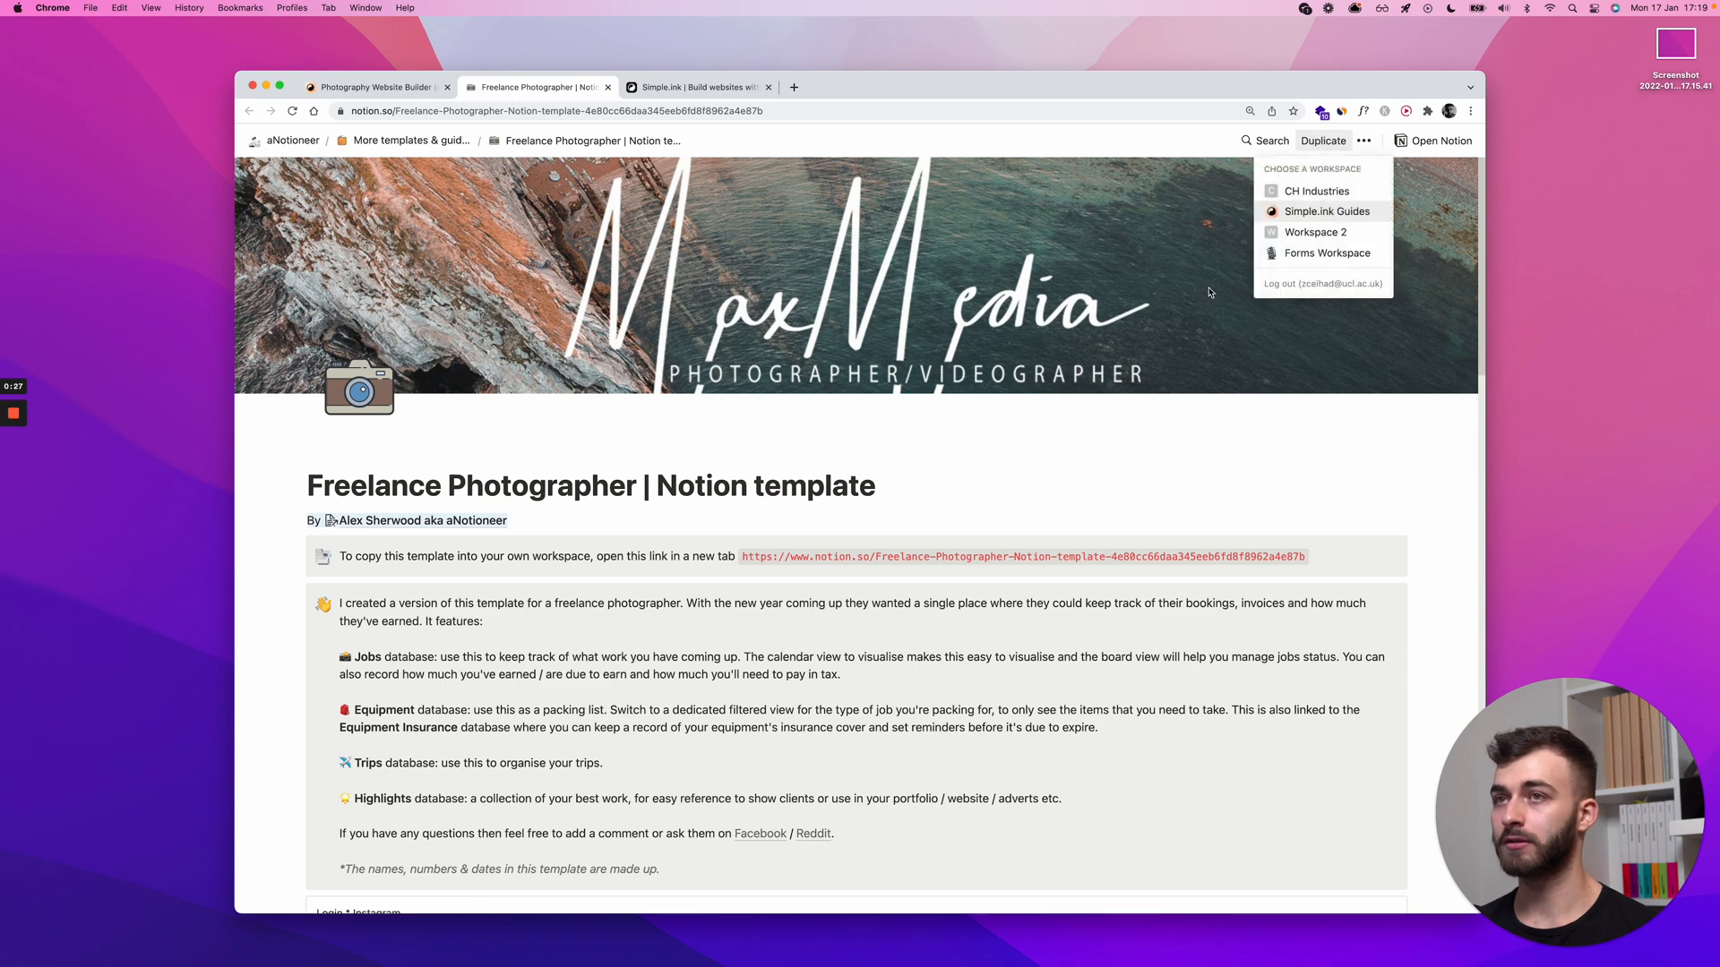
pyautogui.click(1326, 211)
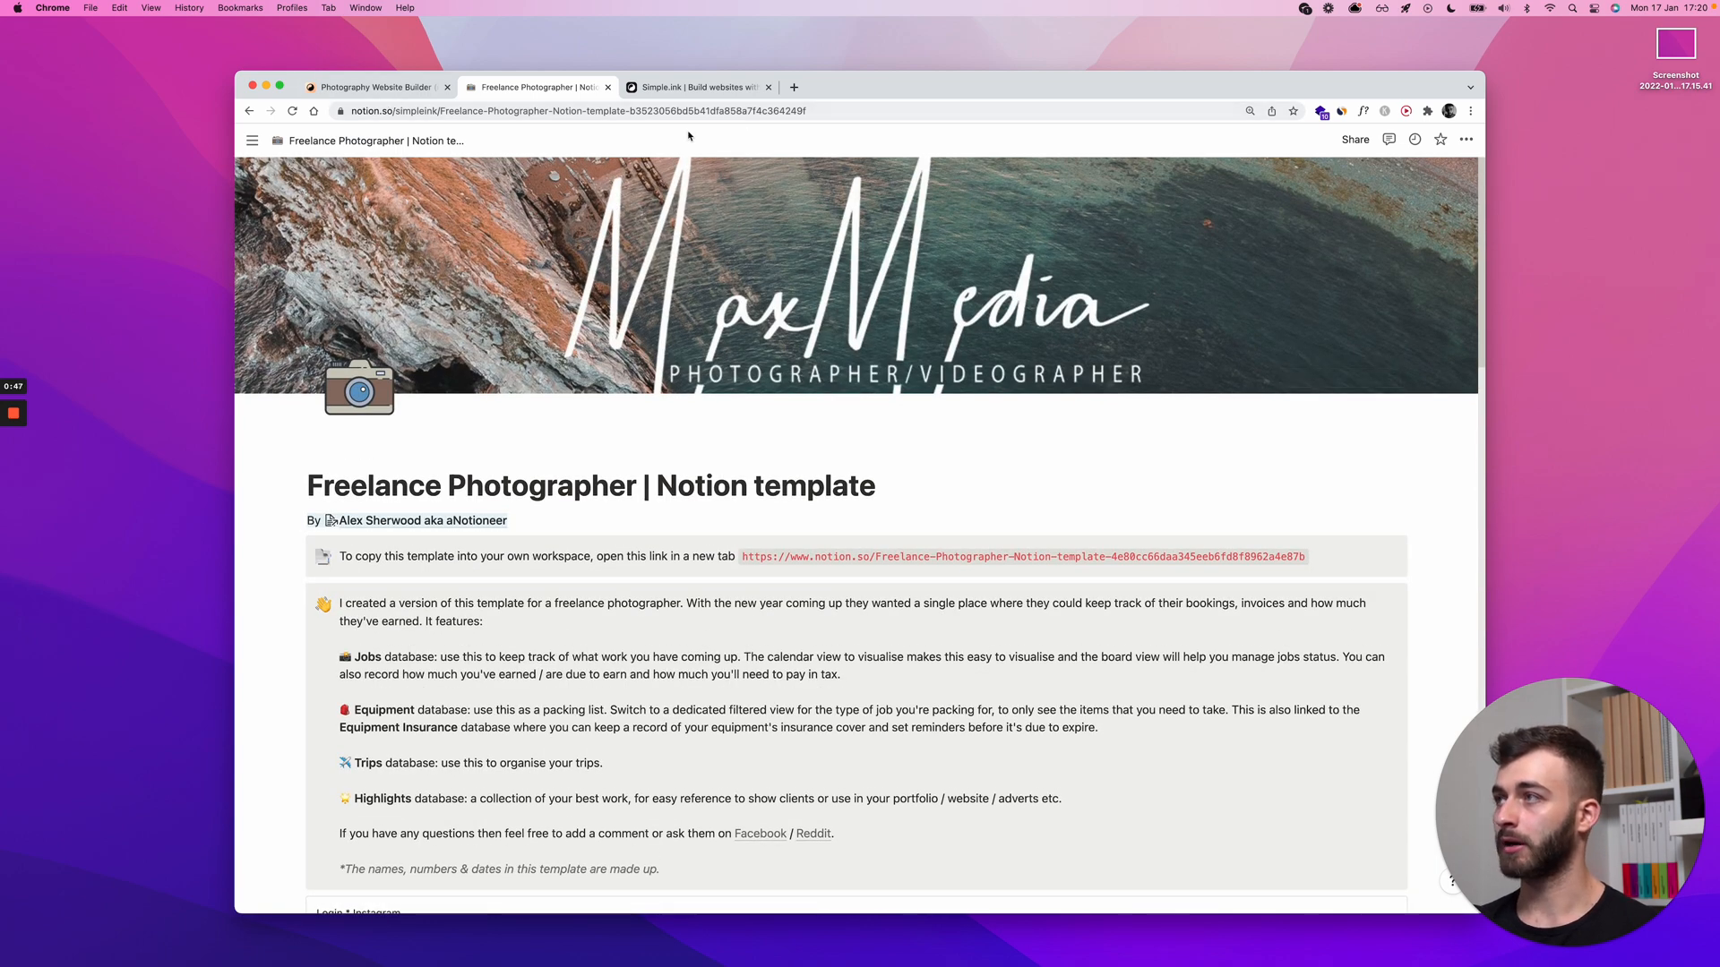
pyautogui.moveTo(585, 219)
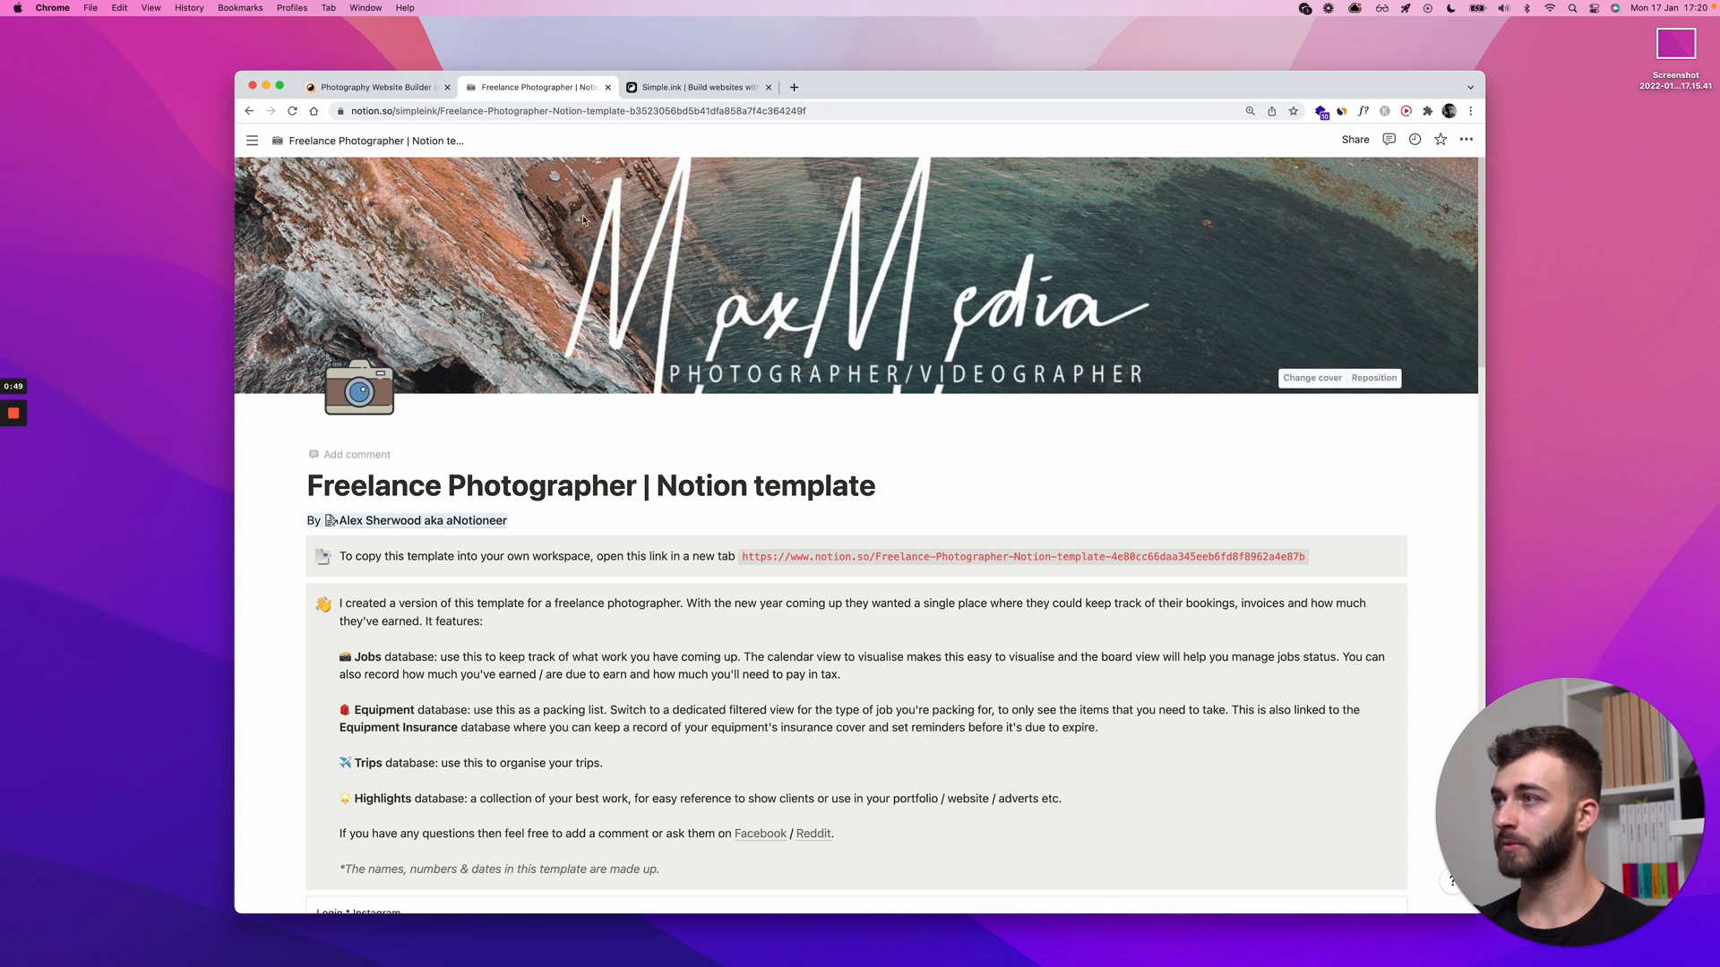
# Turn on Share to web for the copied page and copy its public link.
pyautogui.click(1354, 140)
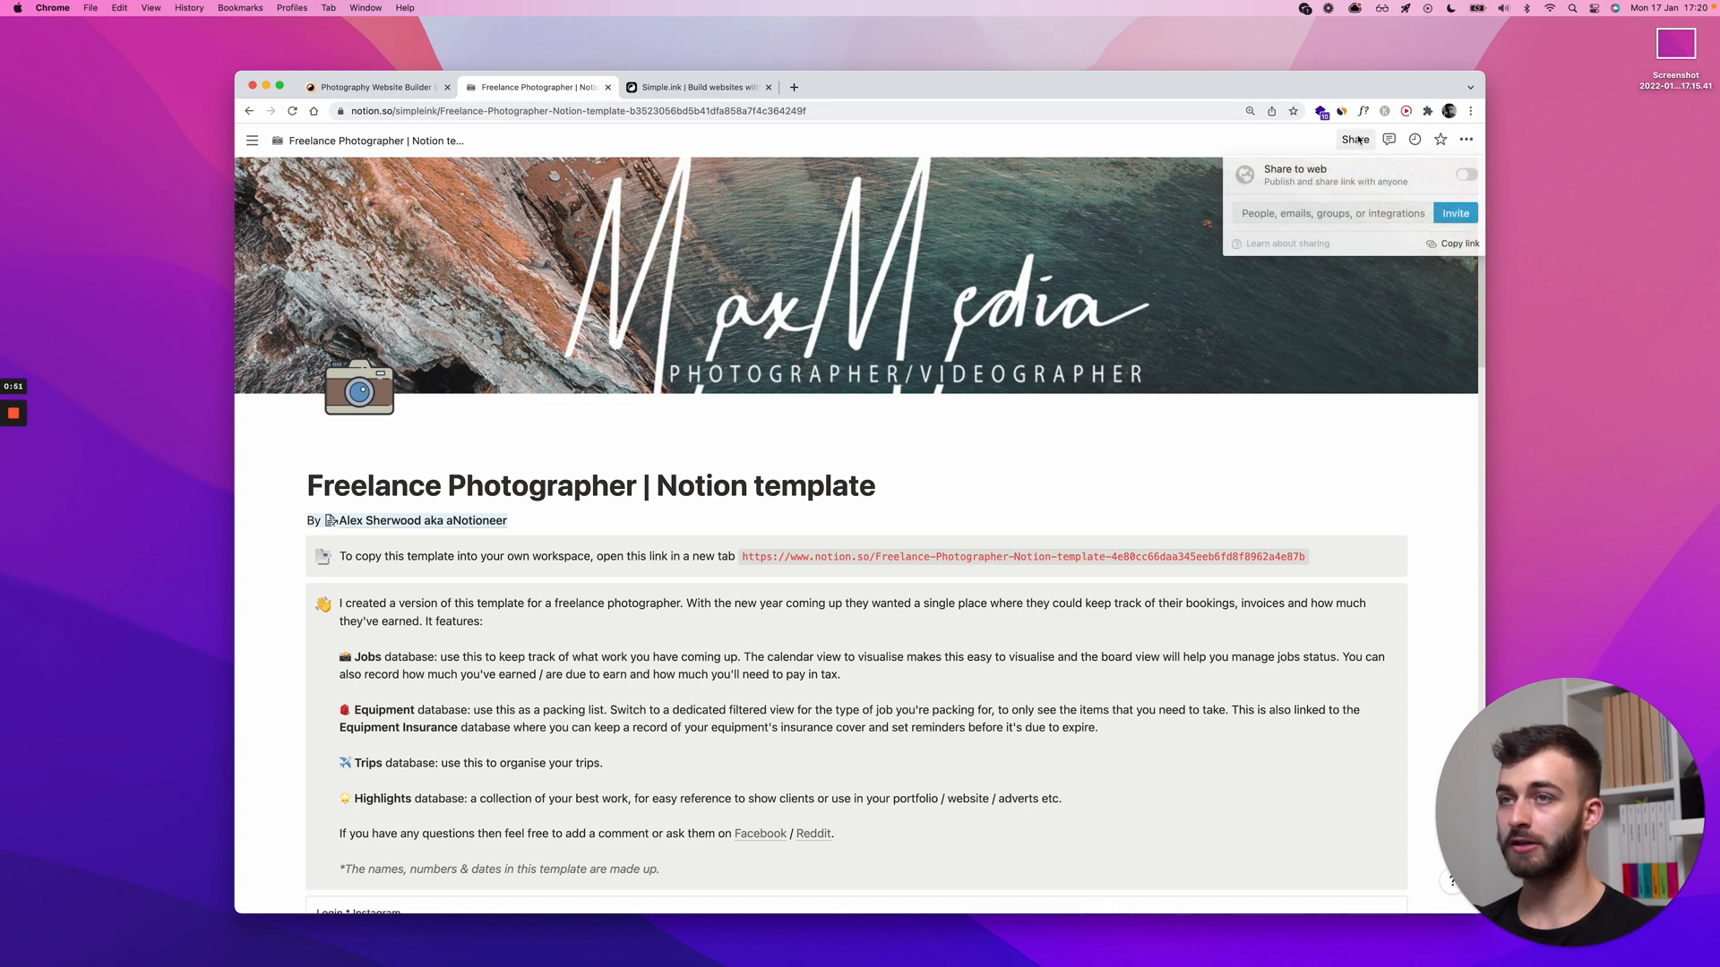
pyautogui.click(1465, 174)
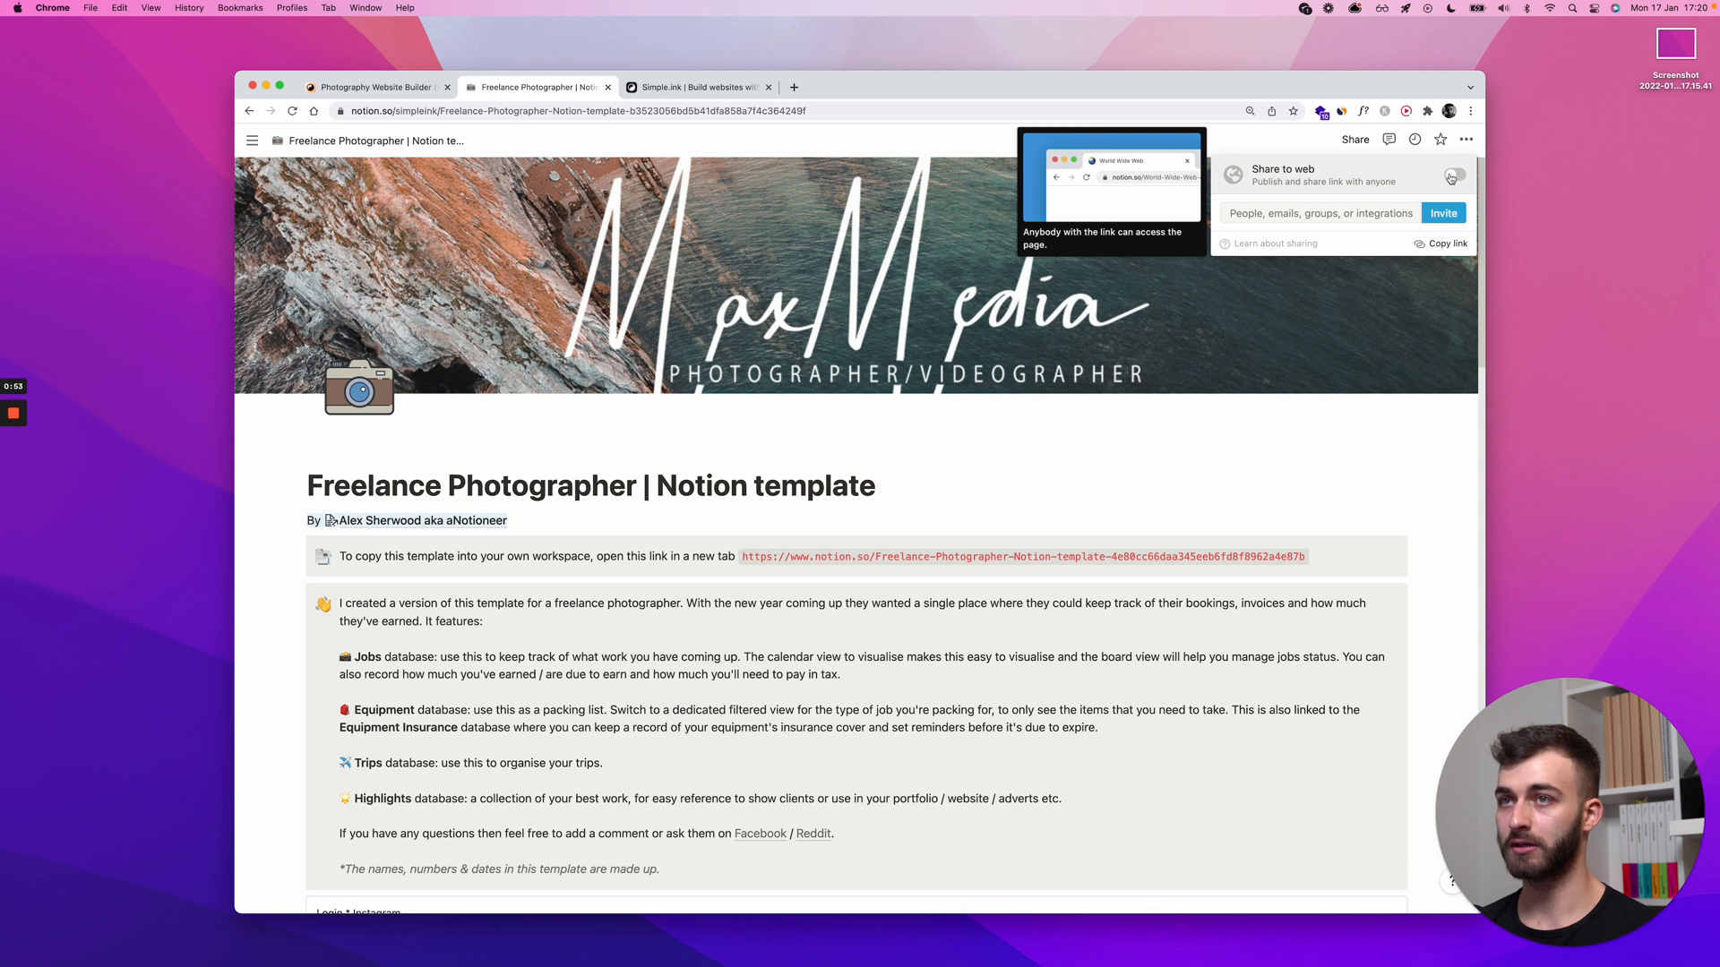
pyautogui.click(1455, 176)
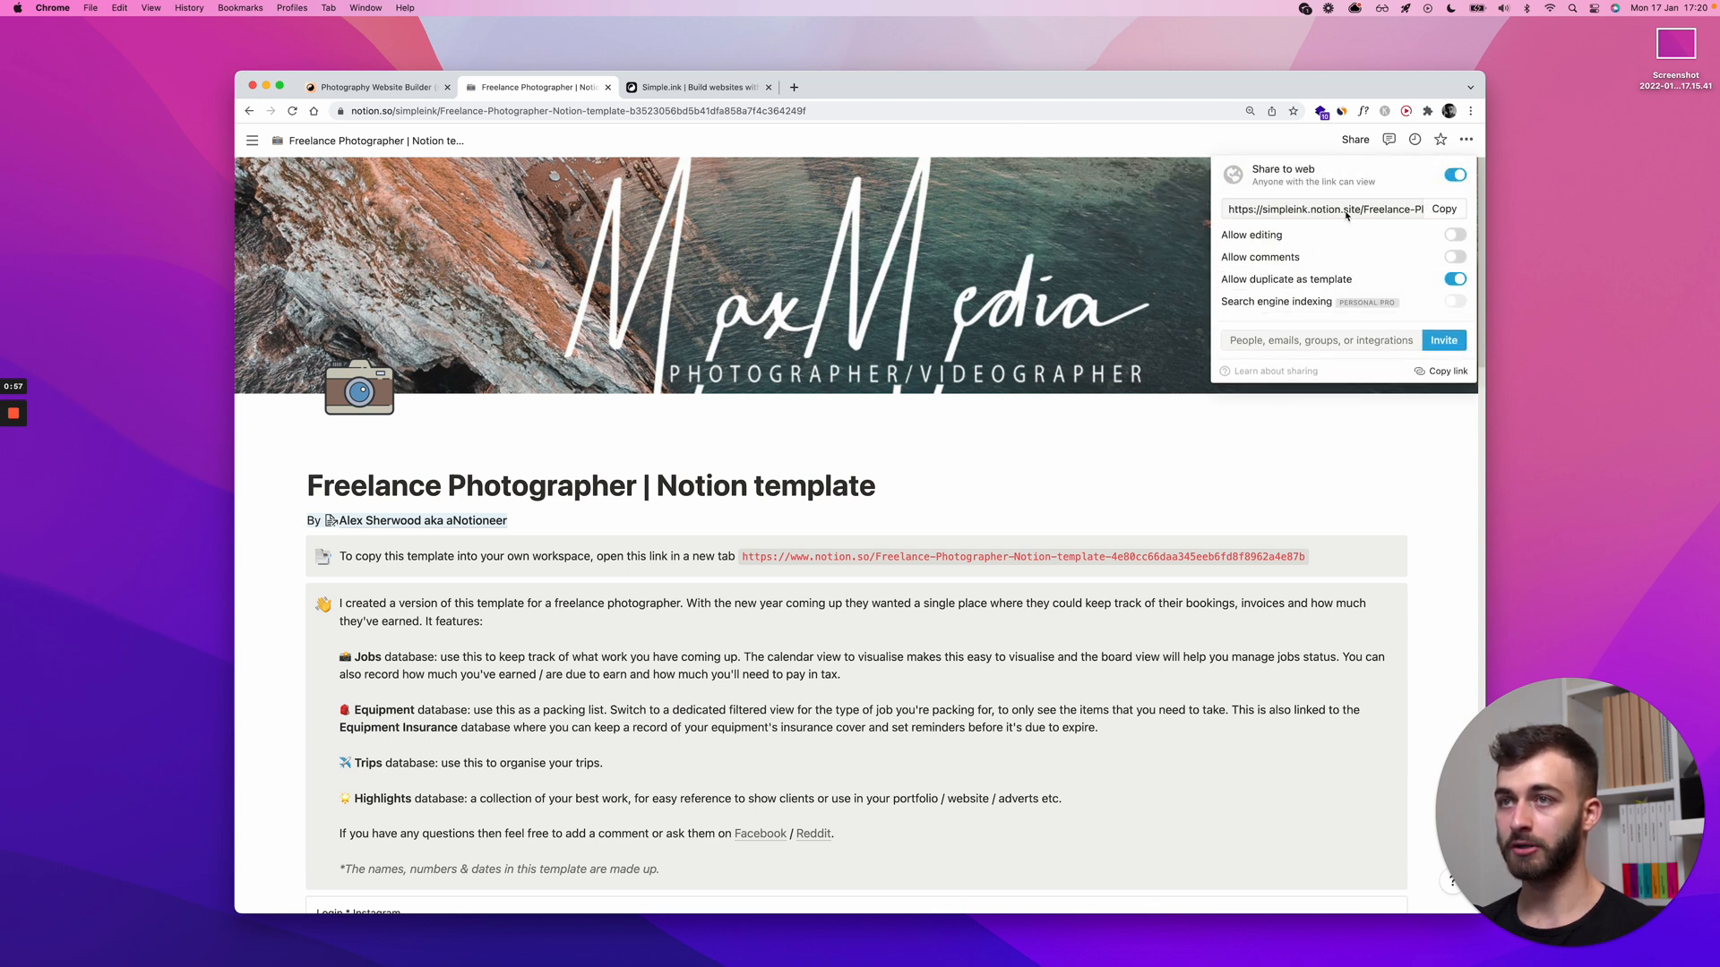
pyautogui.click(1443, 209)
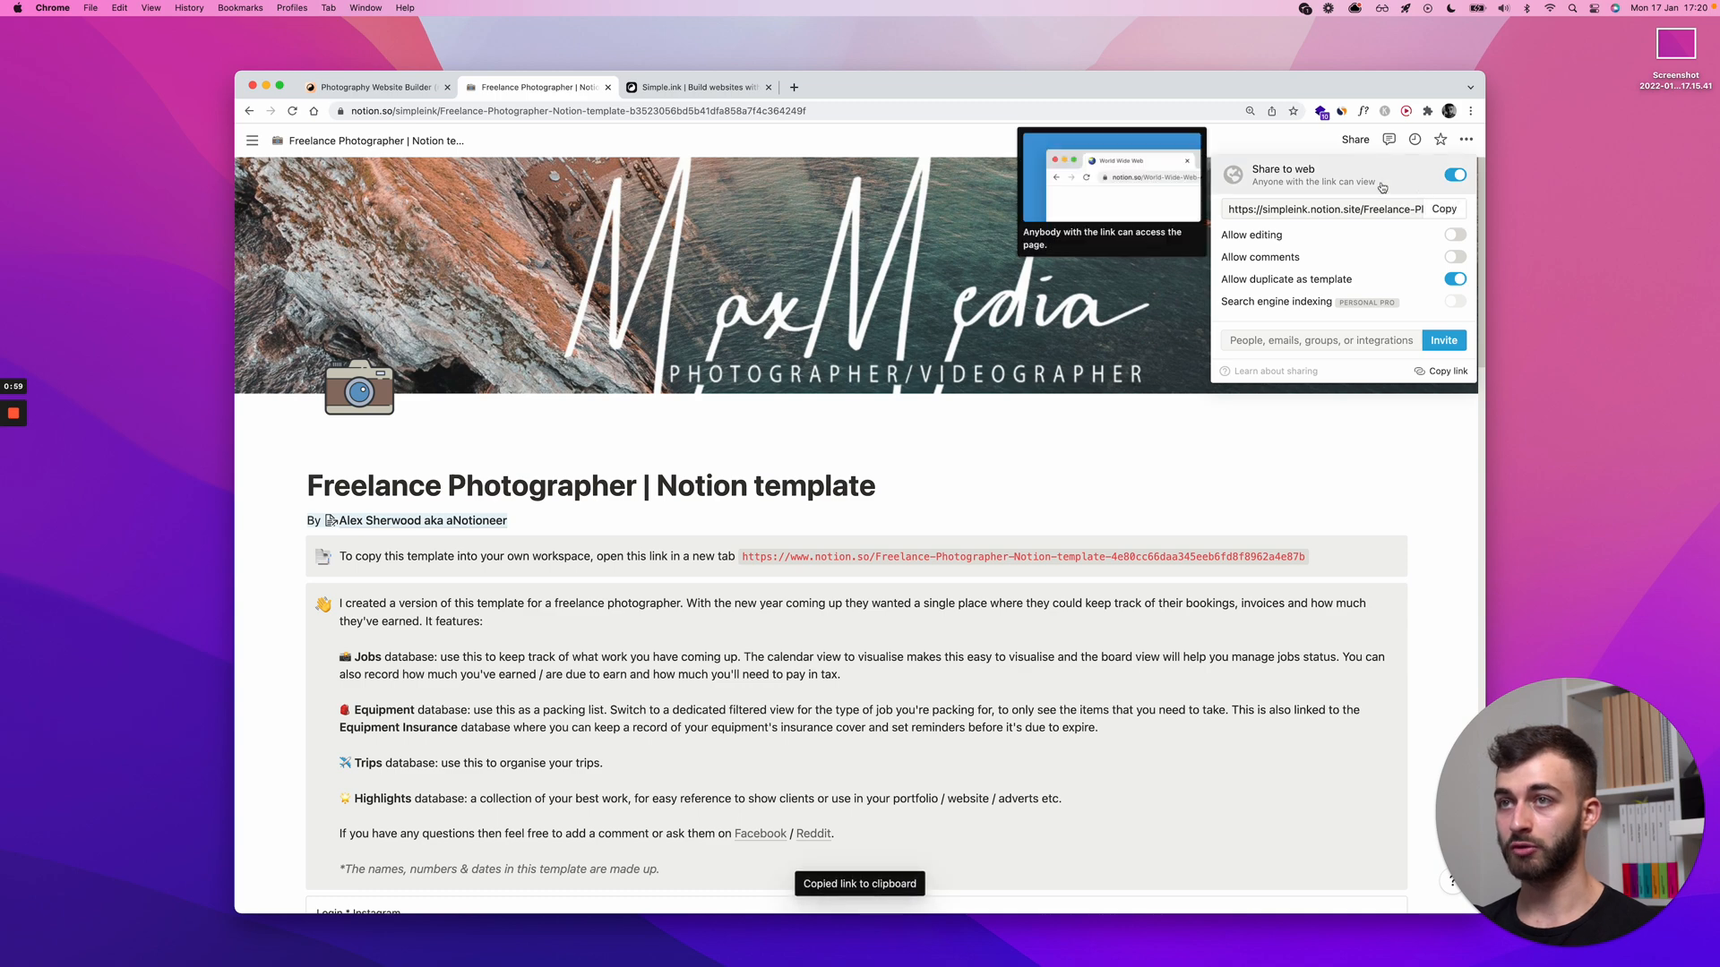
pyautogui.click(1443, 209)
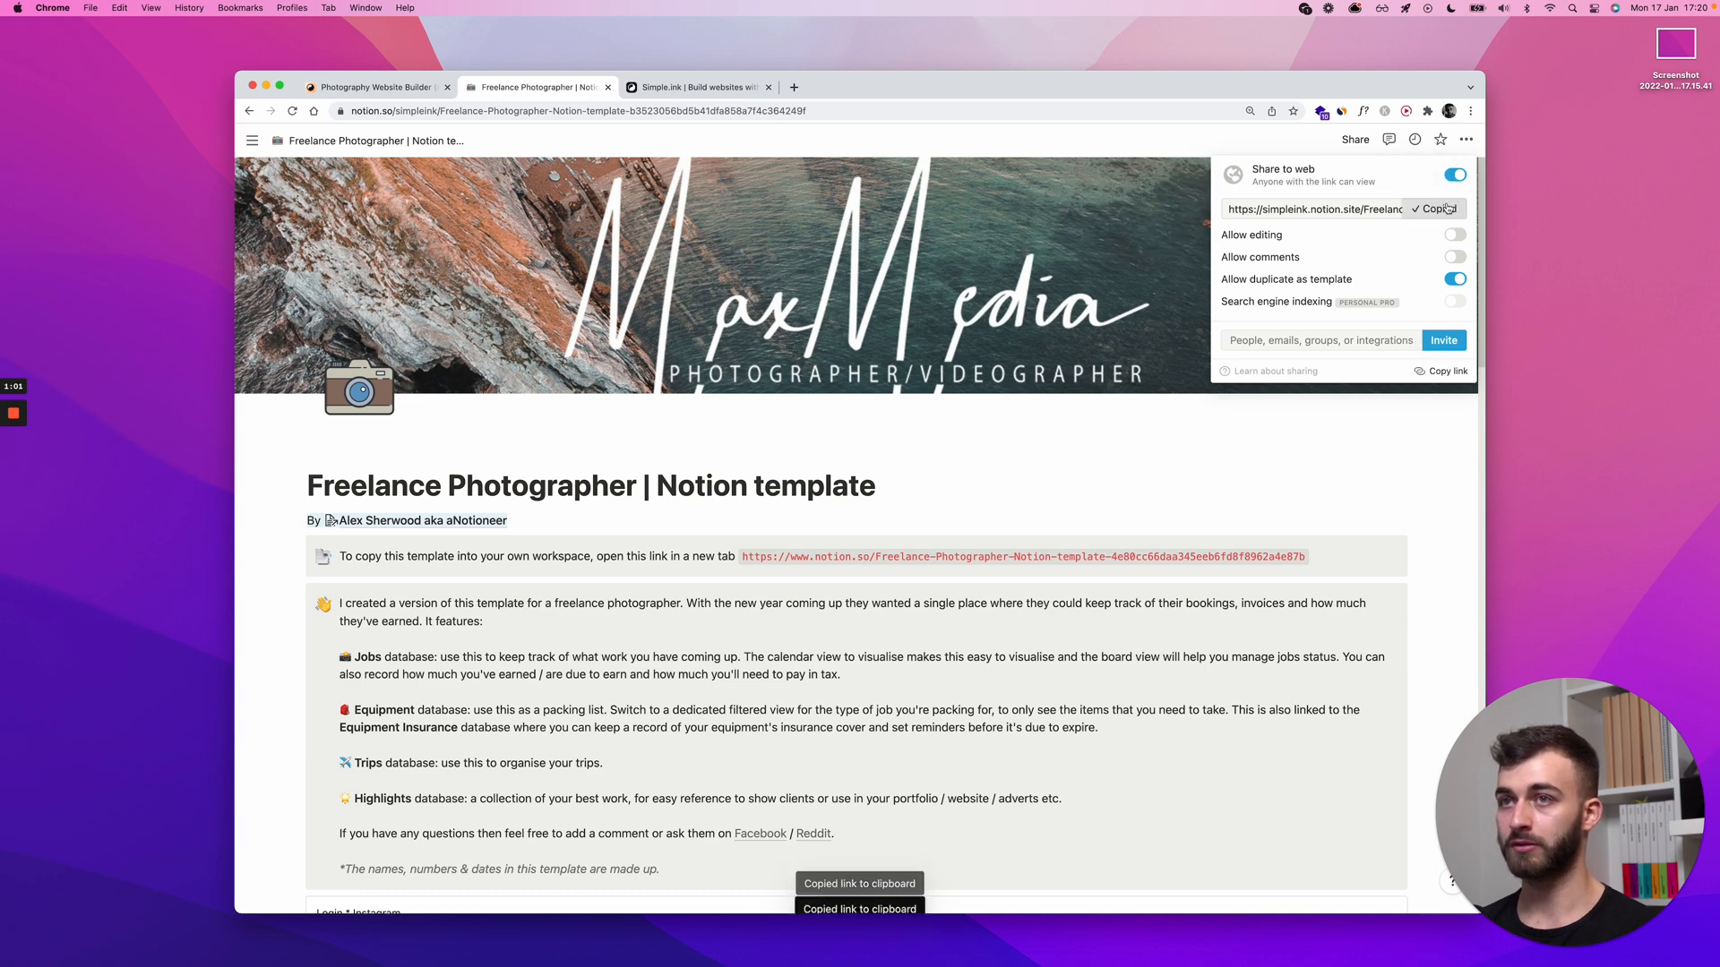
pyautogui.click(373, 87)
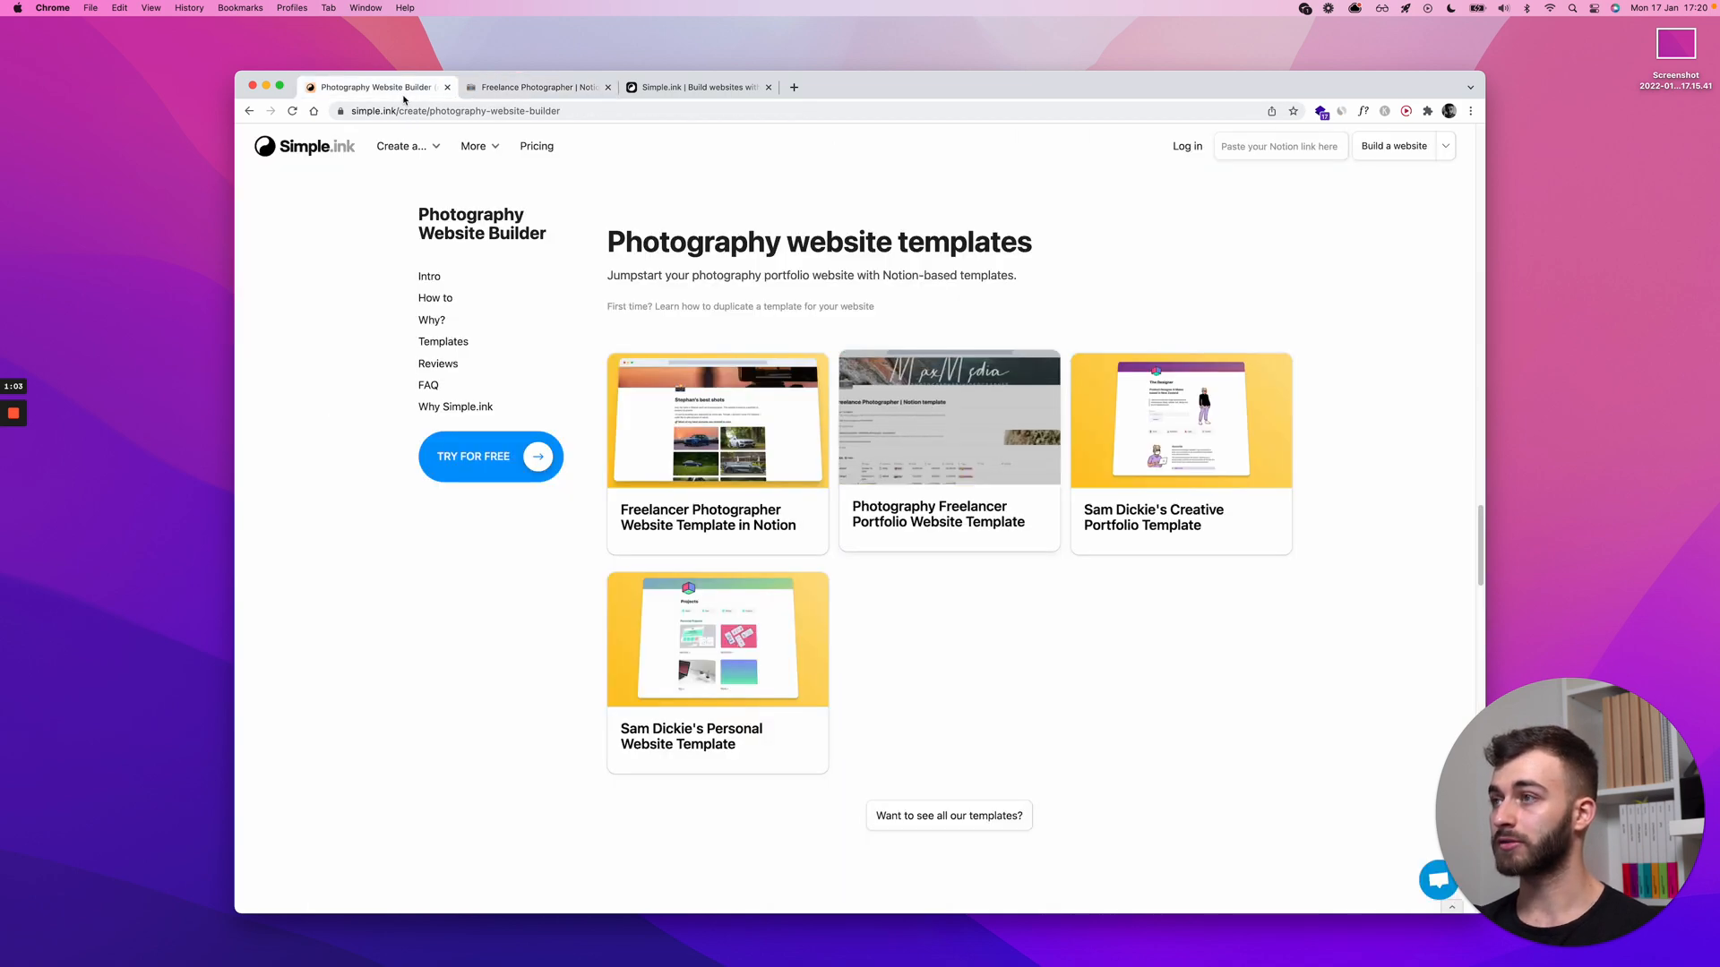
# Paste the public Freelance Photographer Notion link into Simple.ink's link field.
pyautogui.click(697, 87)
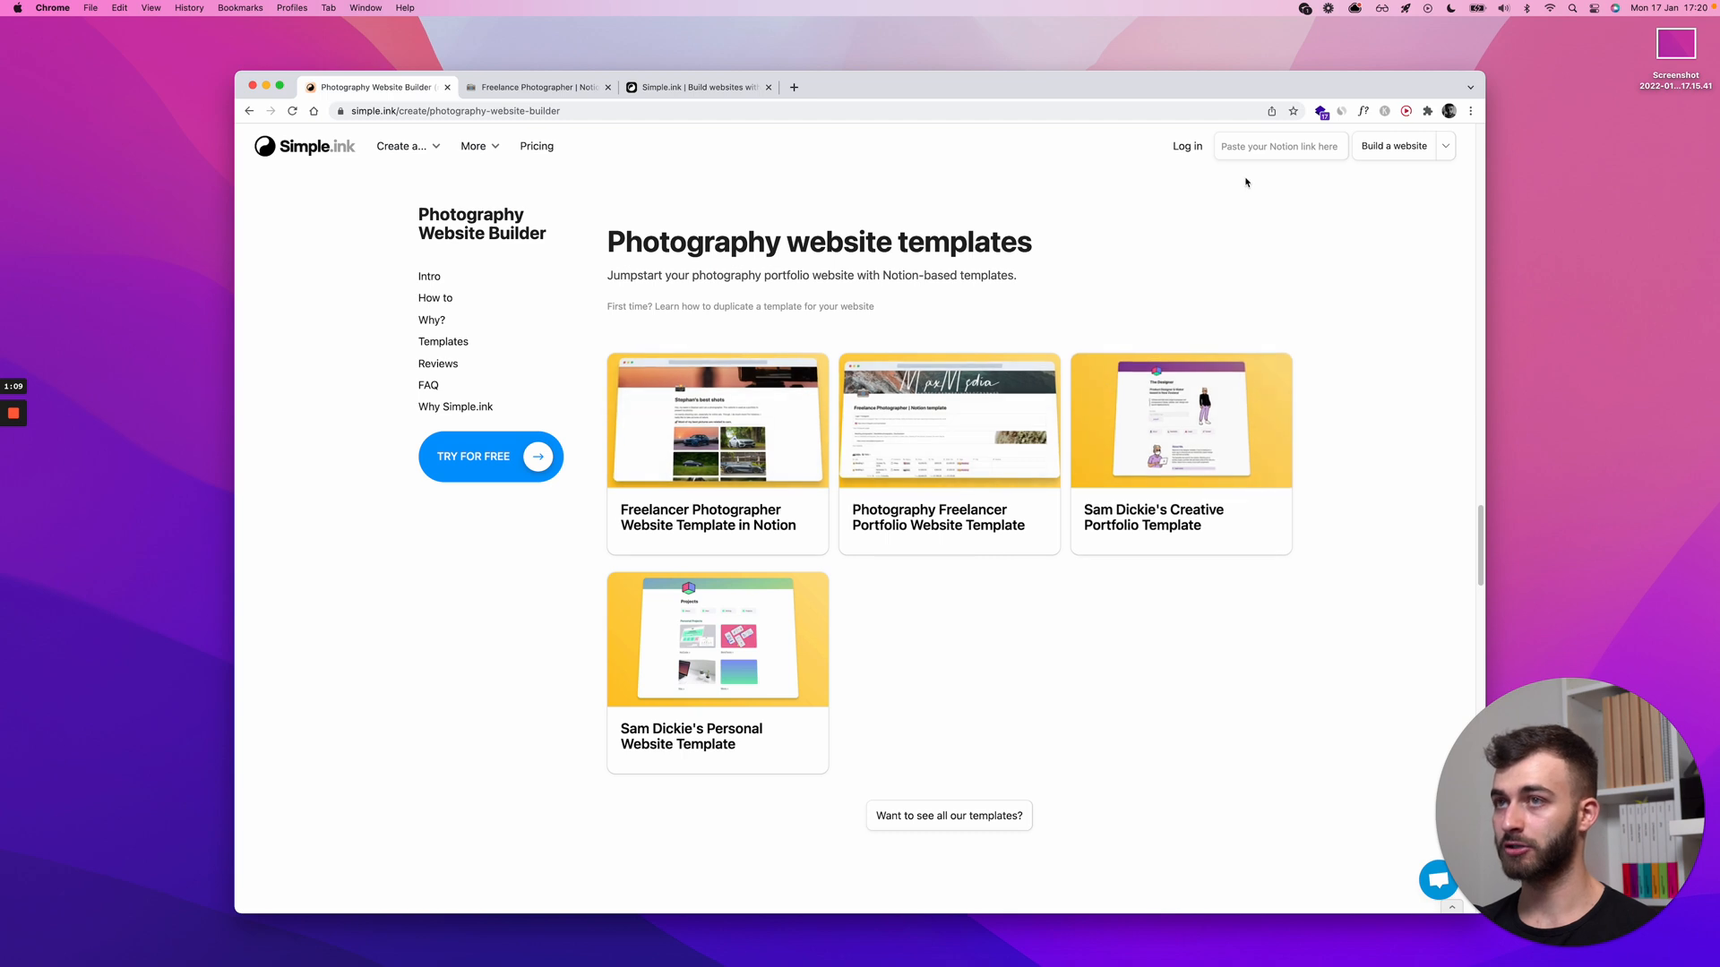
pyautogui.click(1279, 146)
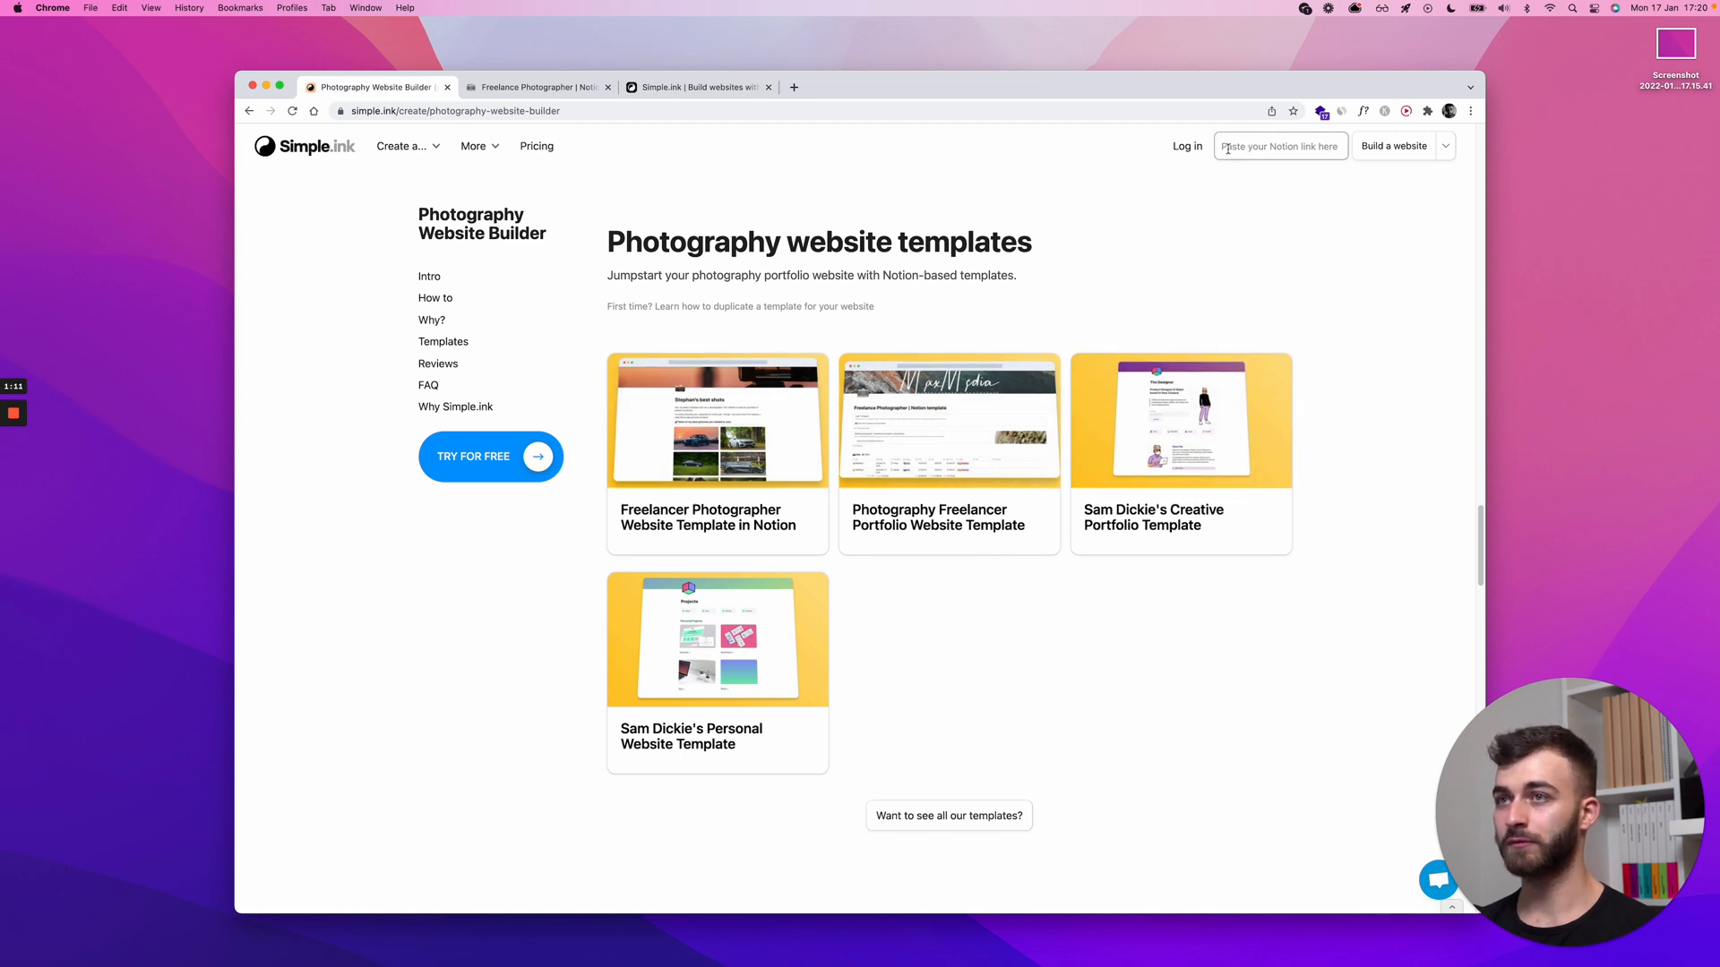
pyautogui.rightClick(1279, 146)
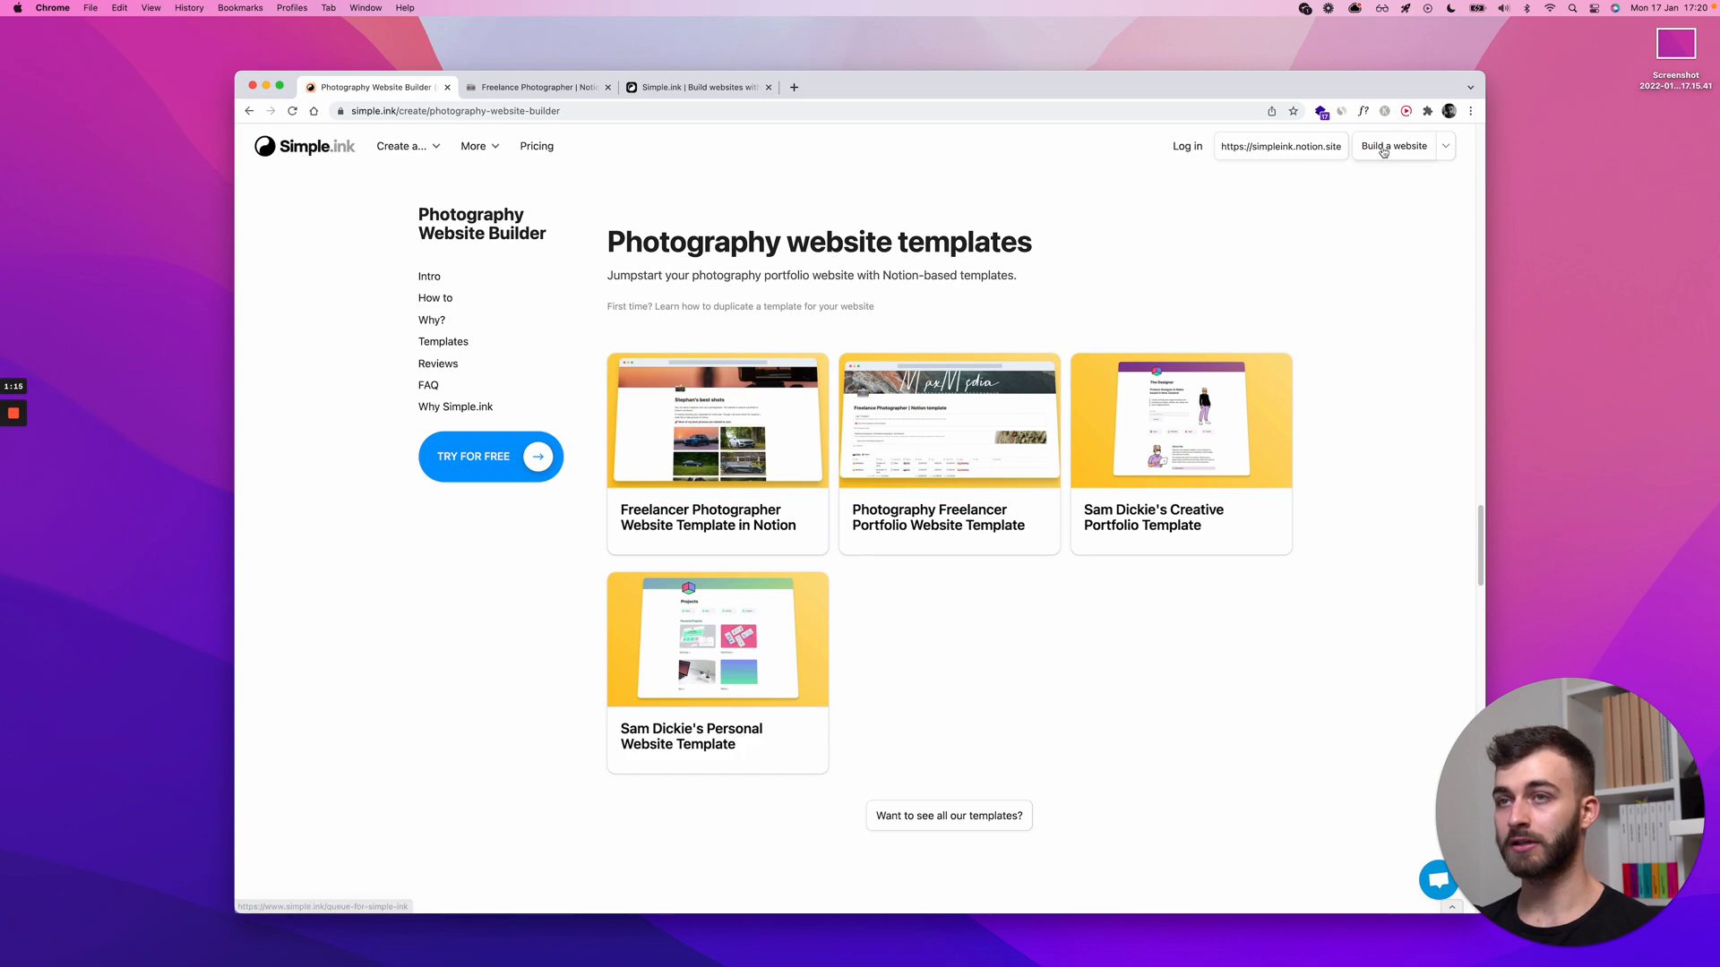
pyautogui.scroll(-3)
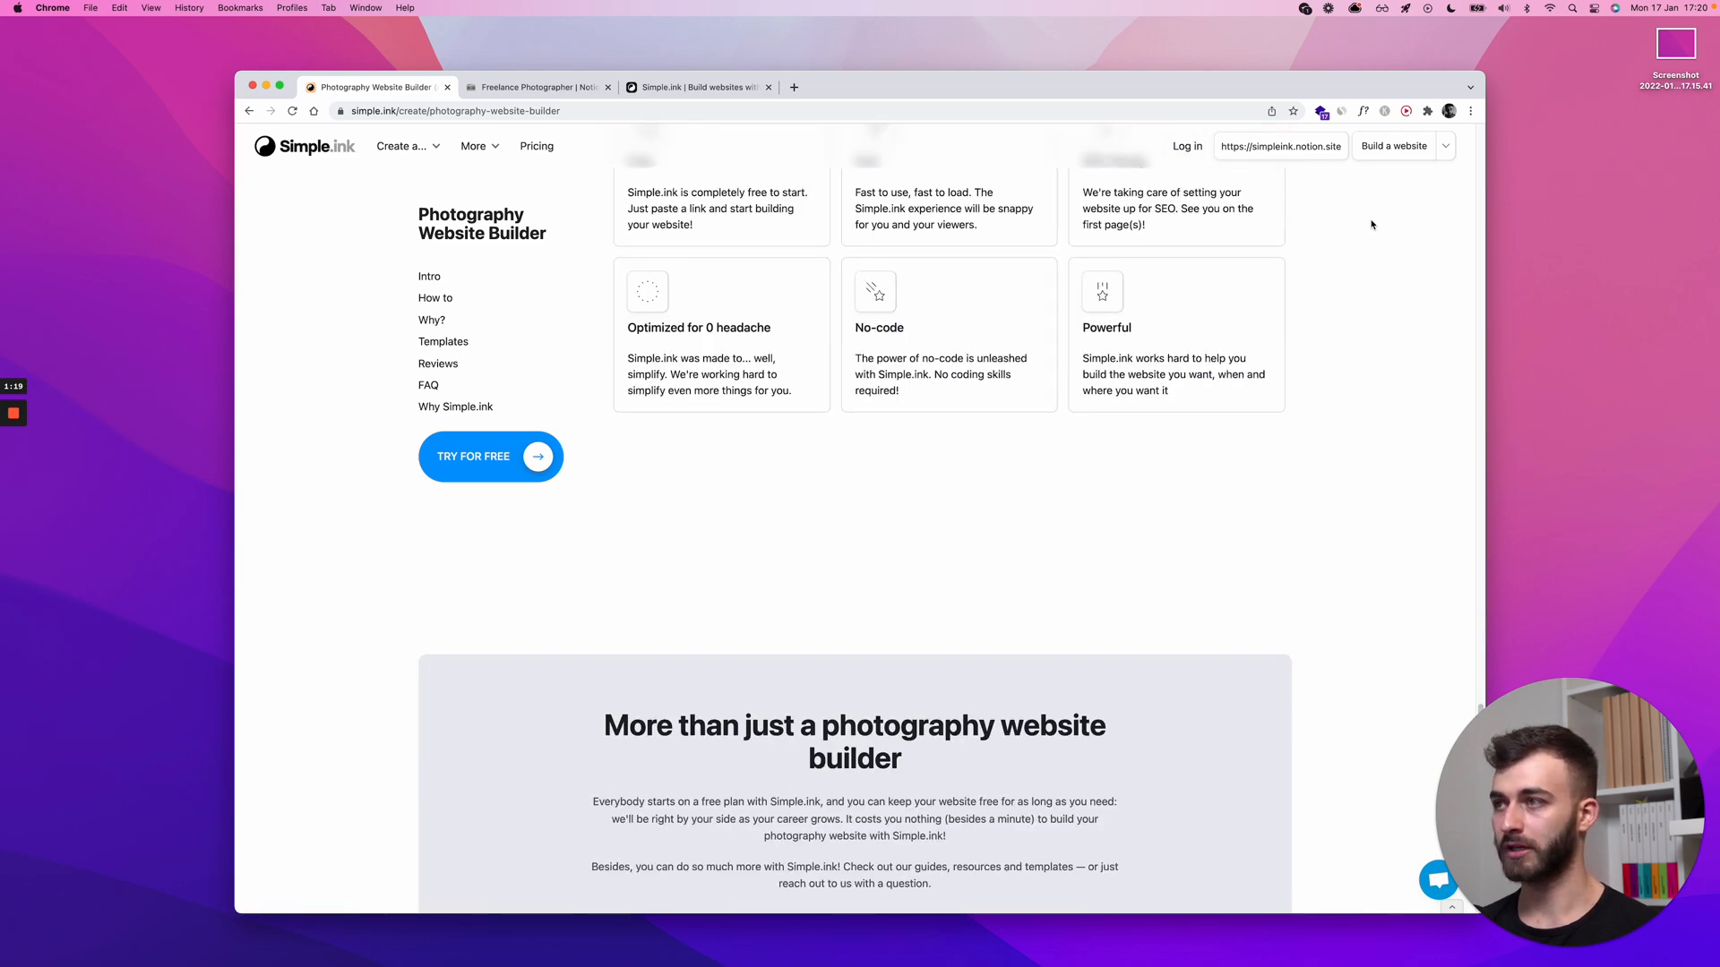
pyautogui.scroll(-3)
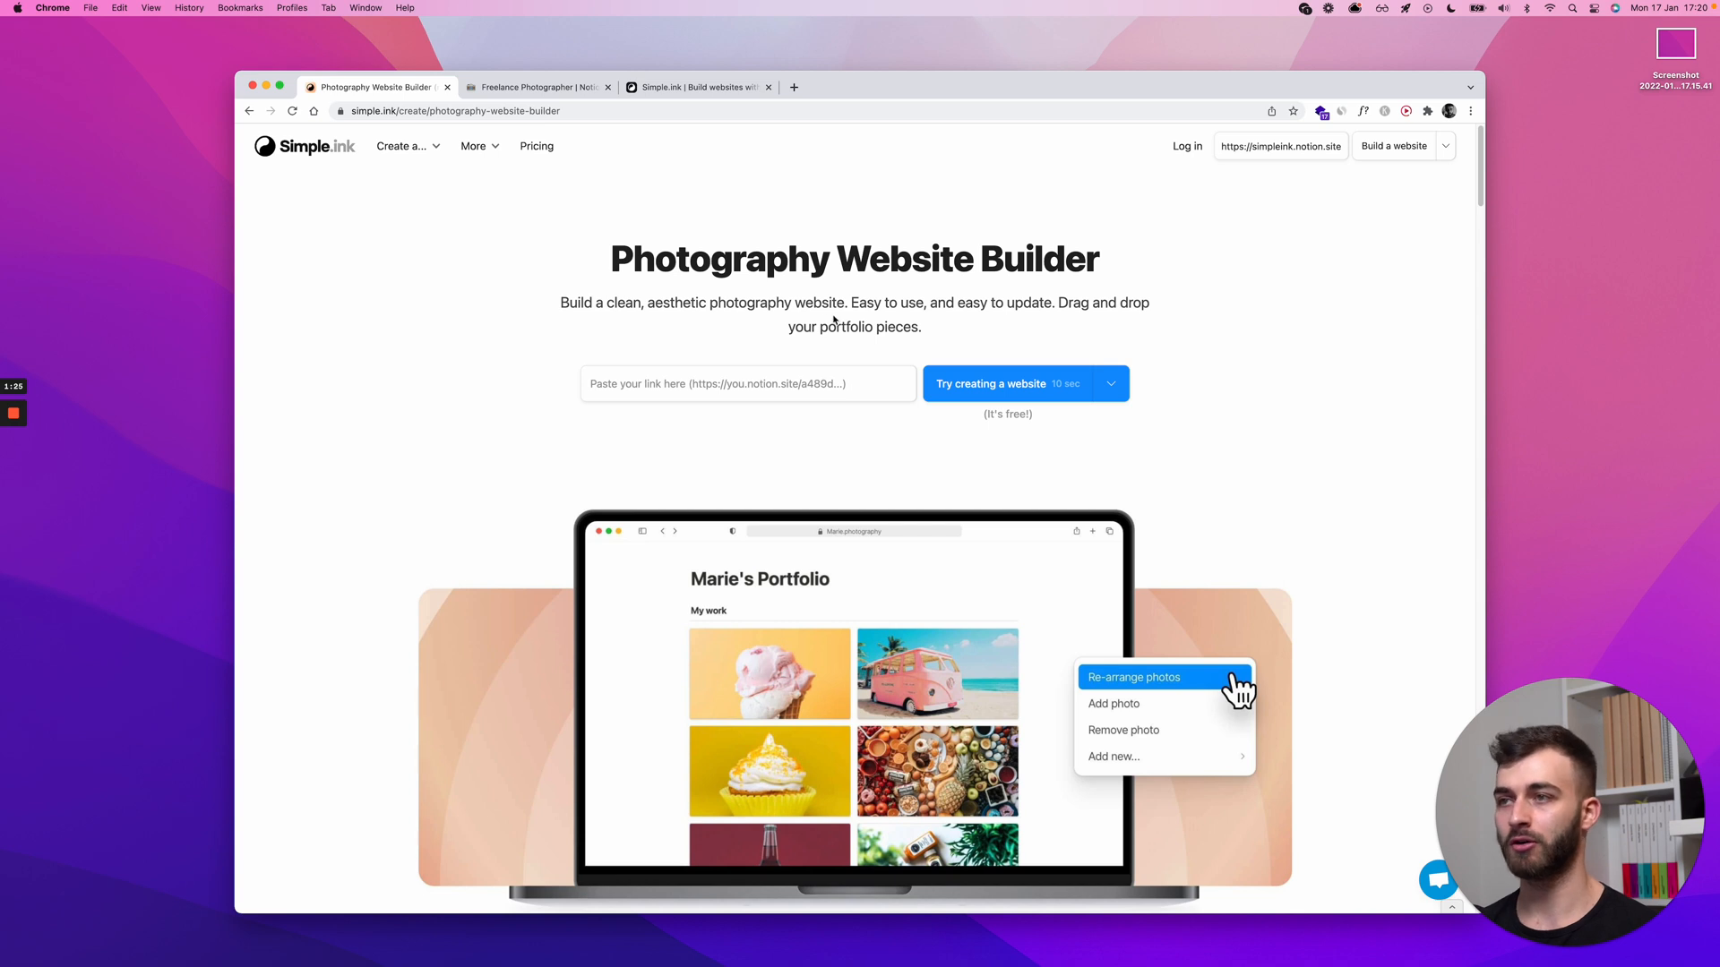
pyautogui.write('rapher-Notion-template-b3523056bd5b41dfa858a7f4c364249f')
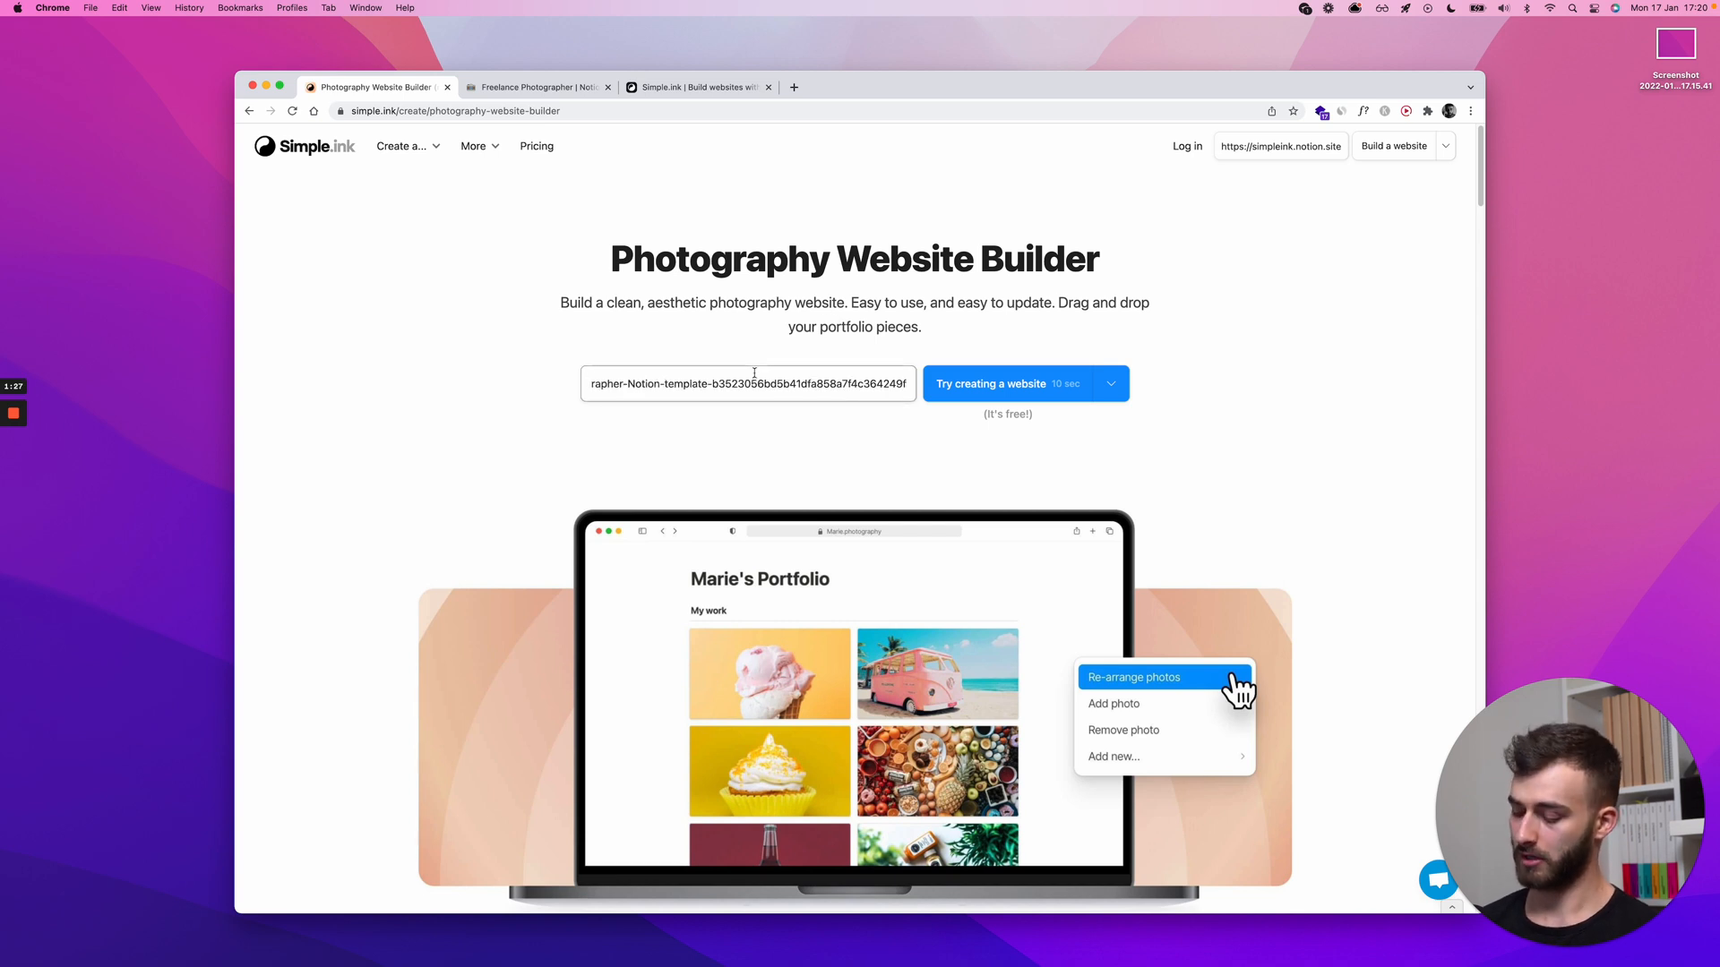
pyautogui.moveTo(824, 322)
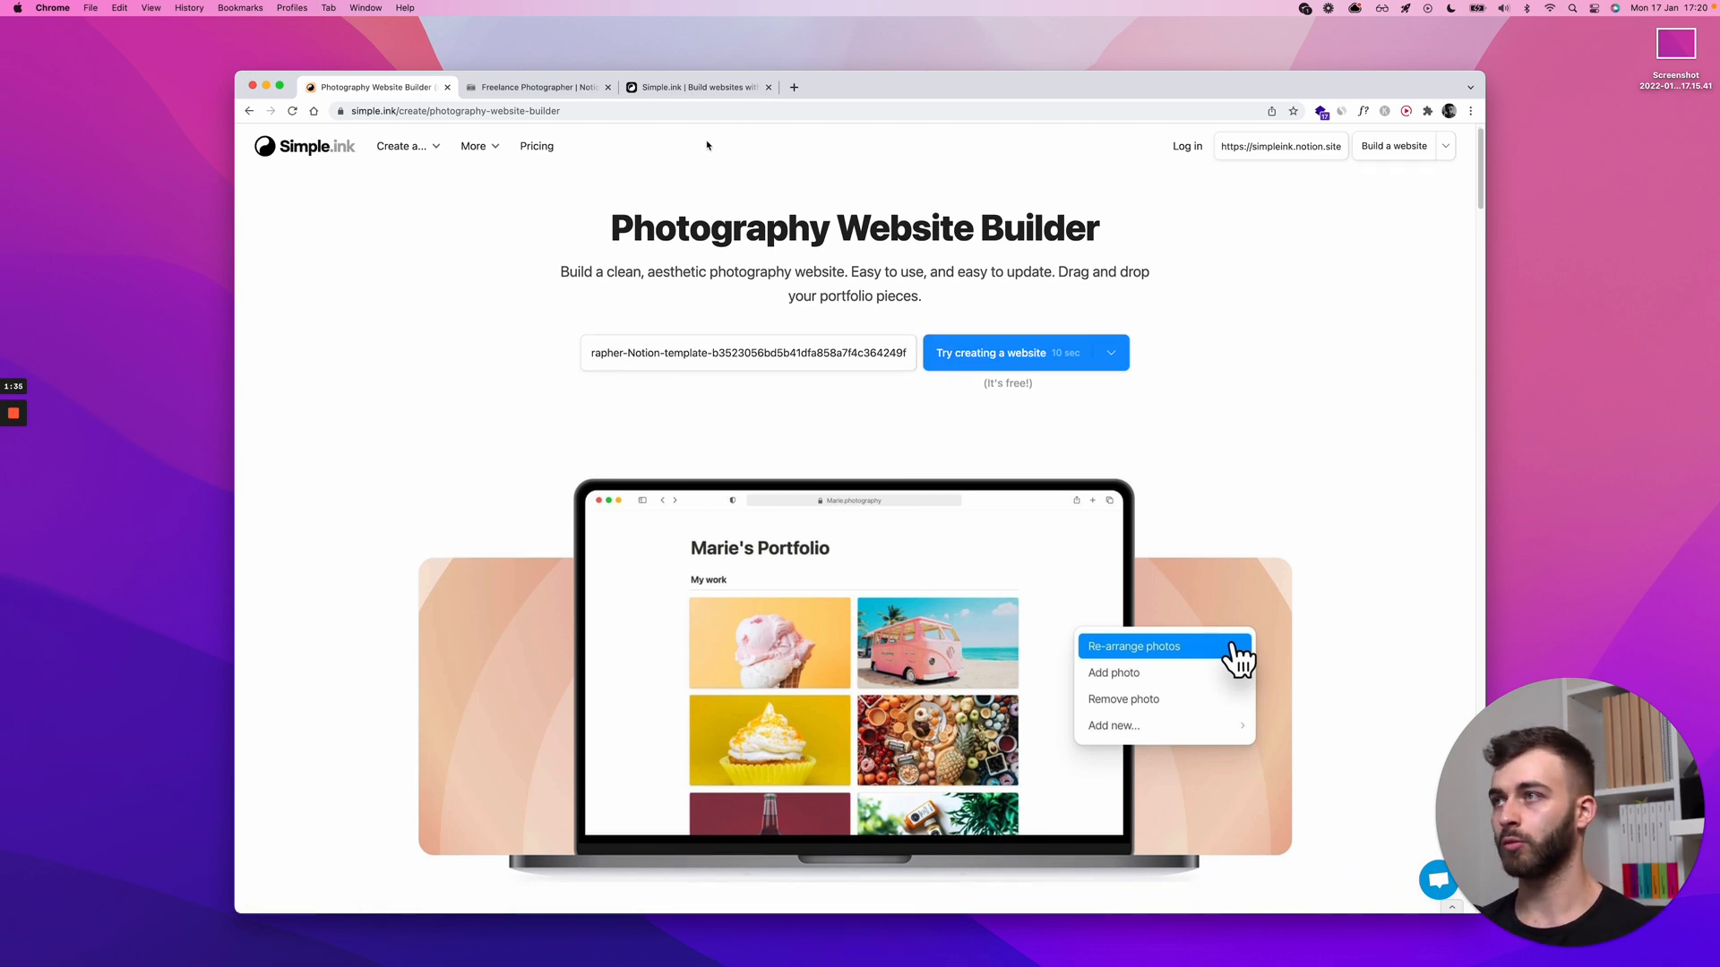
pyautogui.click(697, 87)
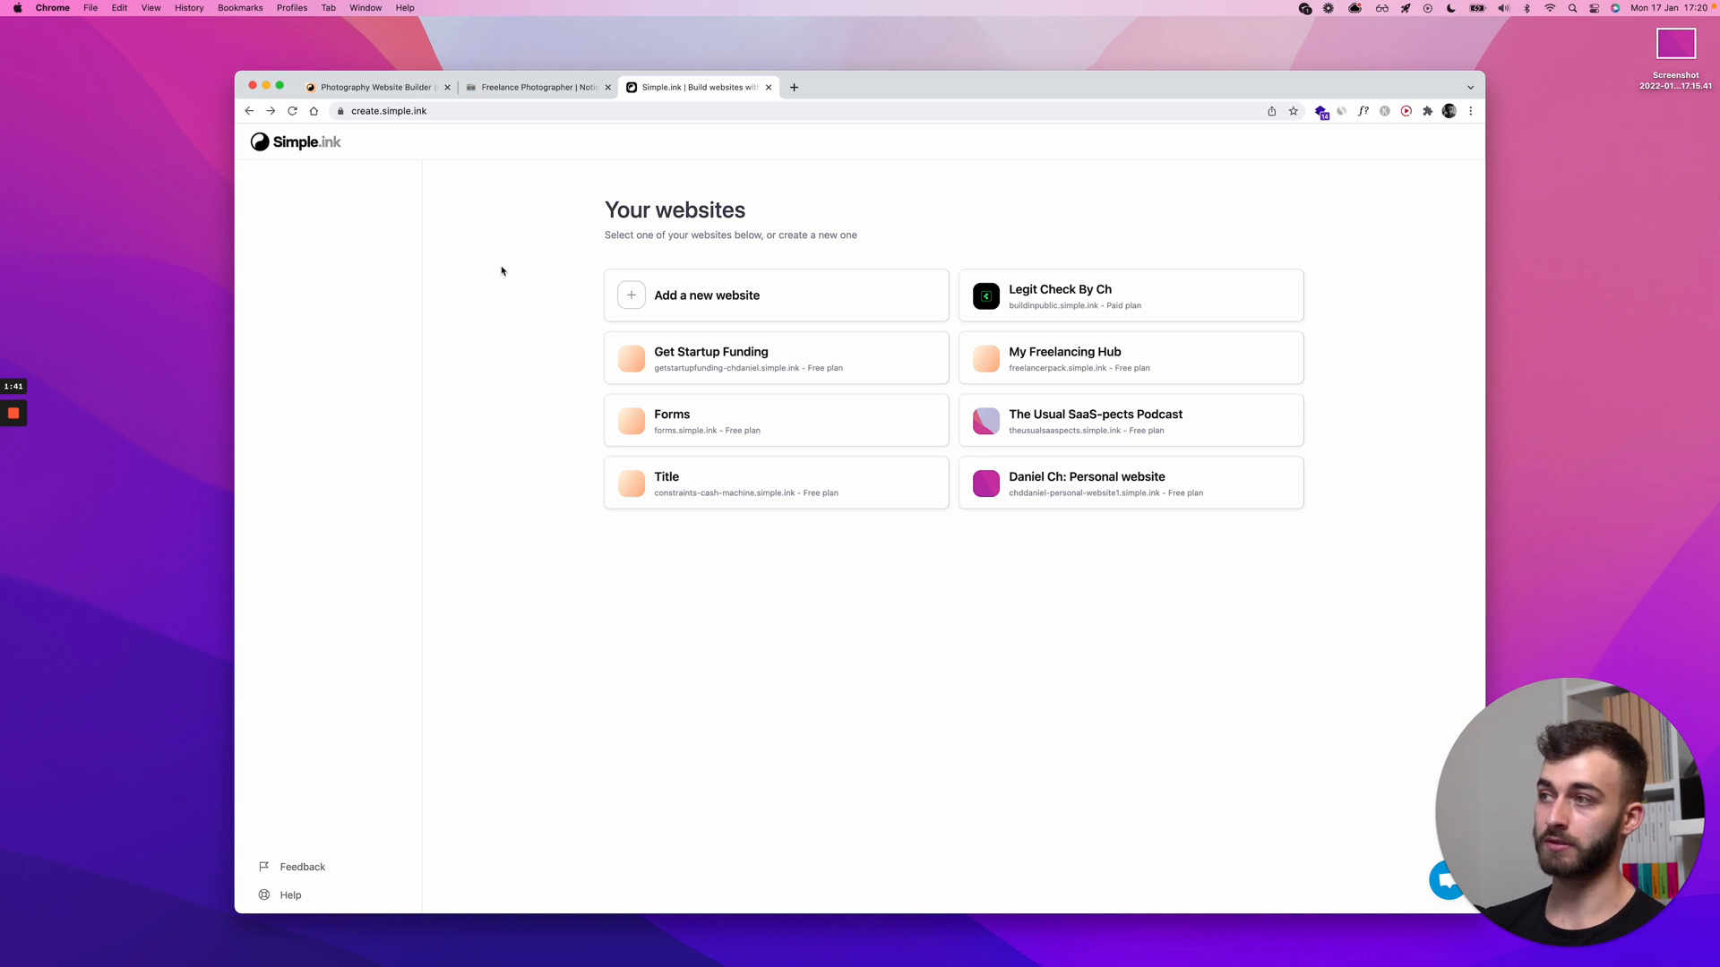
pyautogui.moveTo(707, 295)
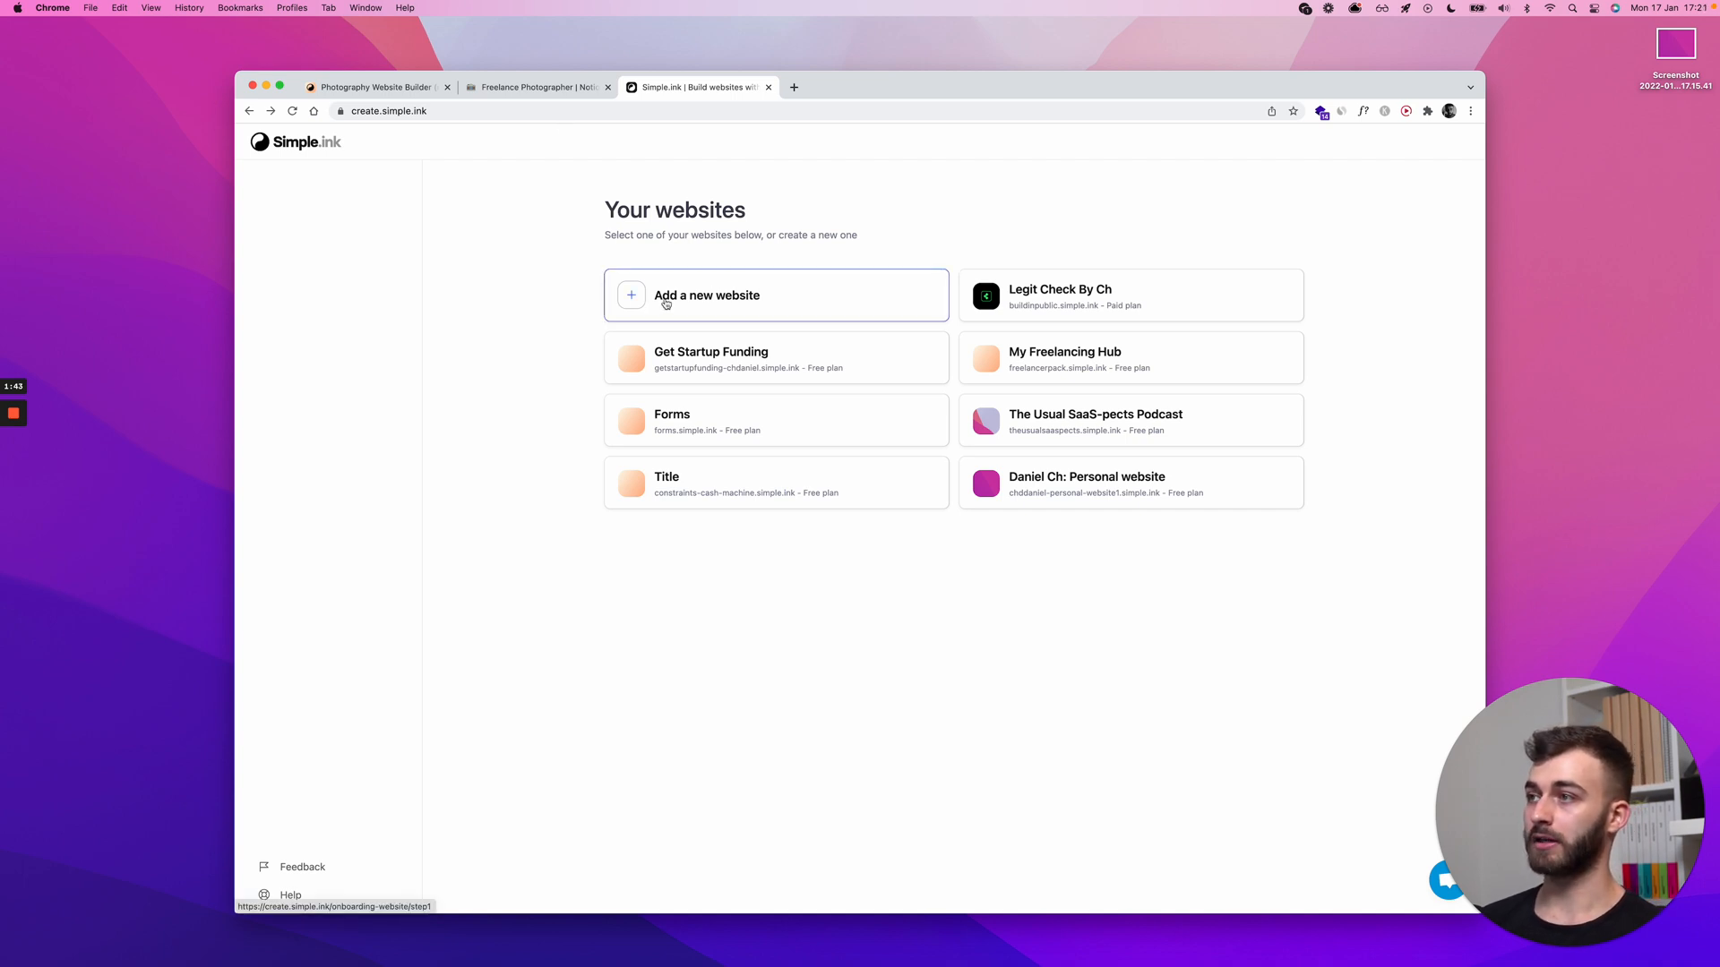
# Start adding a new website from the Simple.ink dashboard.
pyautogui.click(707, 295)
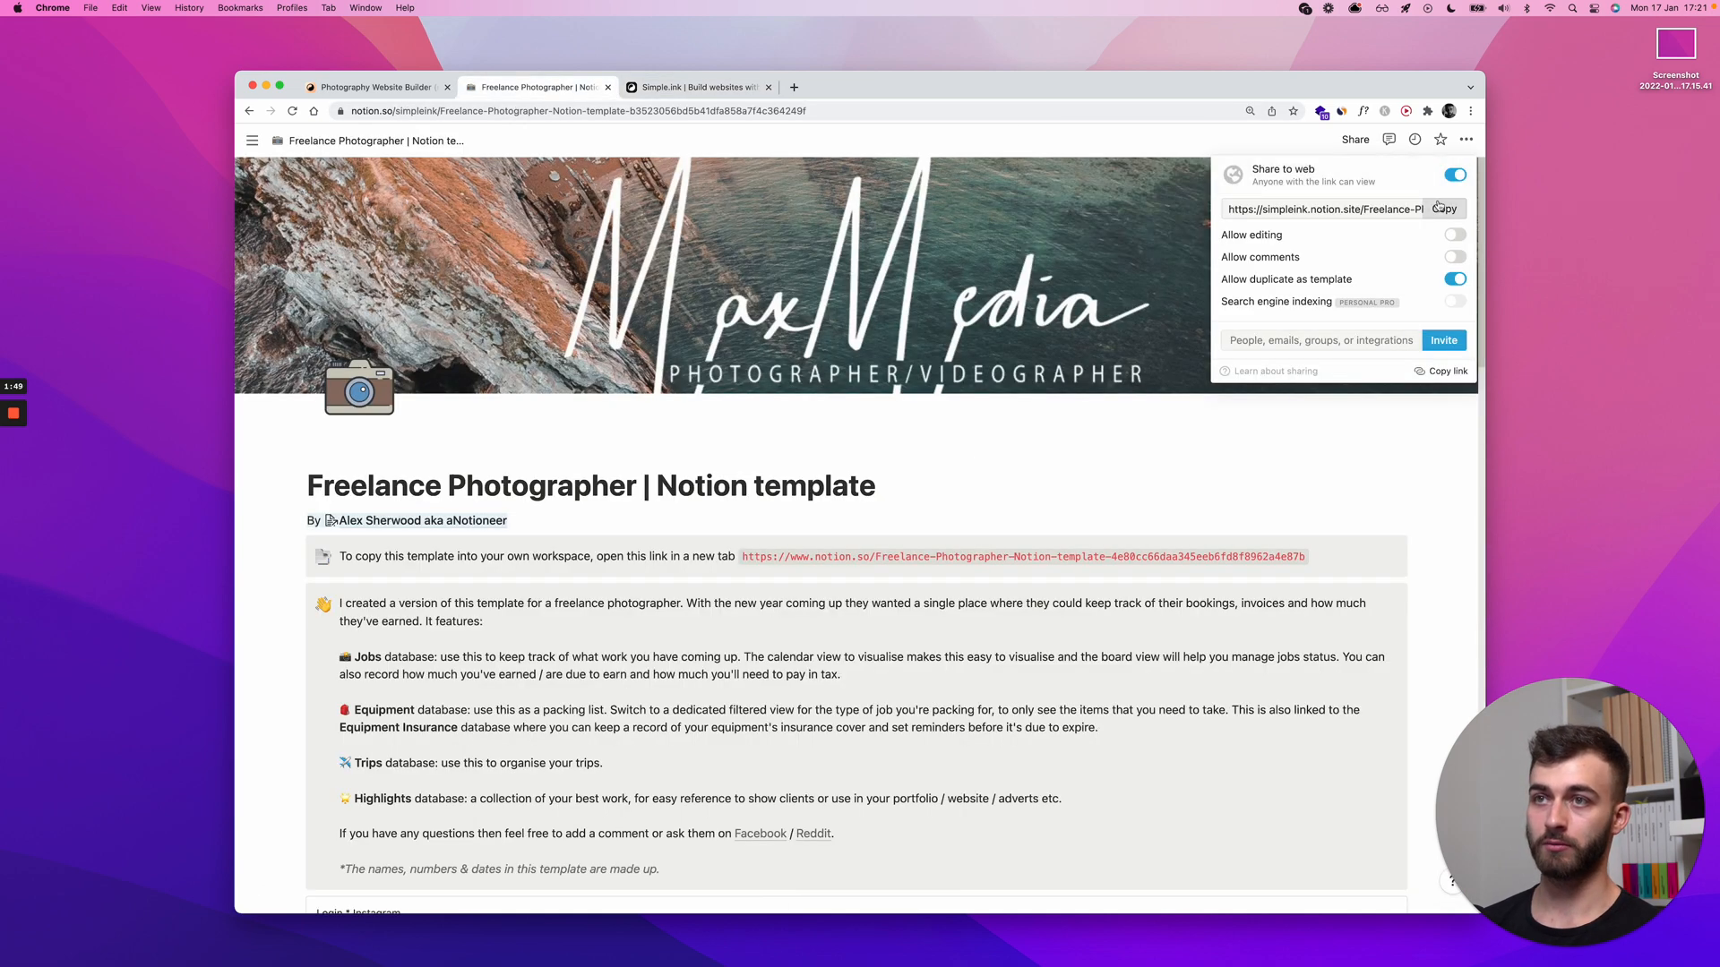
# Launch the site at subdomain daniels-photography-website1 on simple.ink.
pyautogui.click(694, 87)
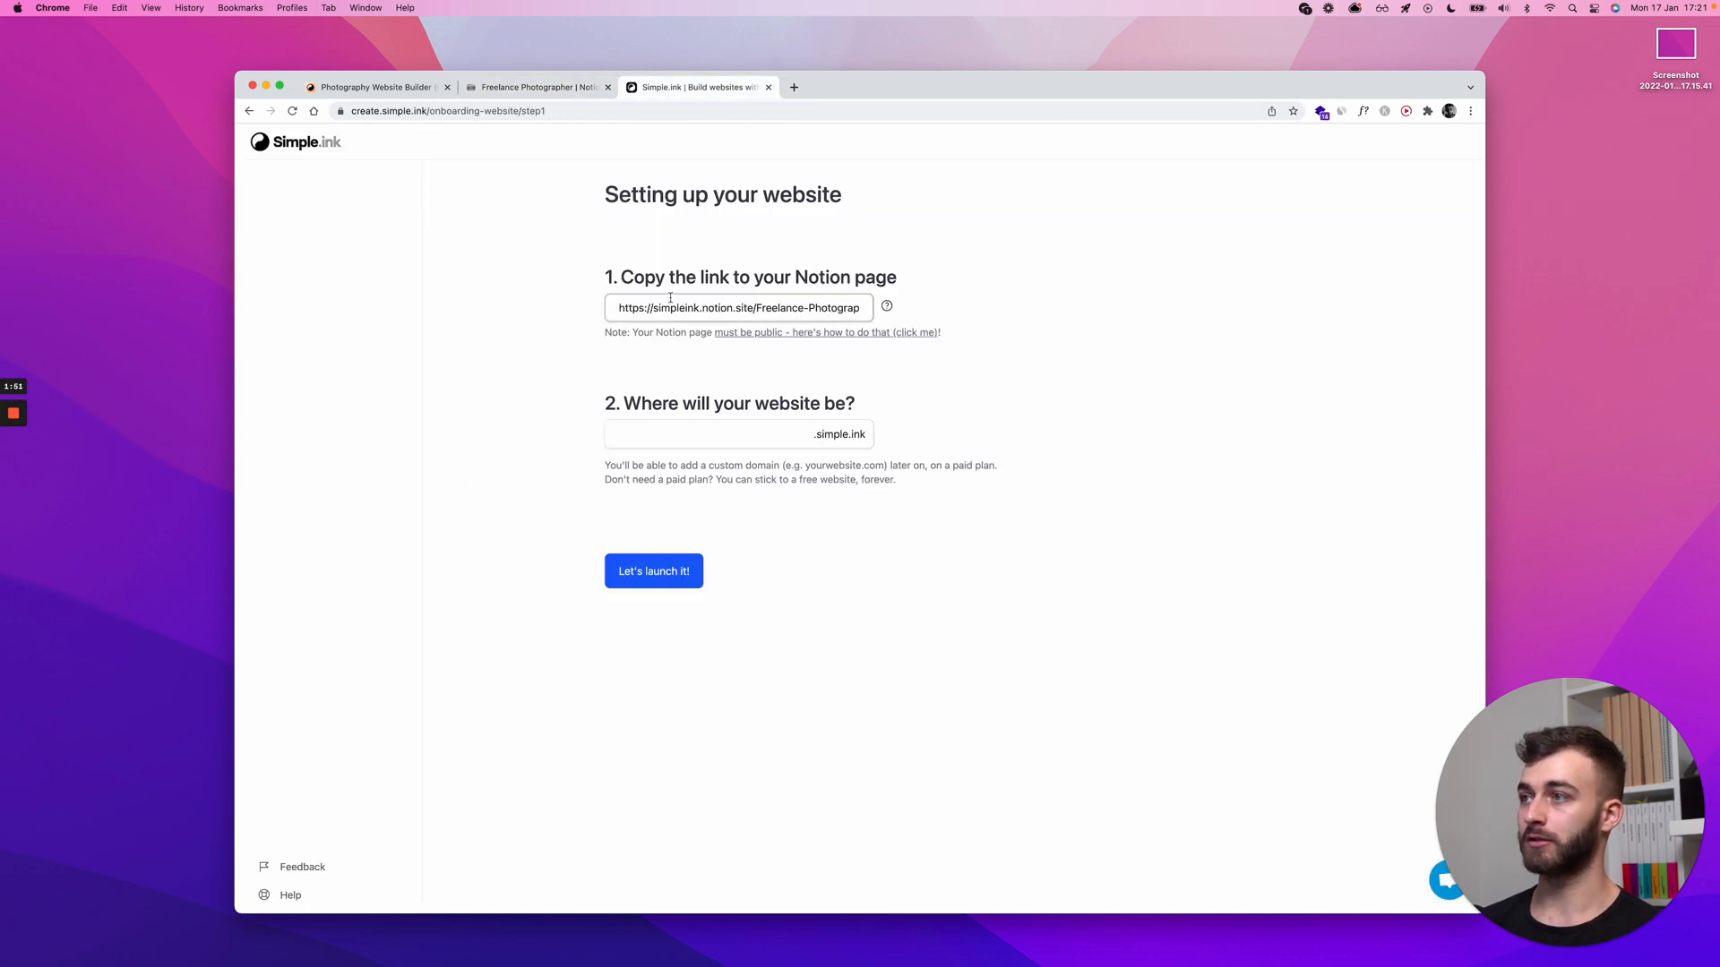
pyautogui.click(738, 434)
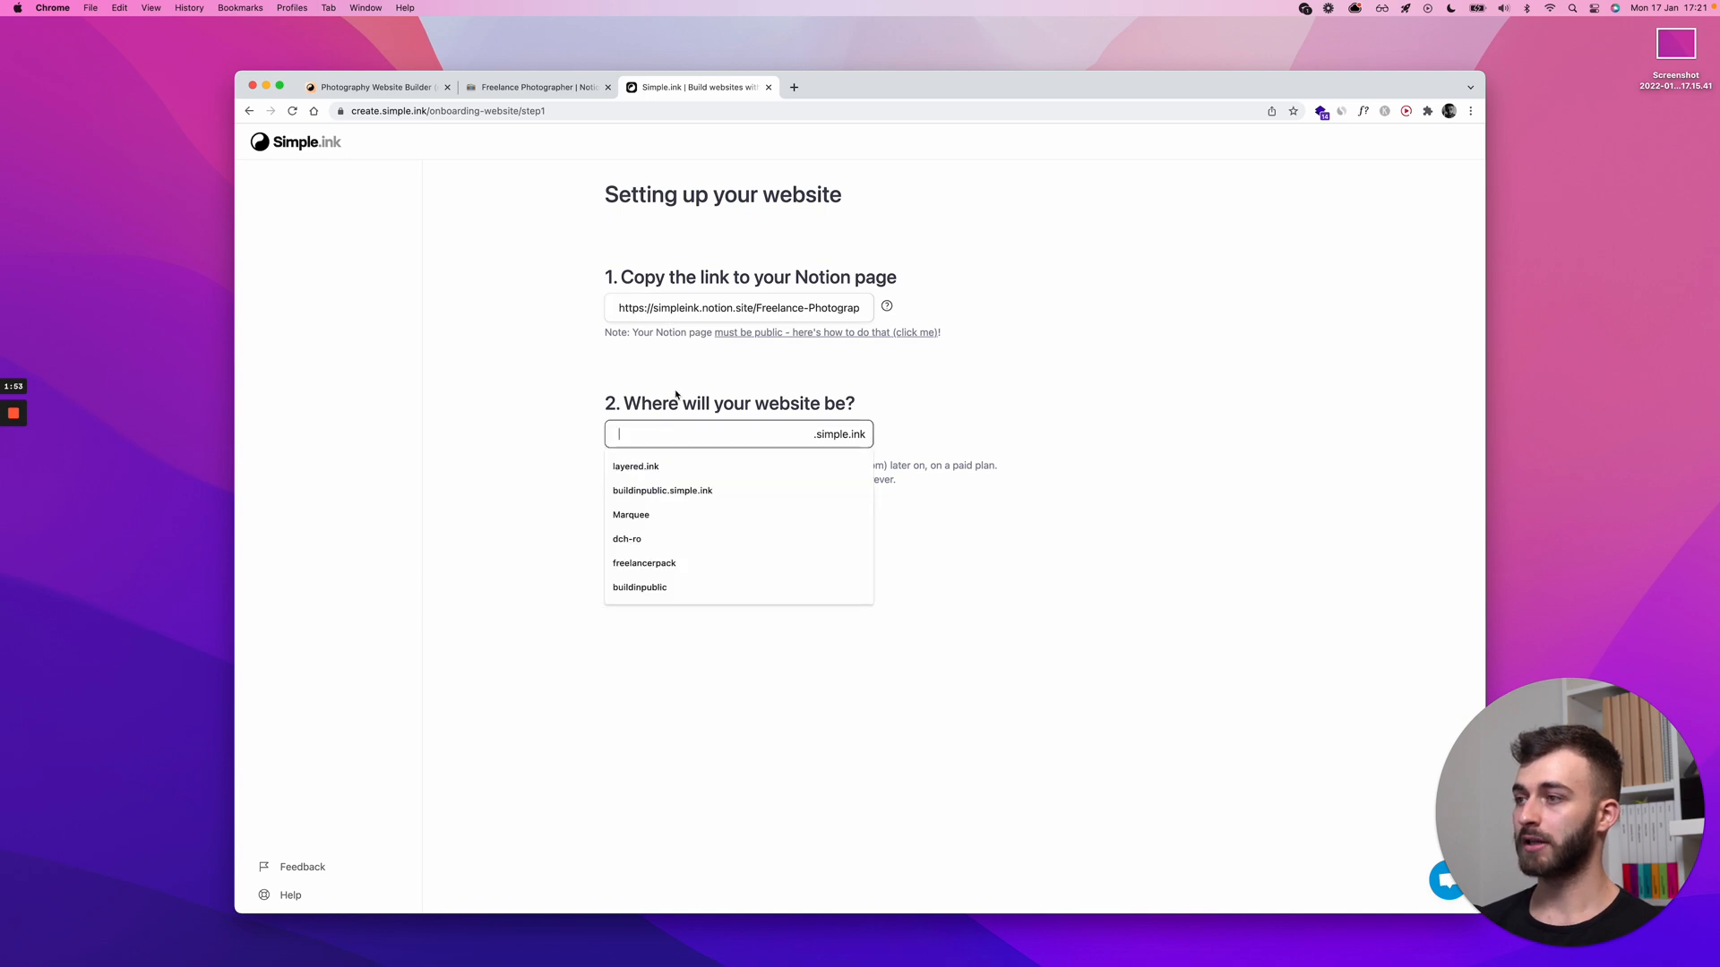
pyautogui.write('daniels-')
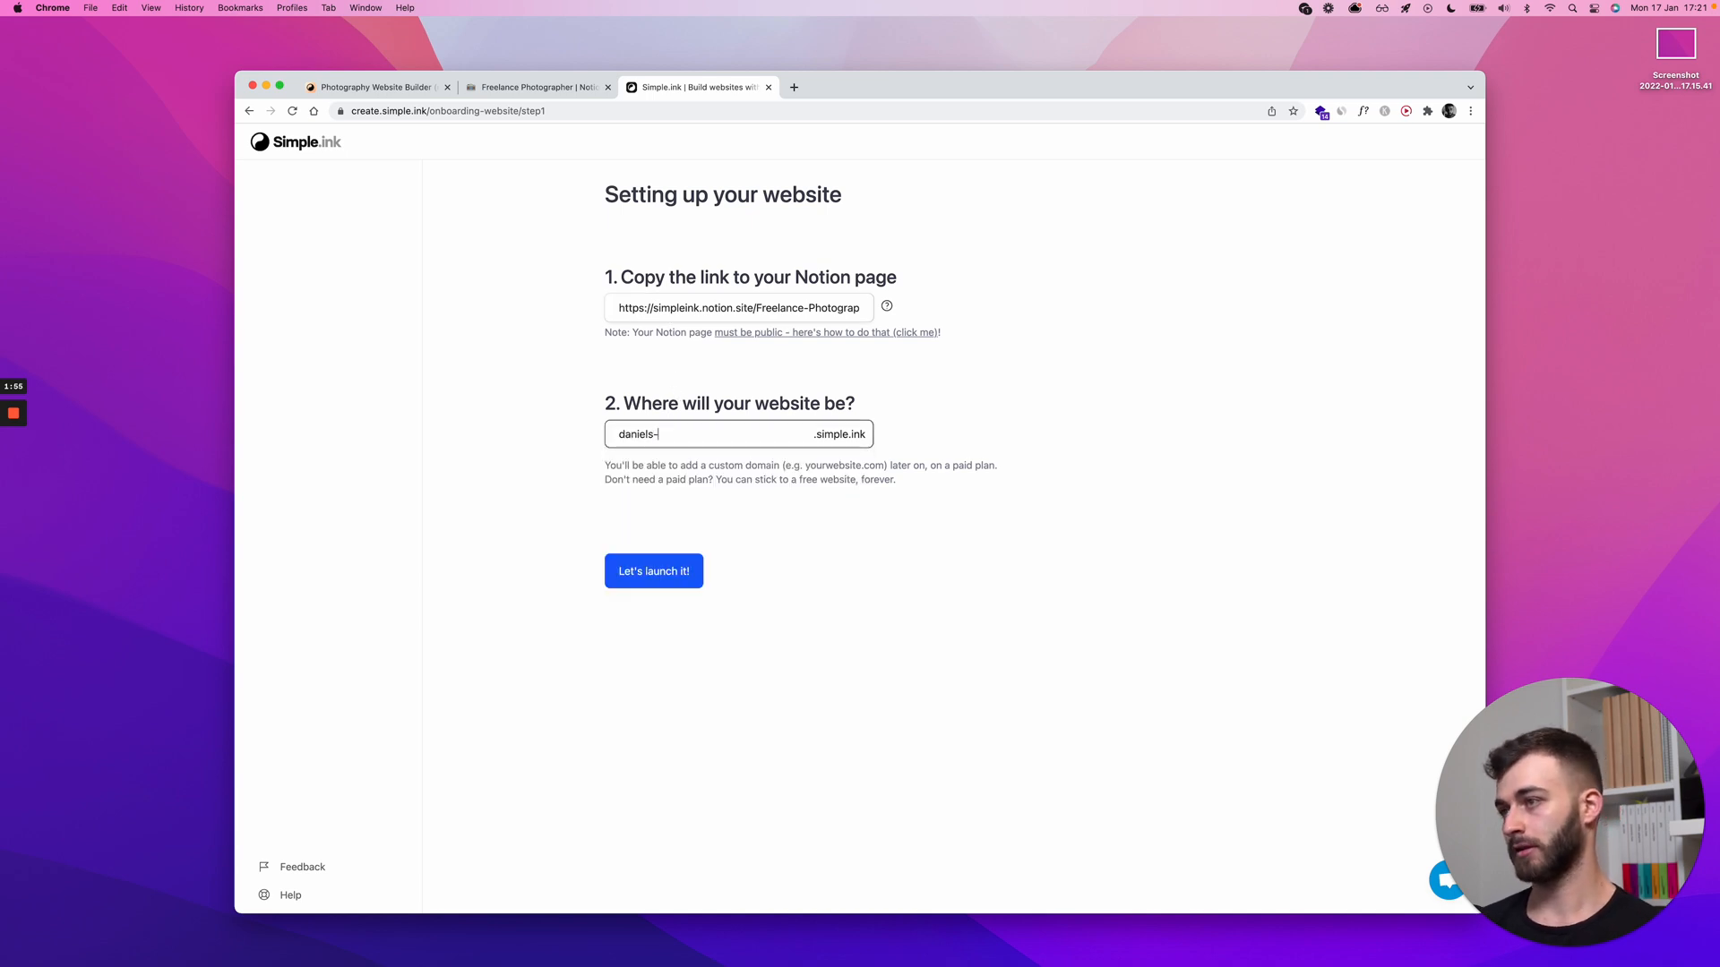
pyautogui.write('photography-whe')
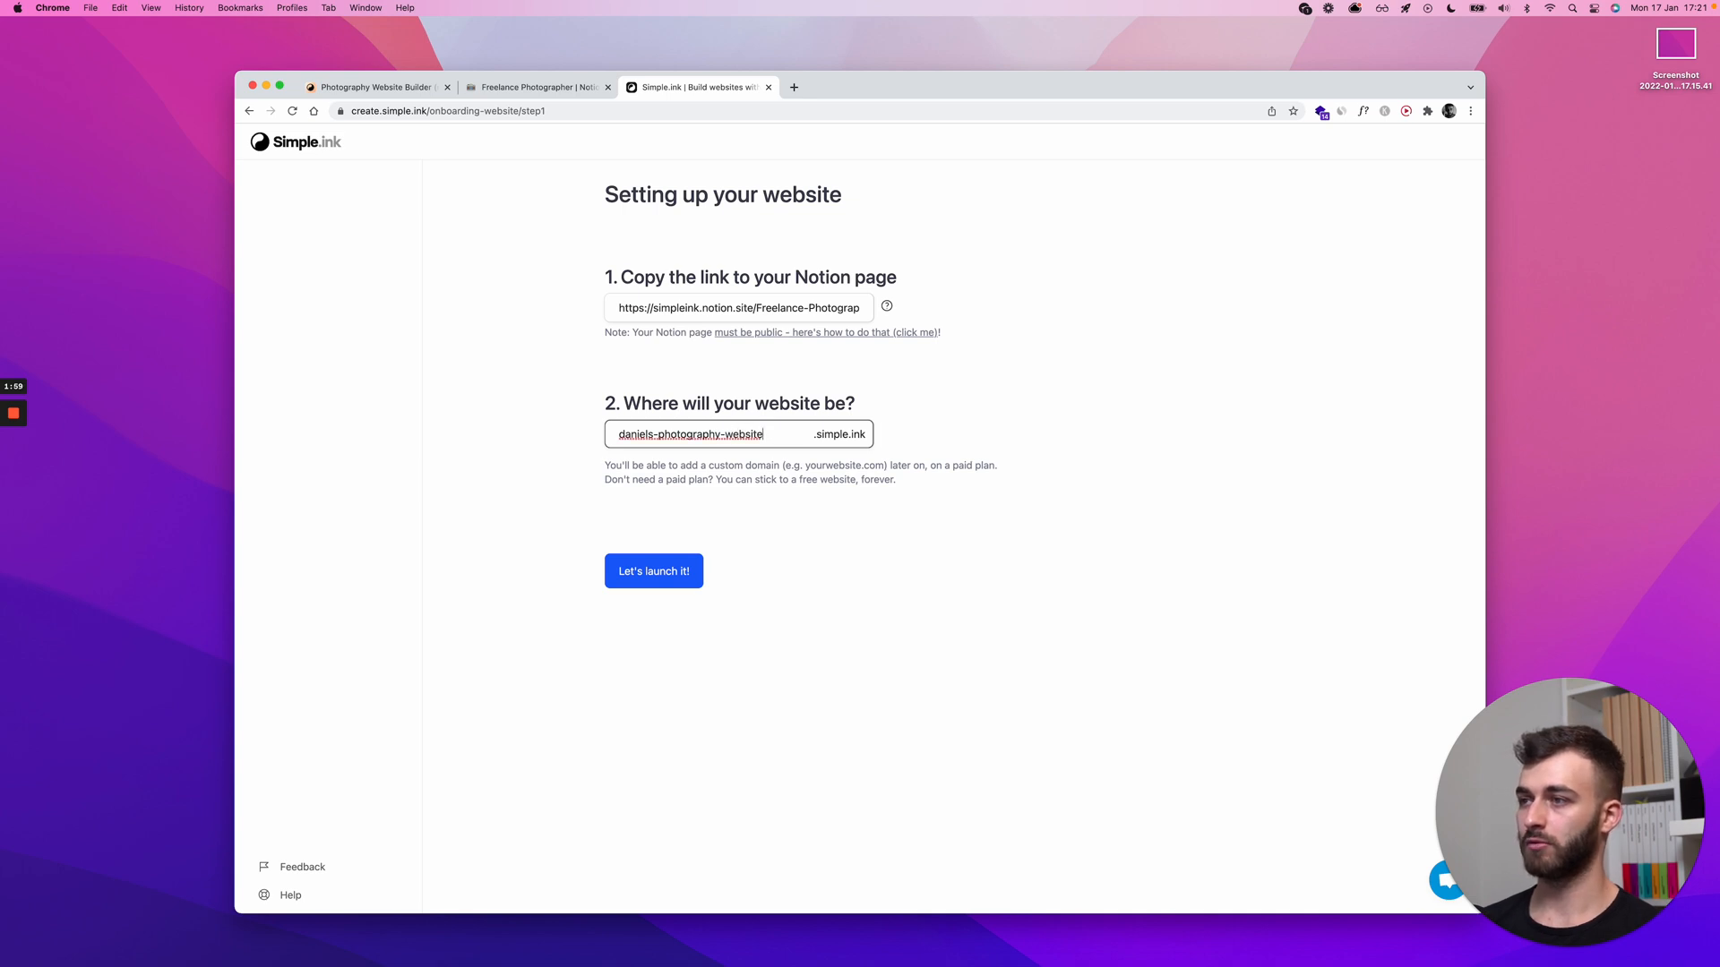
pyautogui.write('1')
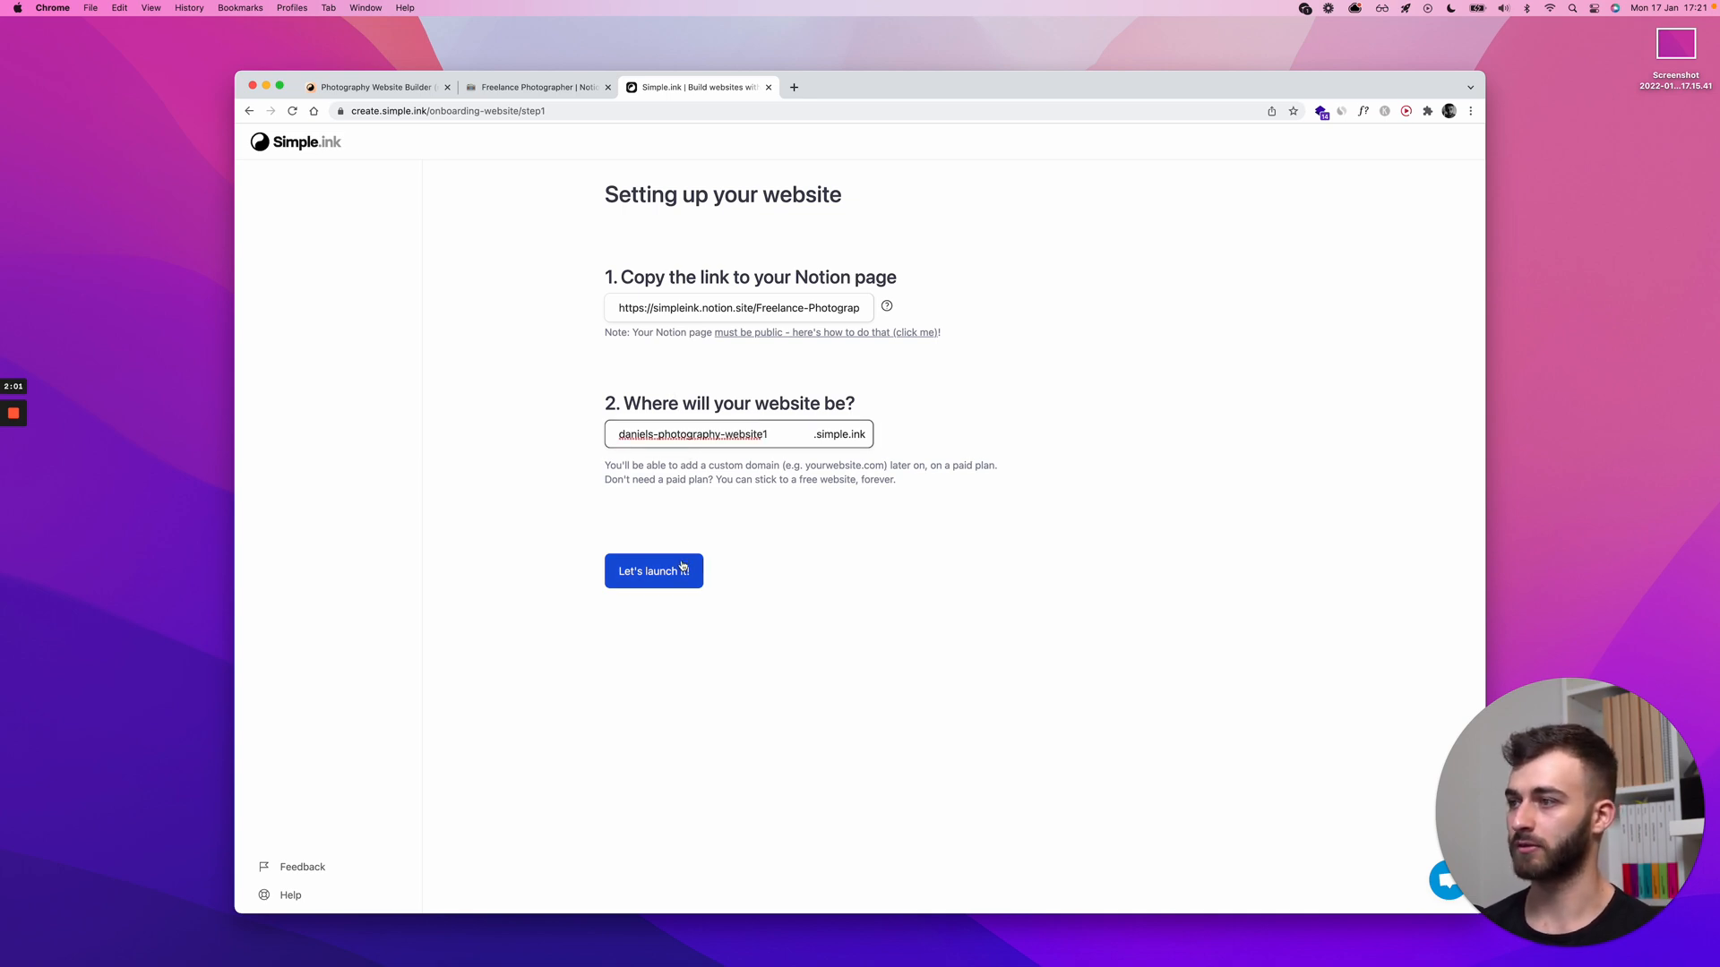
pyautogui.click(653, 571)
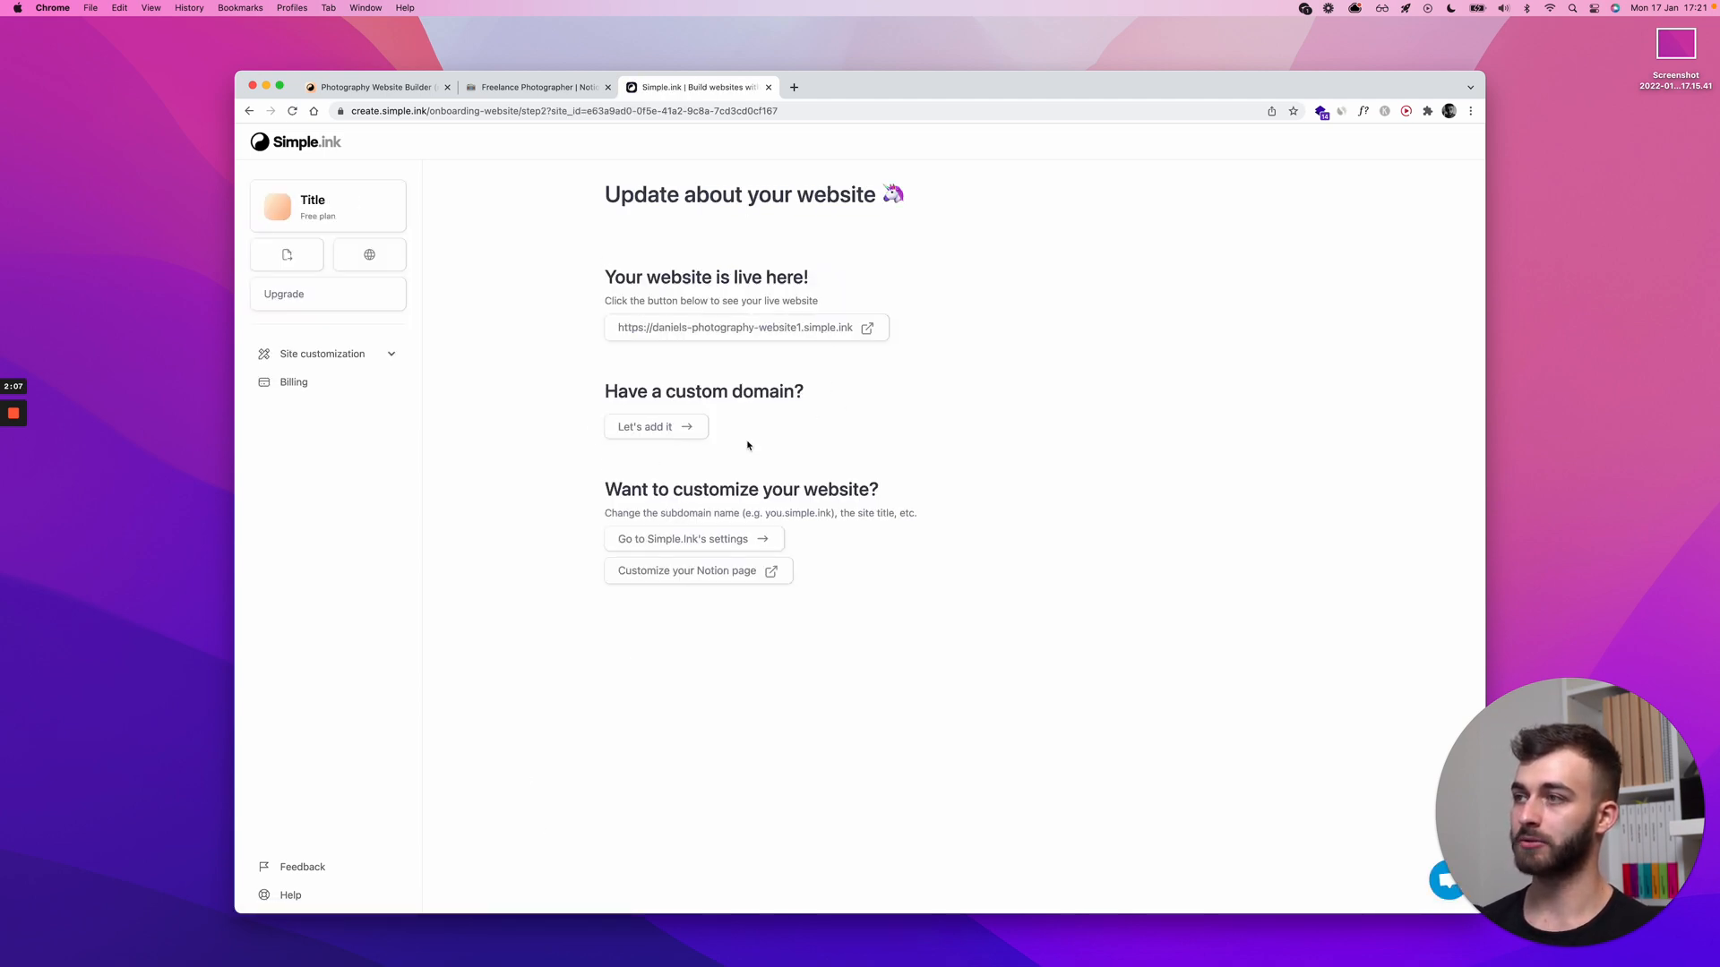
pyautogui.moveTo(744, 327)
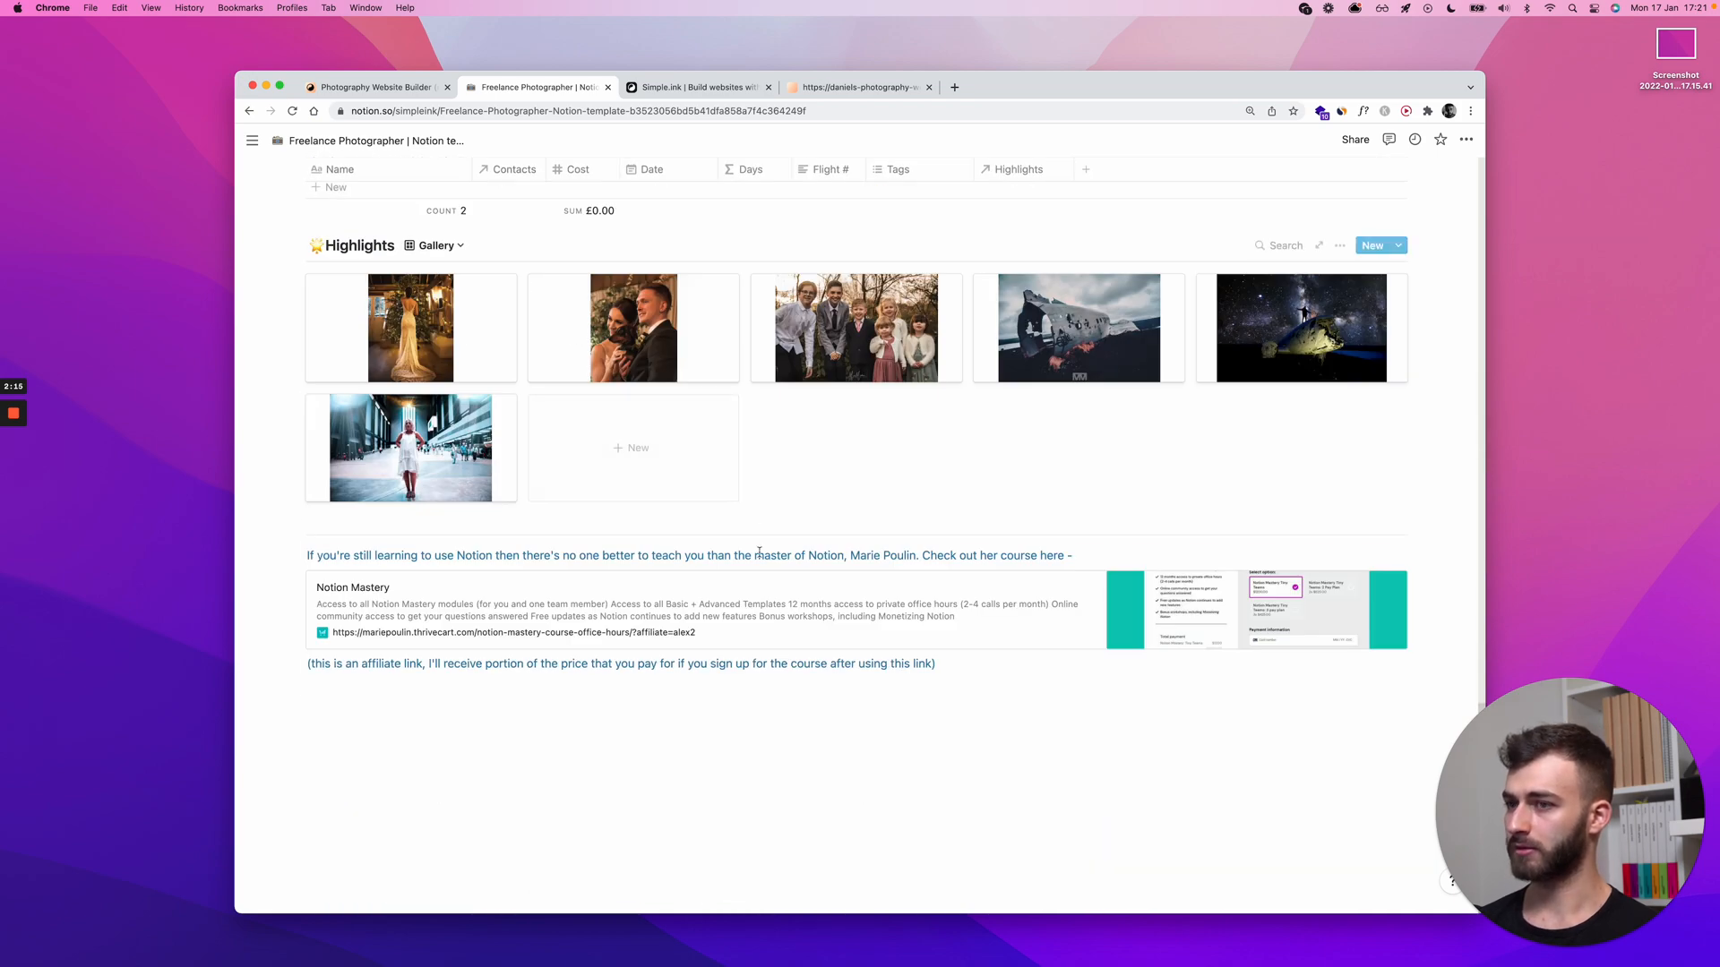
# Switch to the live daniels-photography-website1.simple.ink site tab.
pyautogui.click(859, 87)
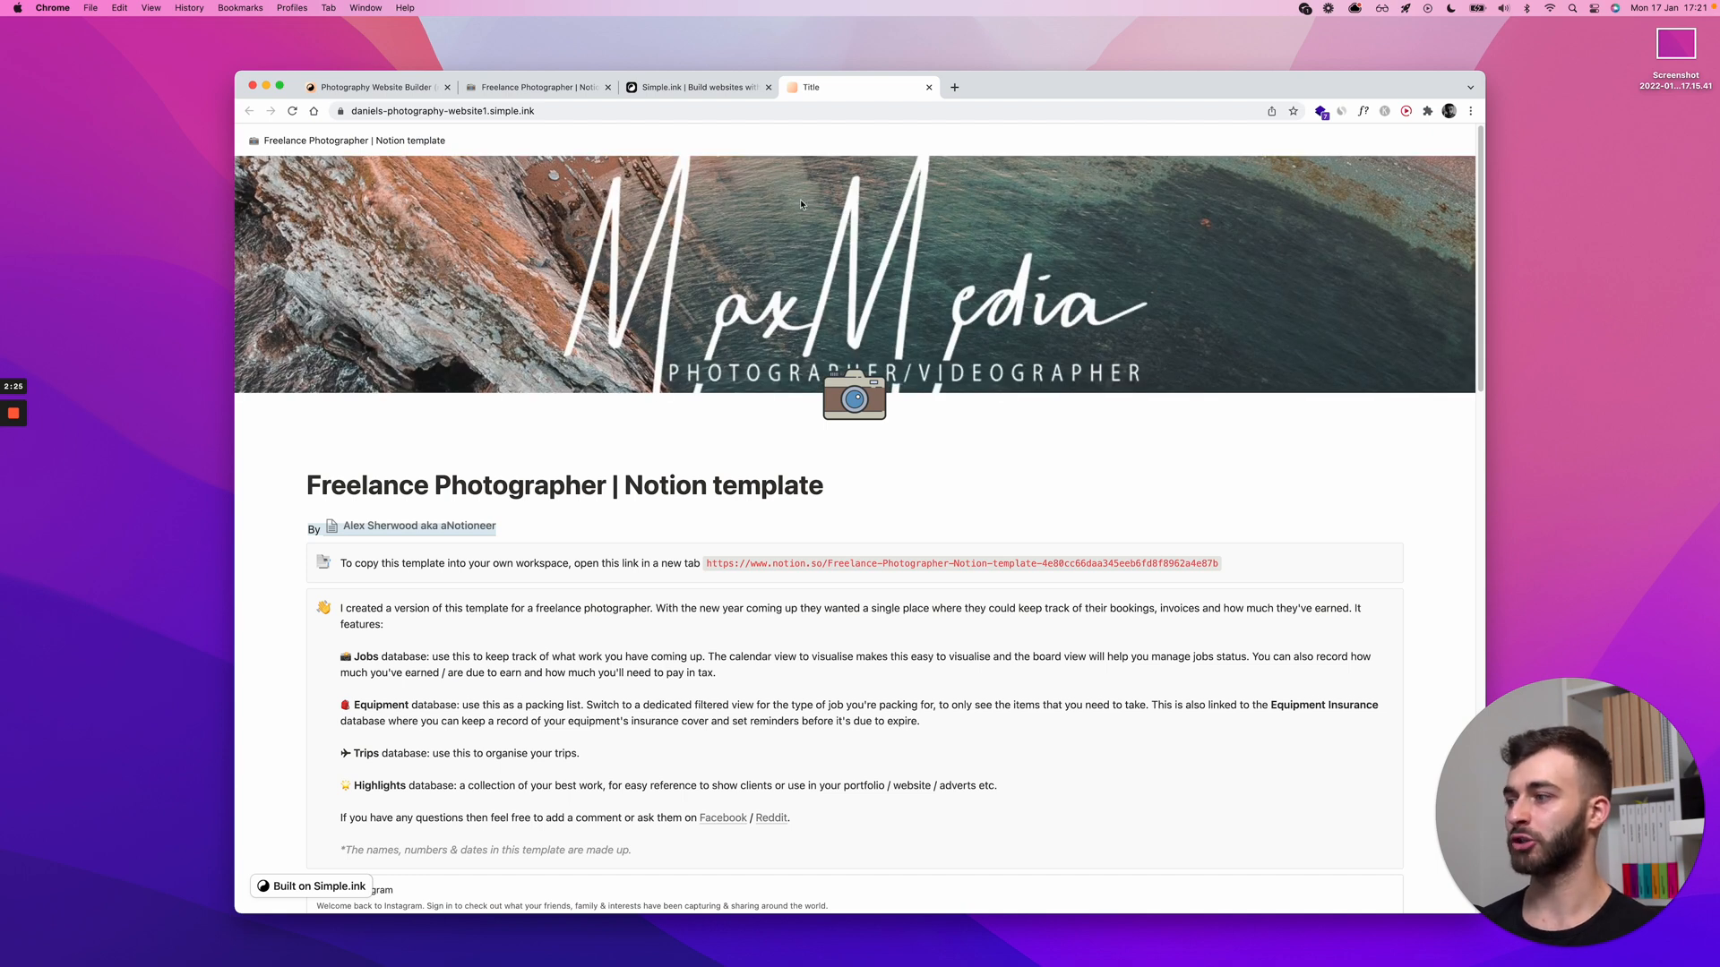
pyautogui.scroll(-3)
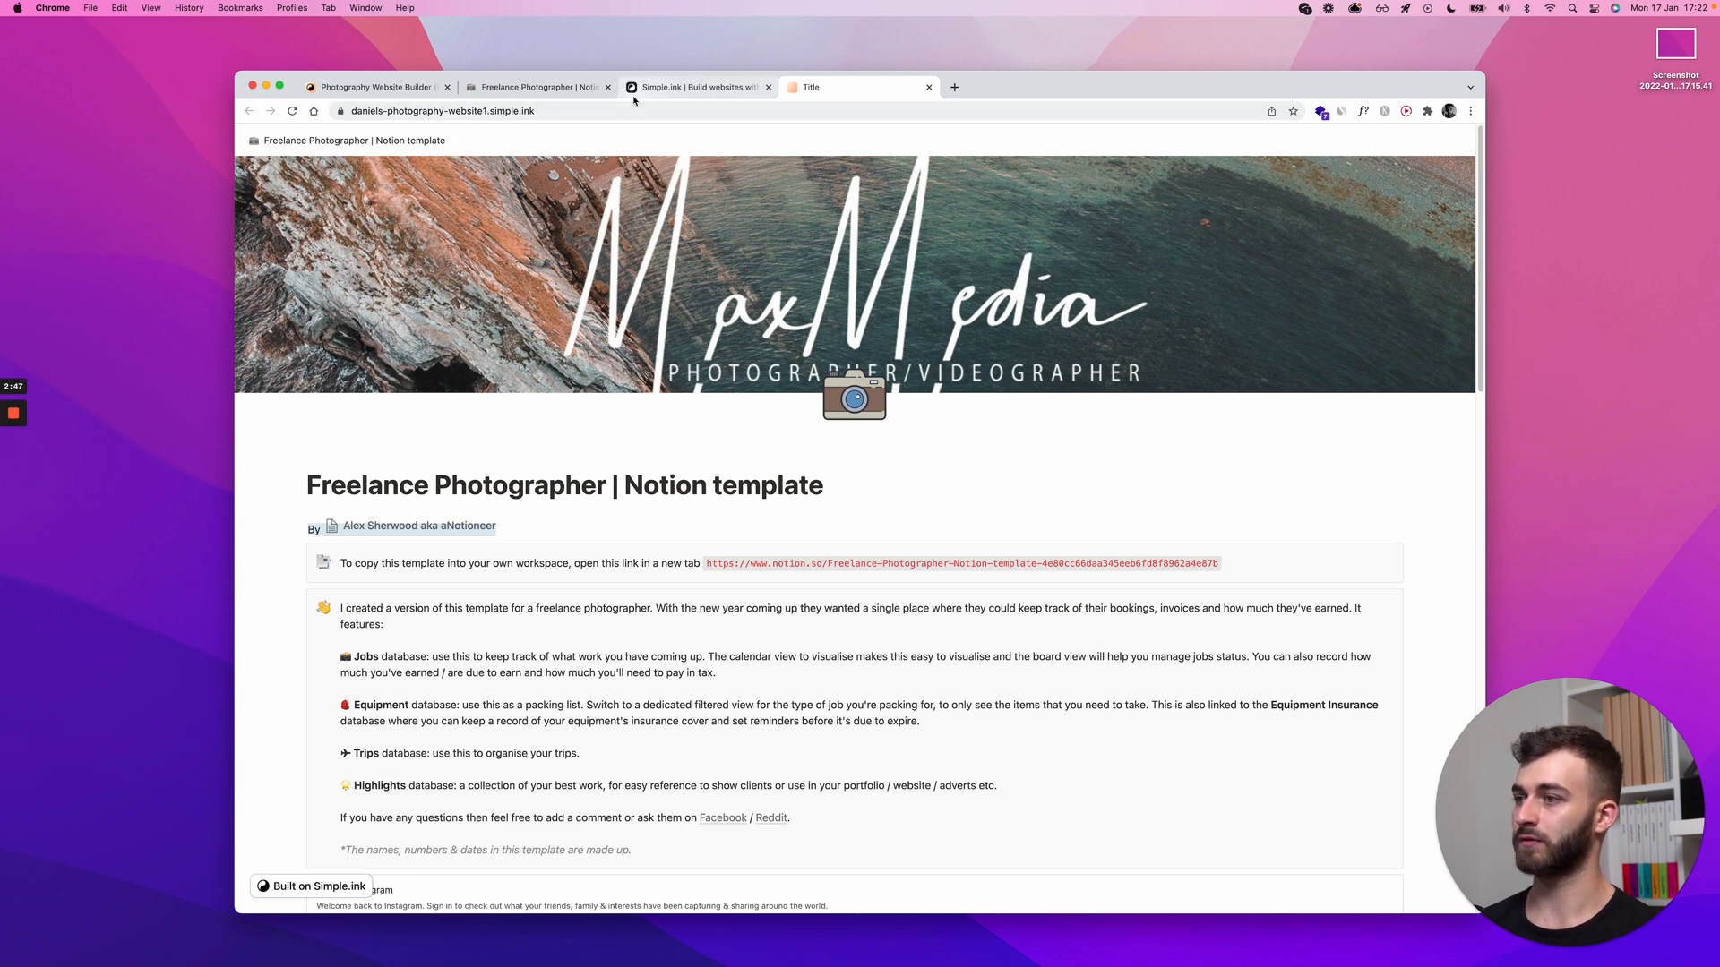
pyautogui.click(537, 87)
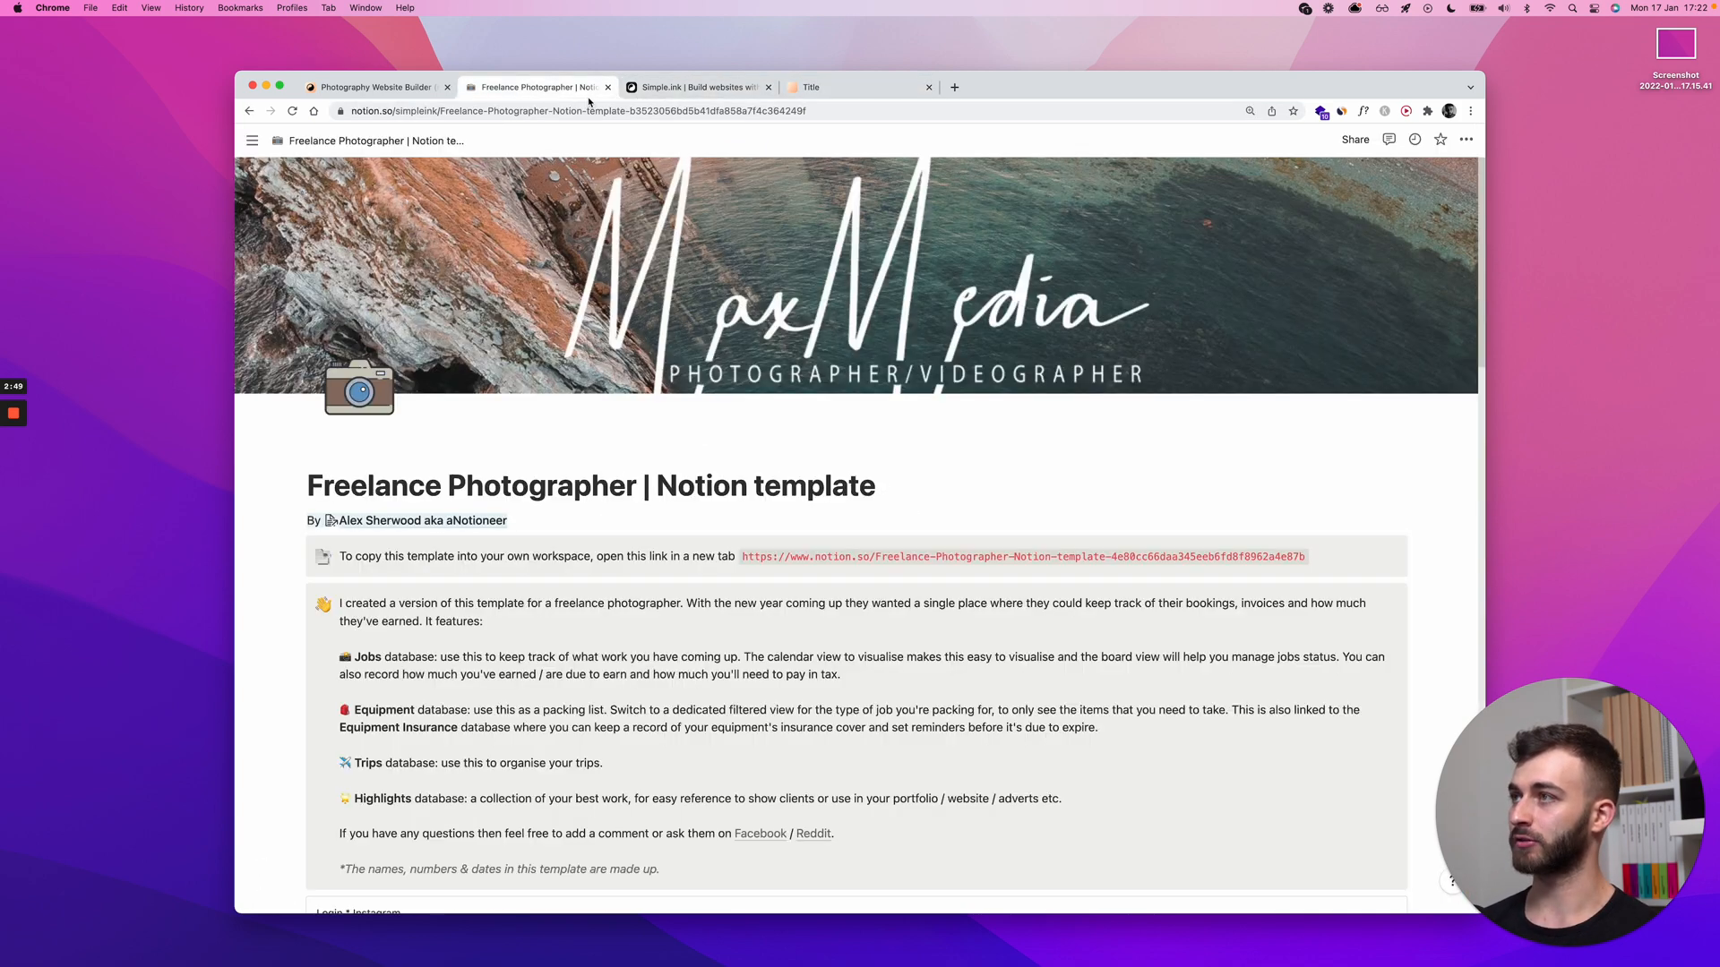
pyautogui.scroll(-3)
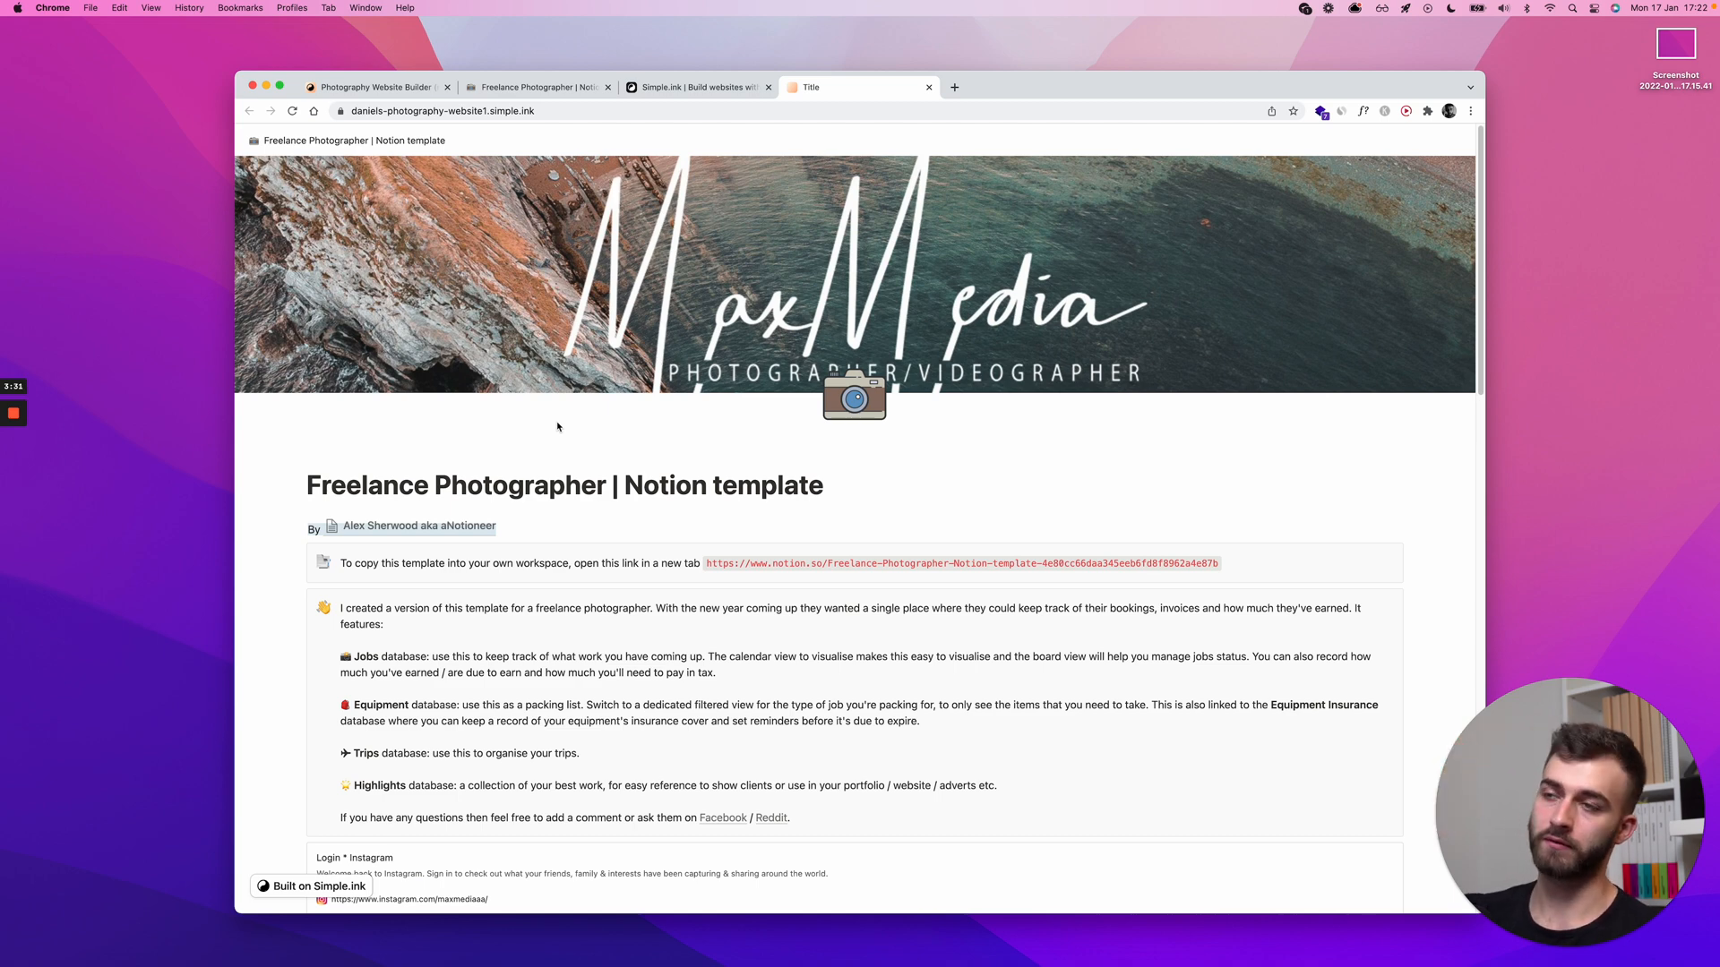
pyautogui.moveTo(494, 612)
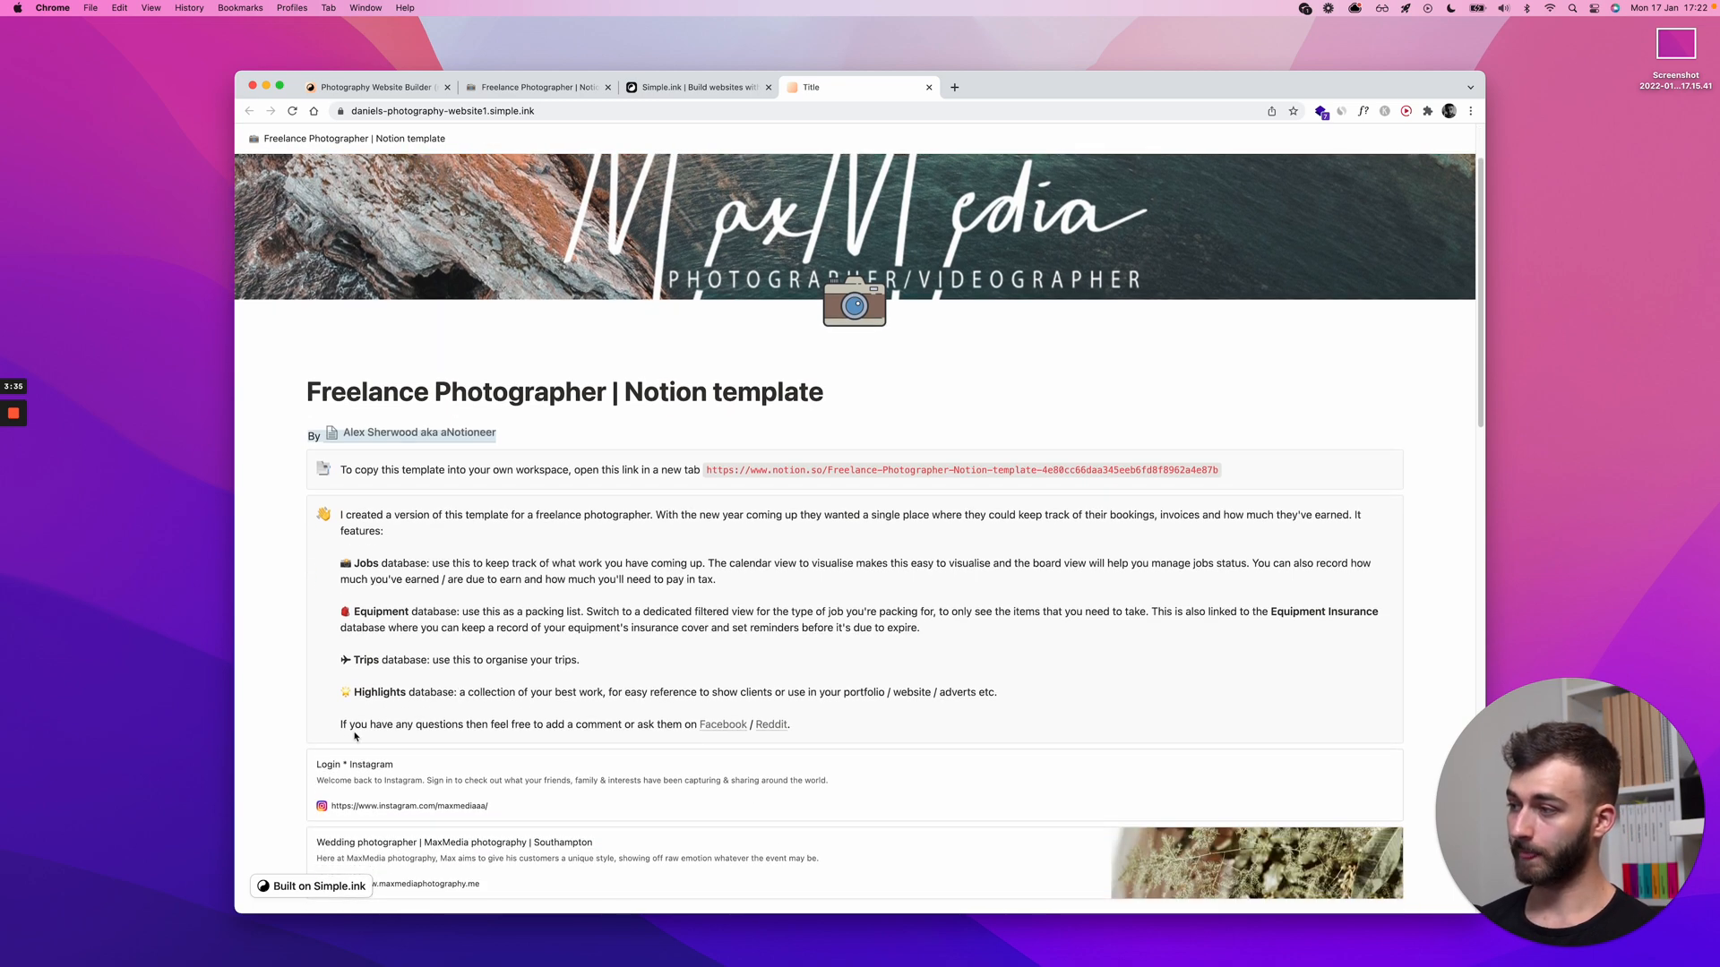
pyautogui.moveTo(270, 642)
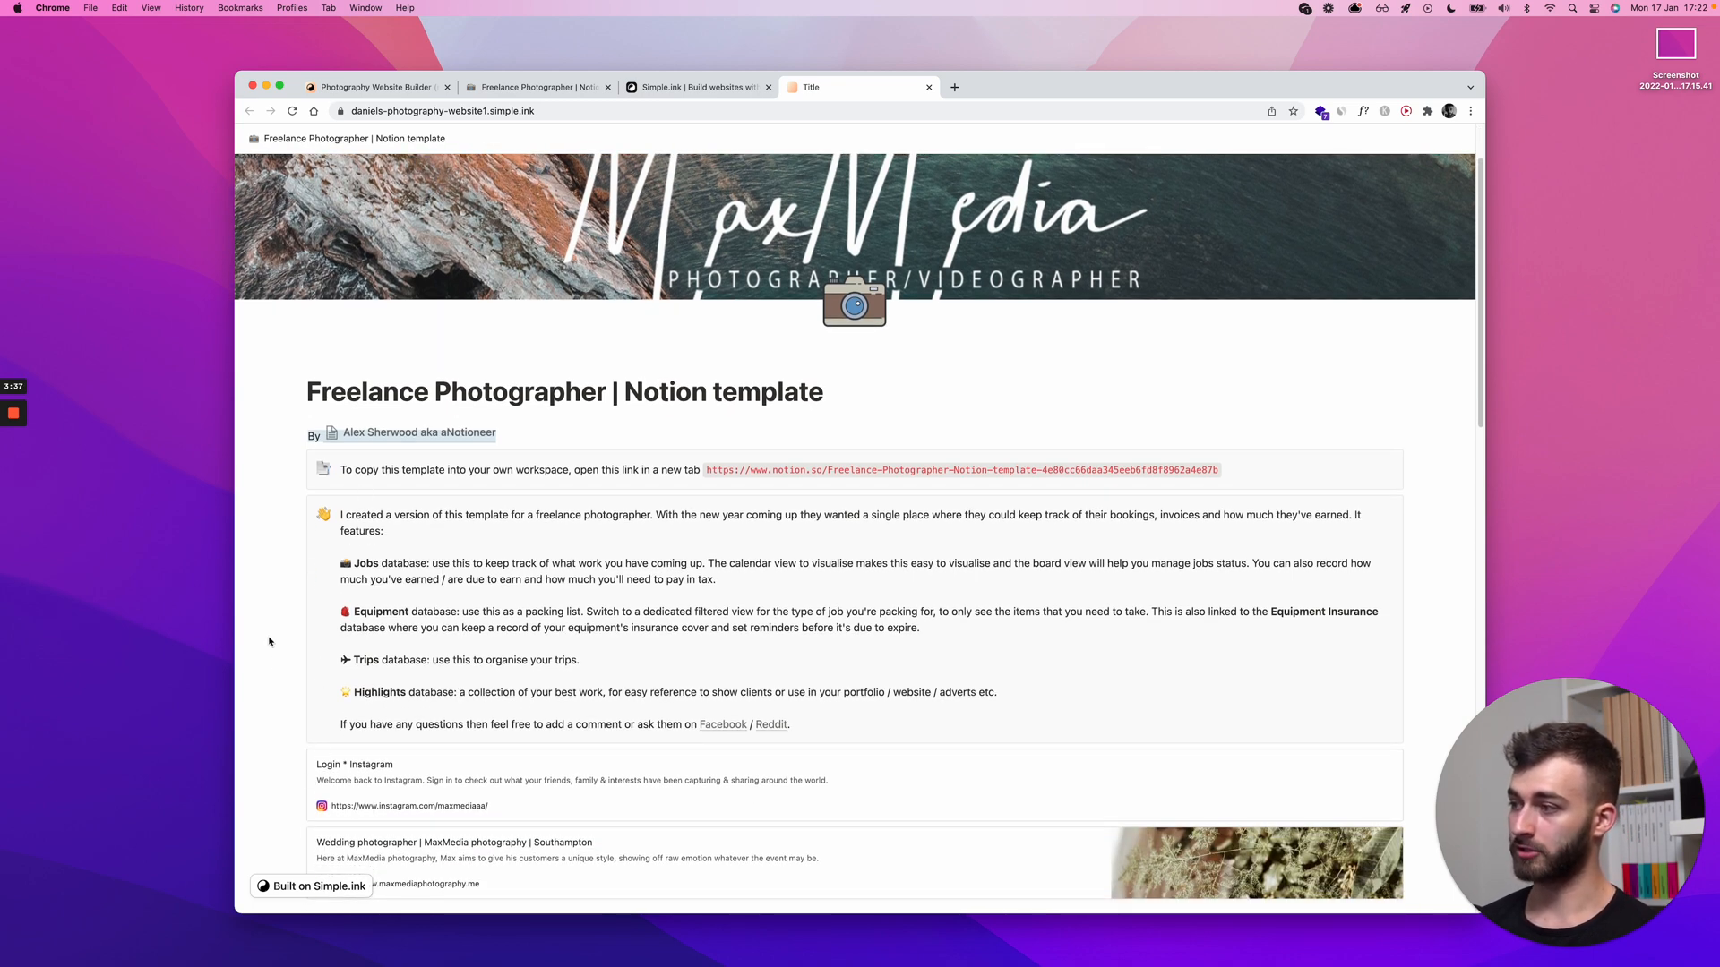
# Compare the live site with the Notion page, scrolling both down to the Jobs table.
pyautogui.click(537, 86)
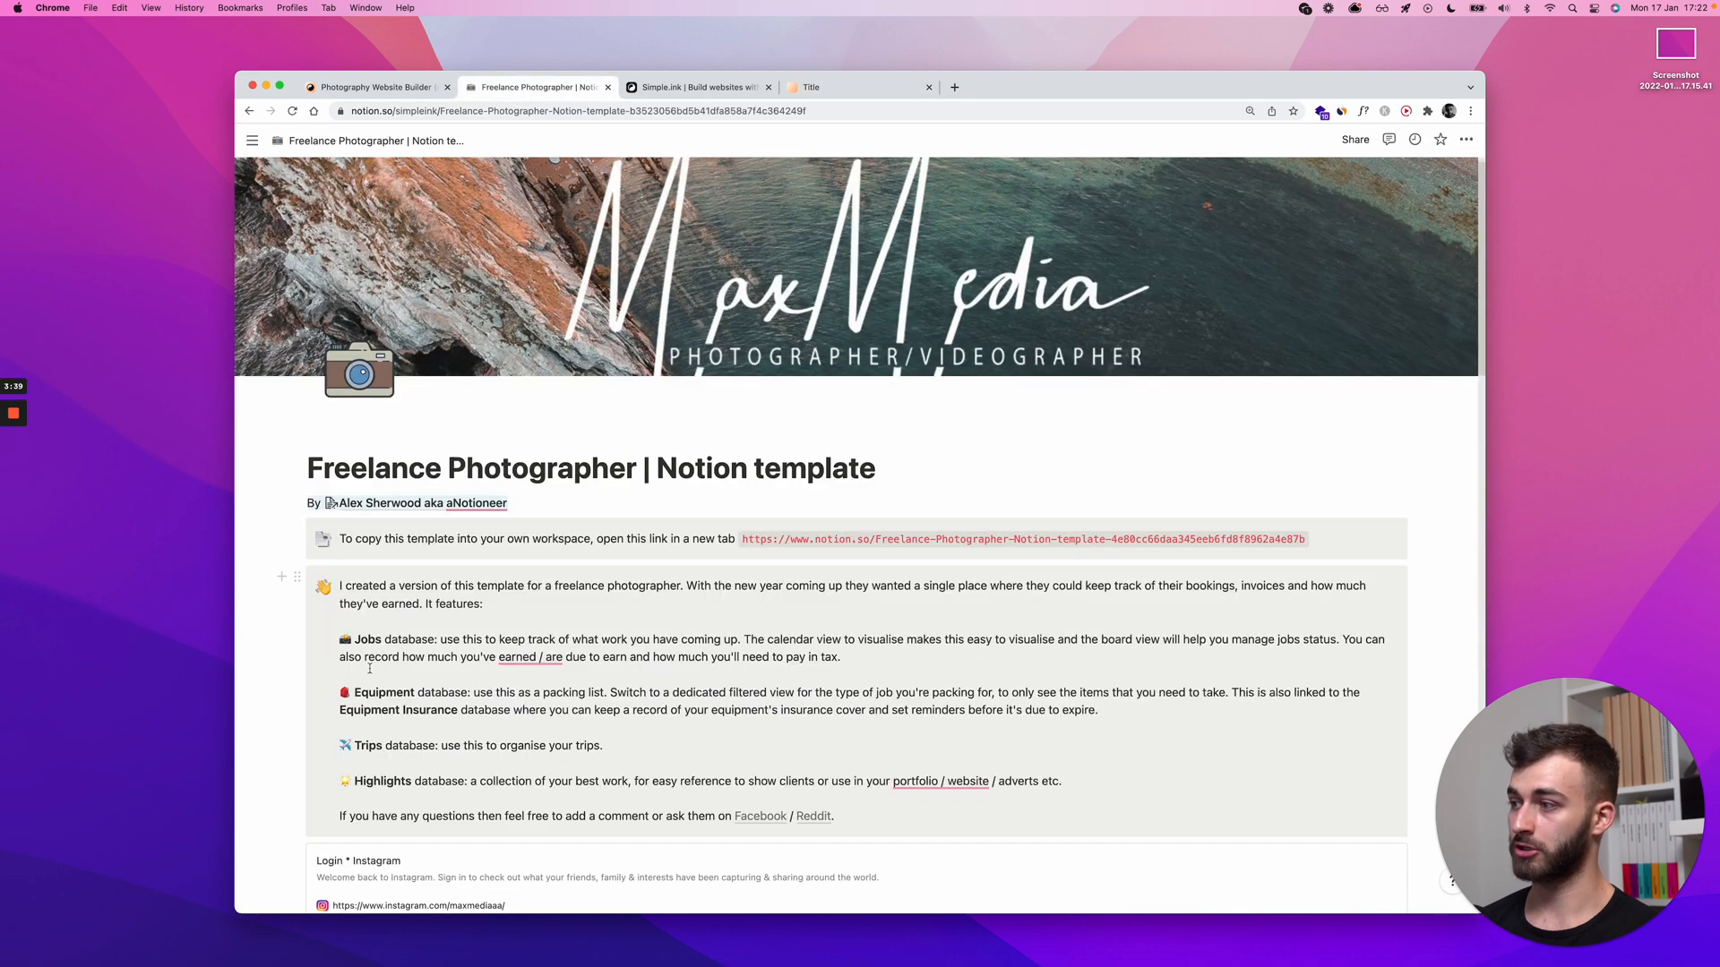
pyautogui.click(812, 87)
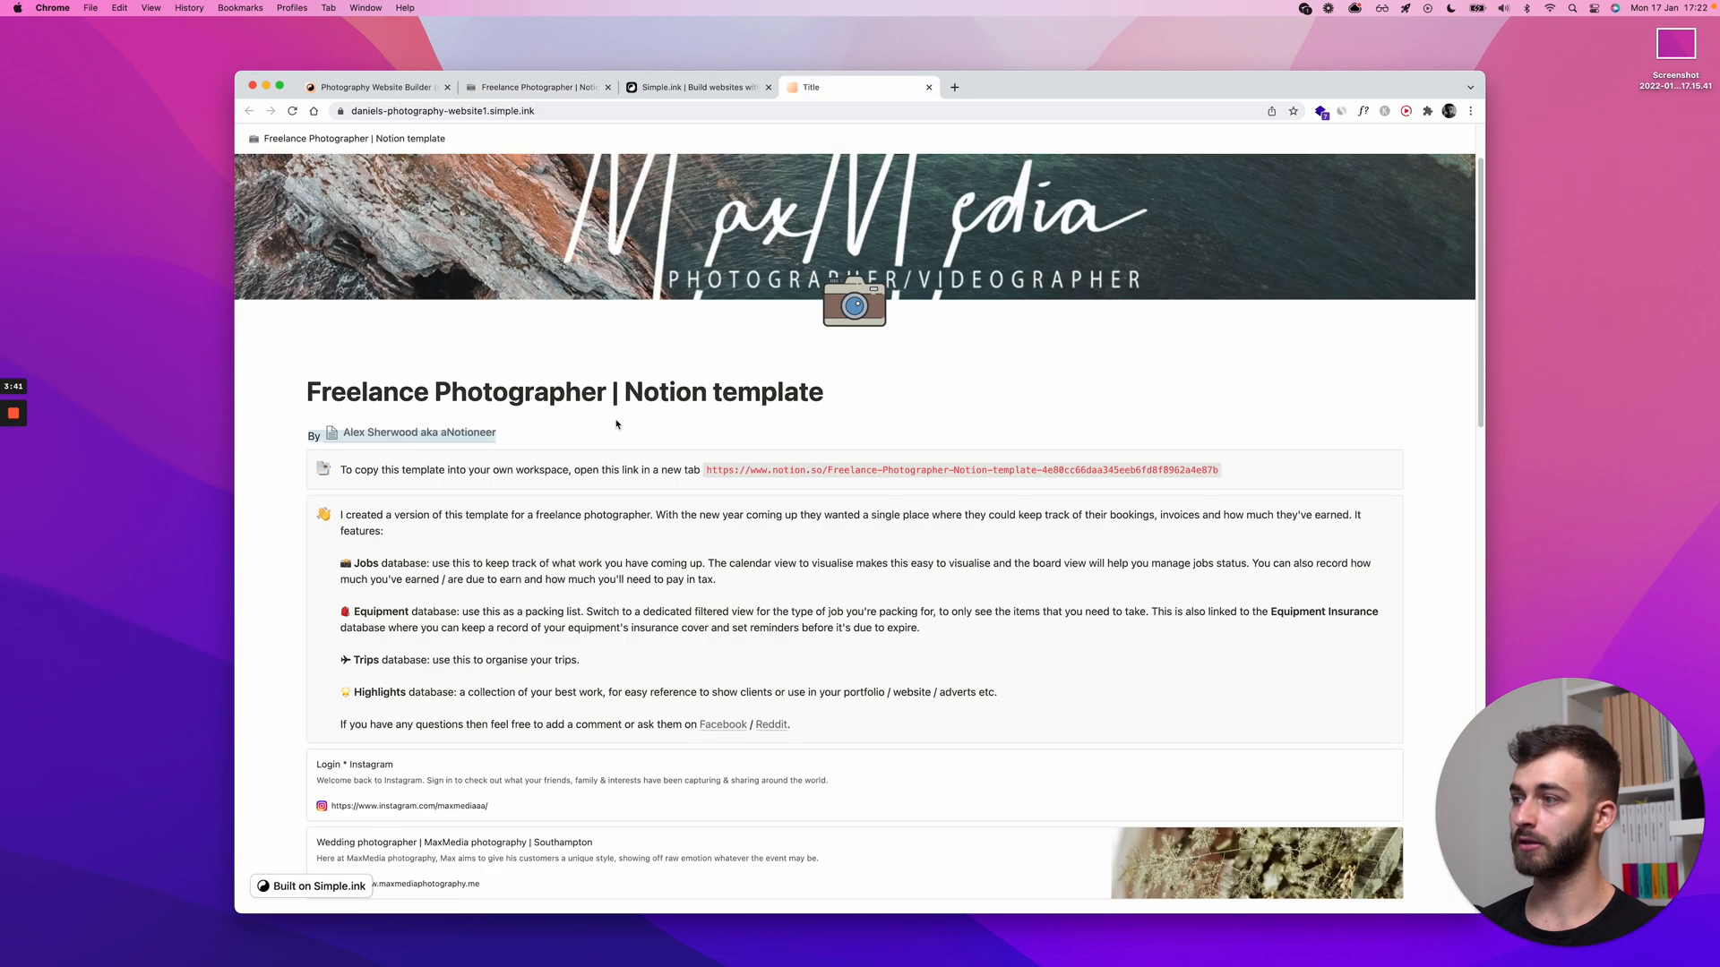
pyautogui.scroll(-3)
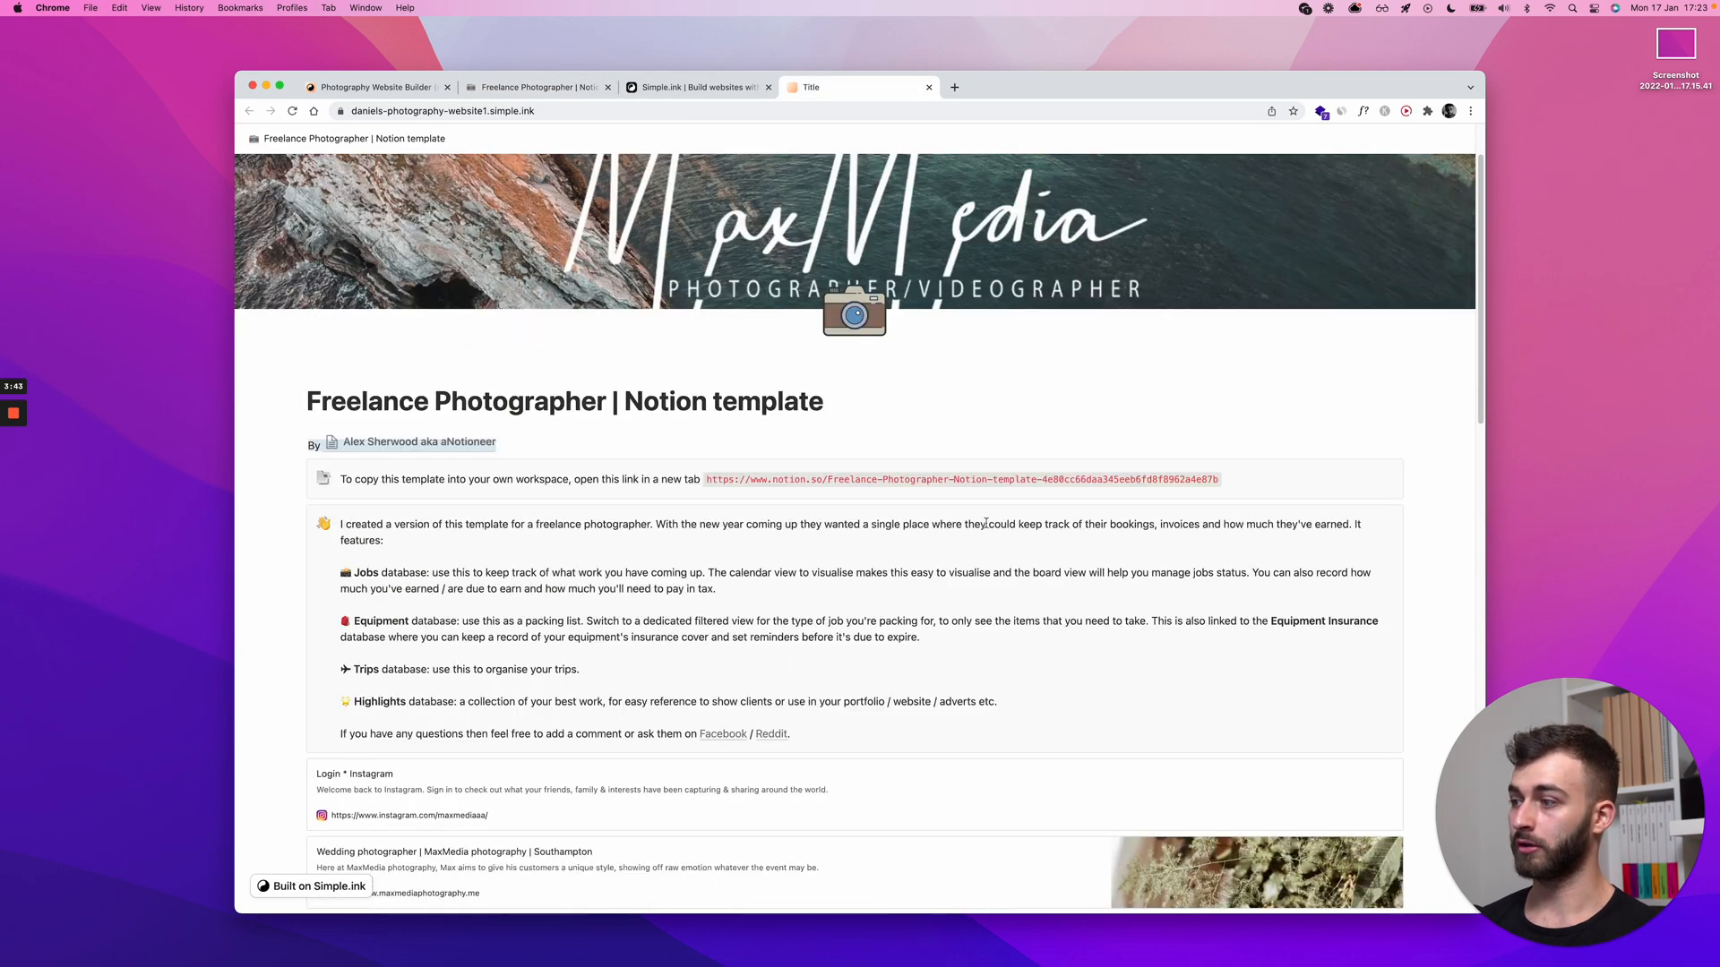
pyautogui.scroll(-3)
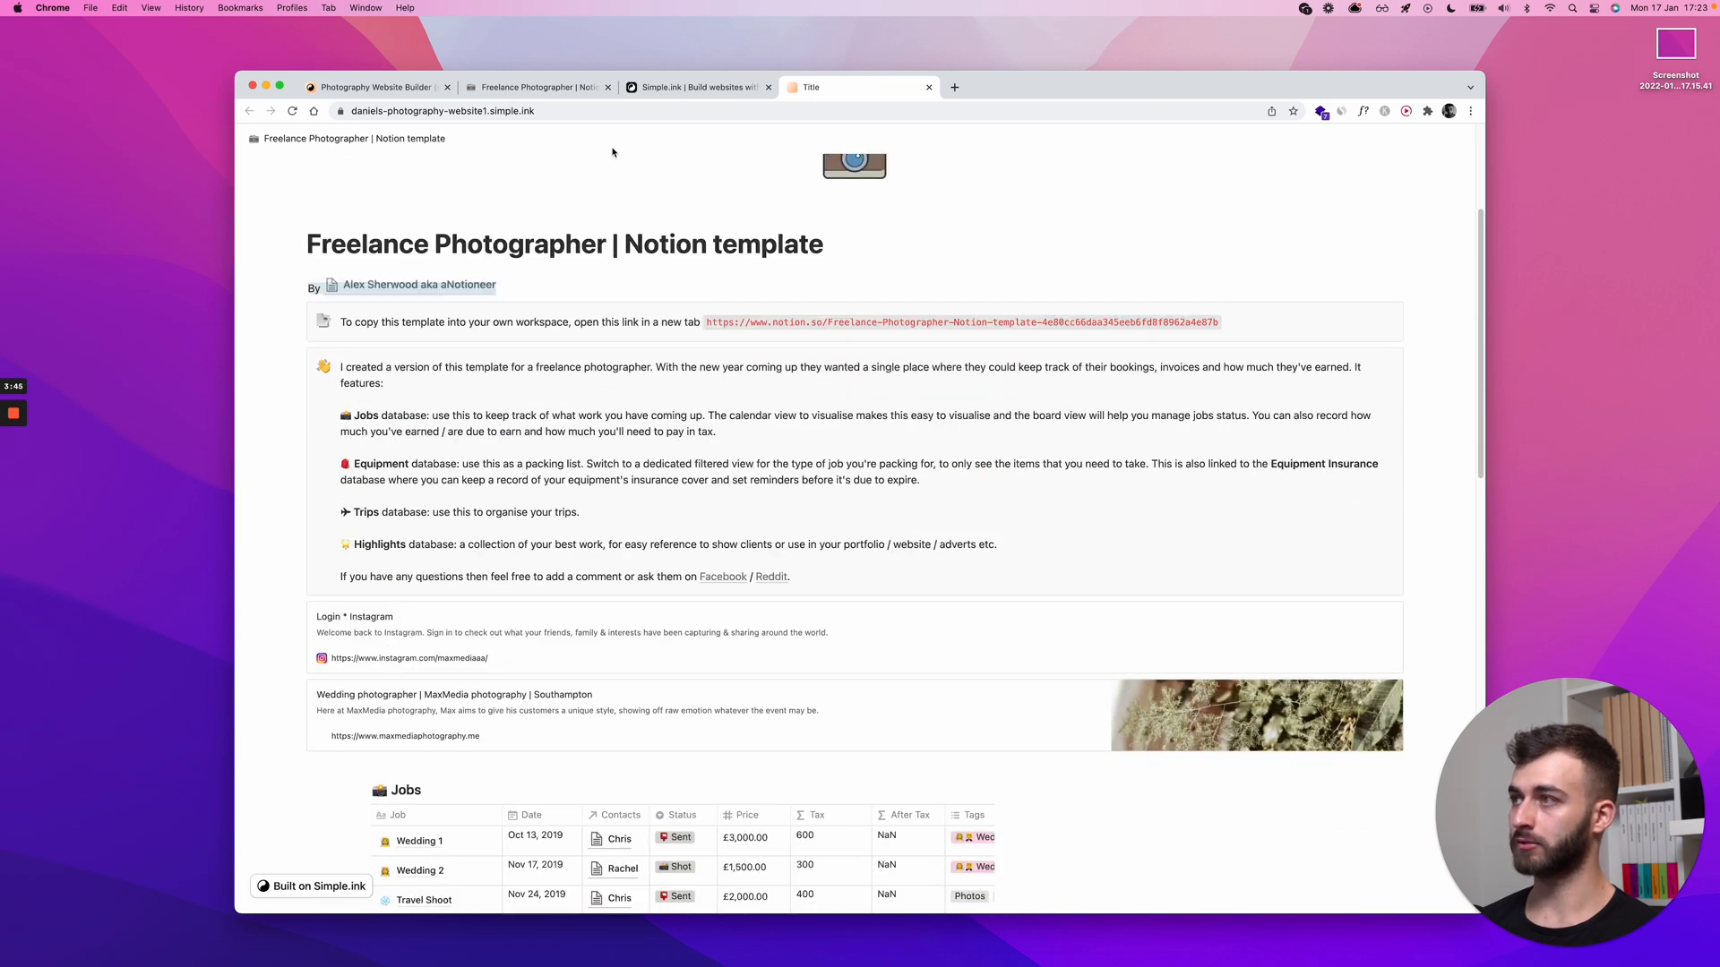
pyautogui.click(538, 87)
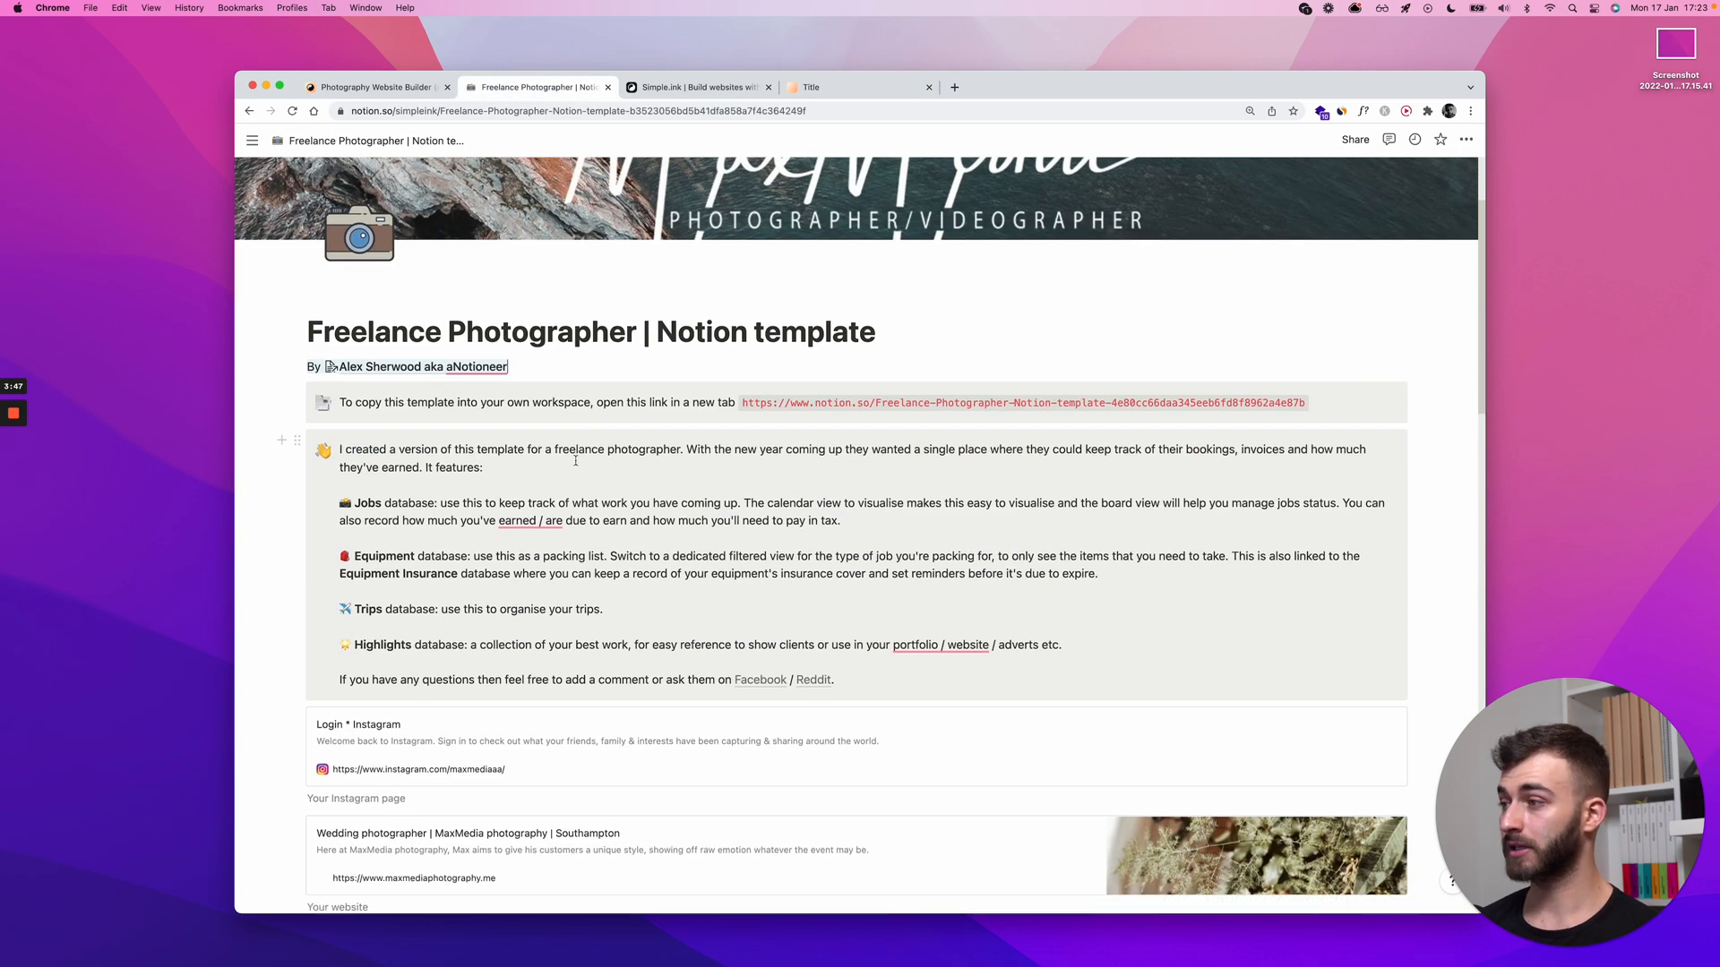
pyautogui.scroll(-3)
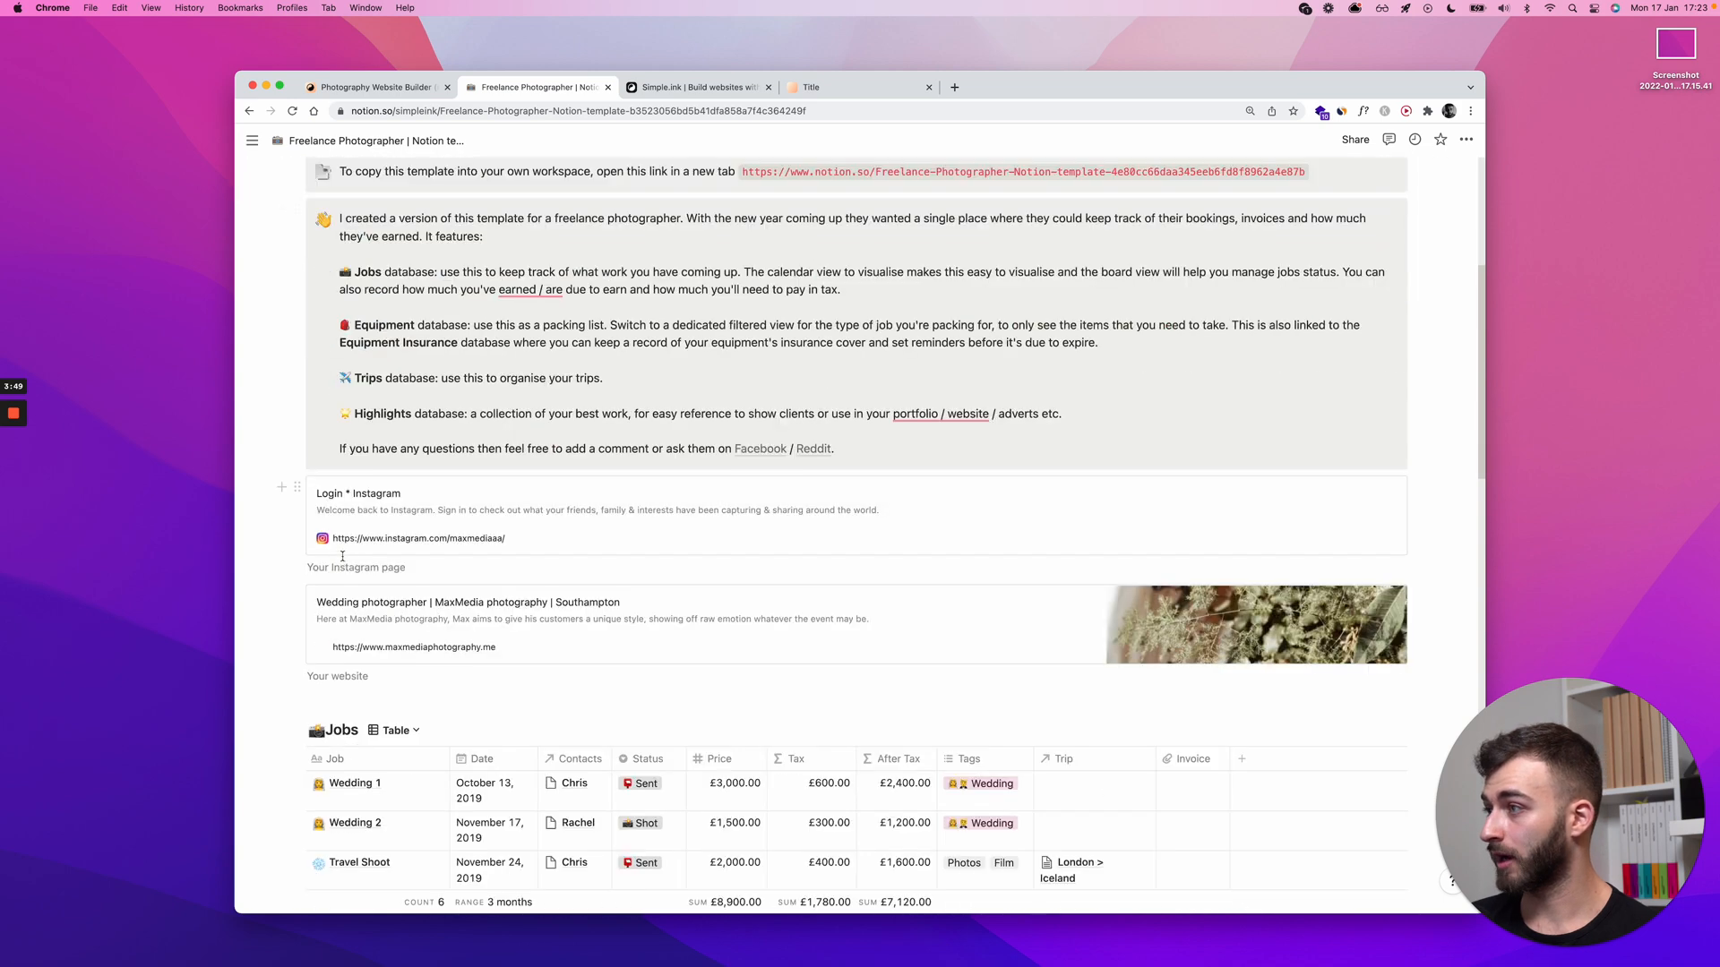
pyautogui.scroll(-3)
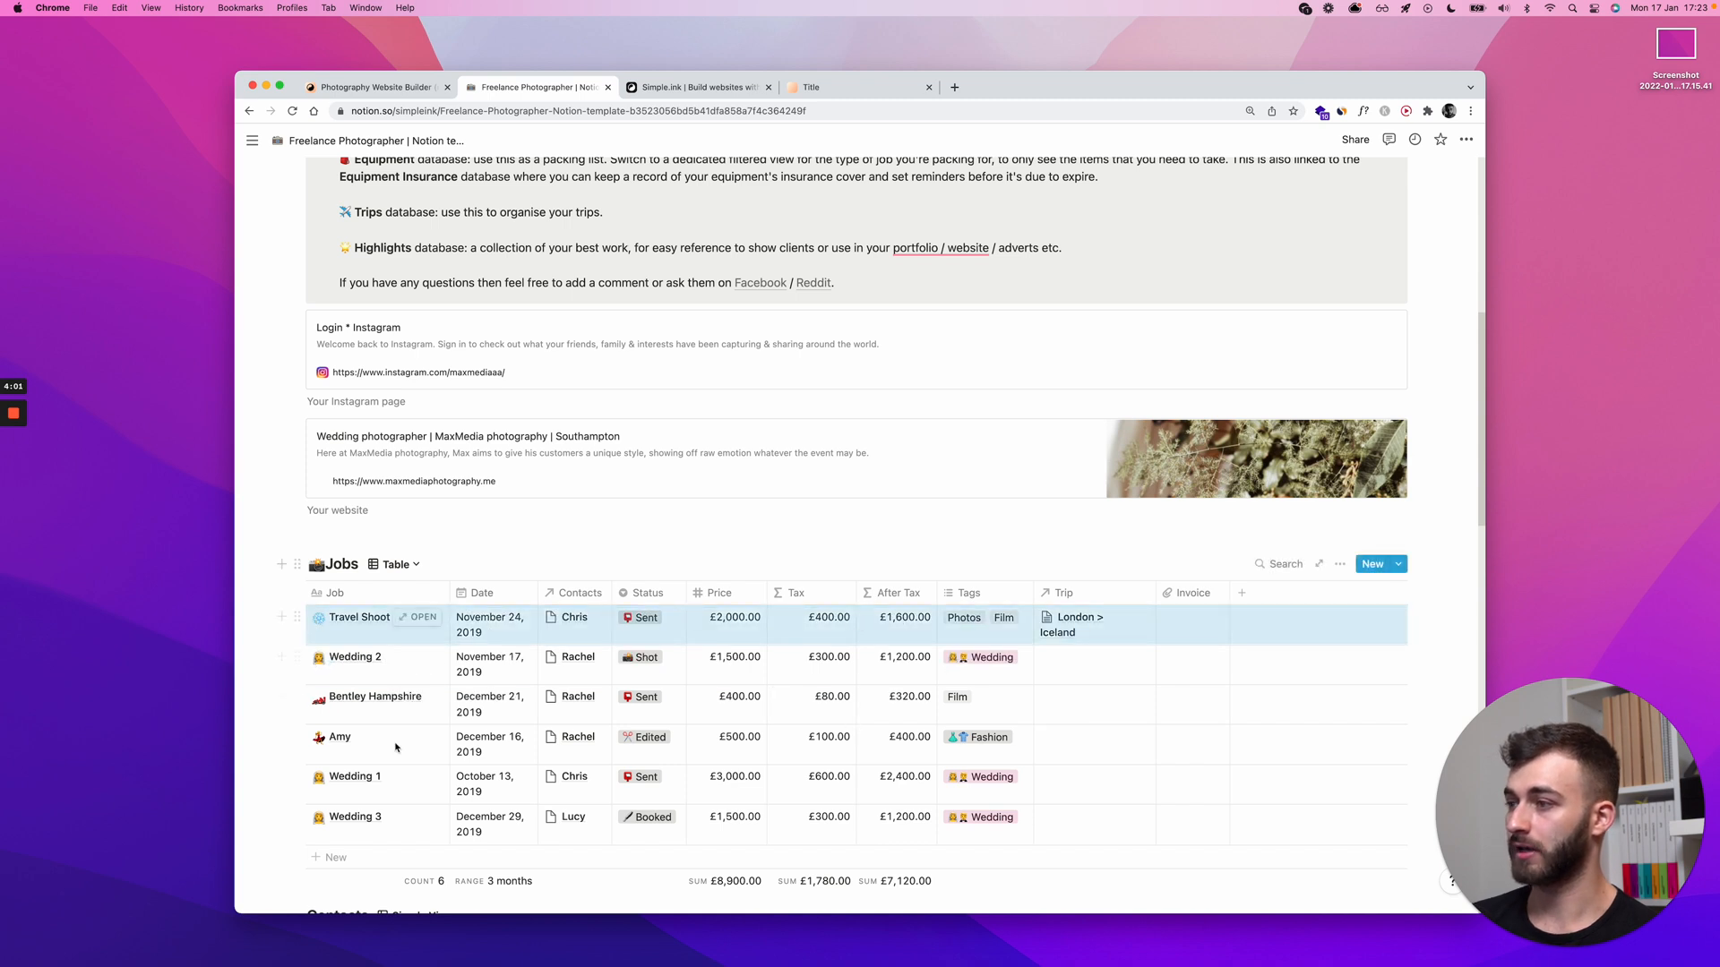
pyautogui.moveTo(585, 658)
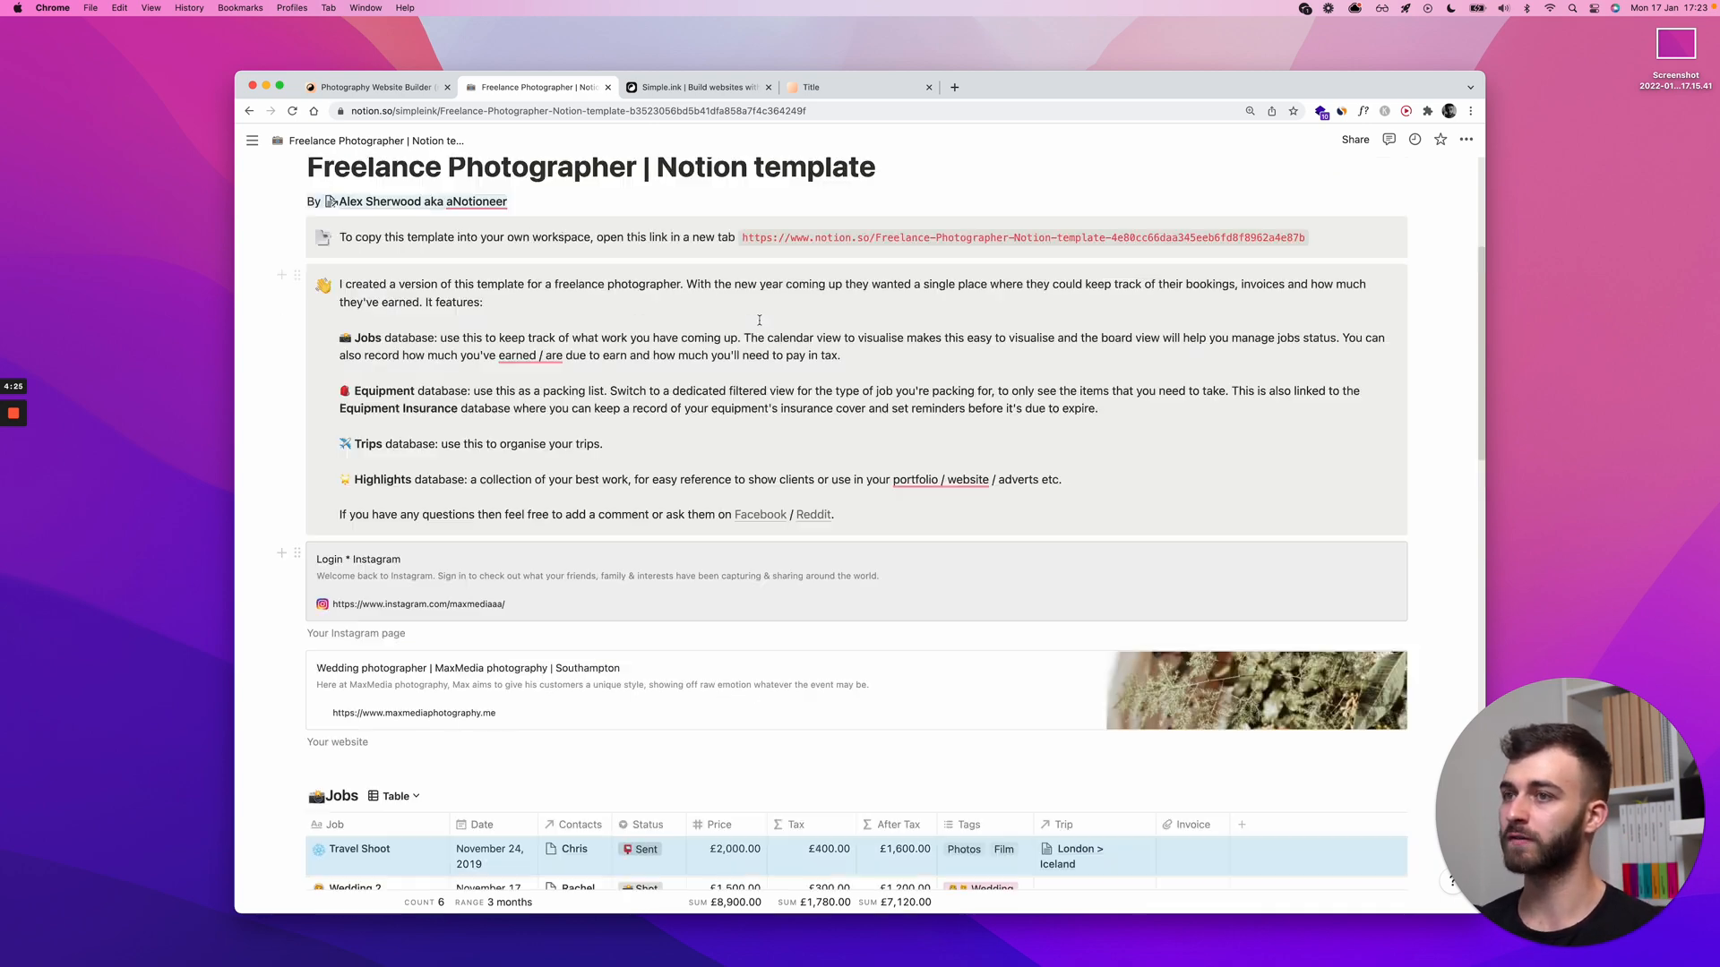
# Scroll the Notion page through its Contacts, Equipment, Trips and Highlights sections.
pyautogui.scroll(-3)
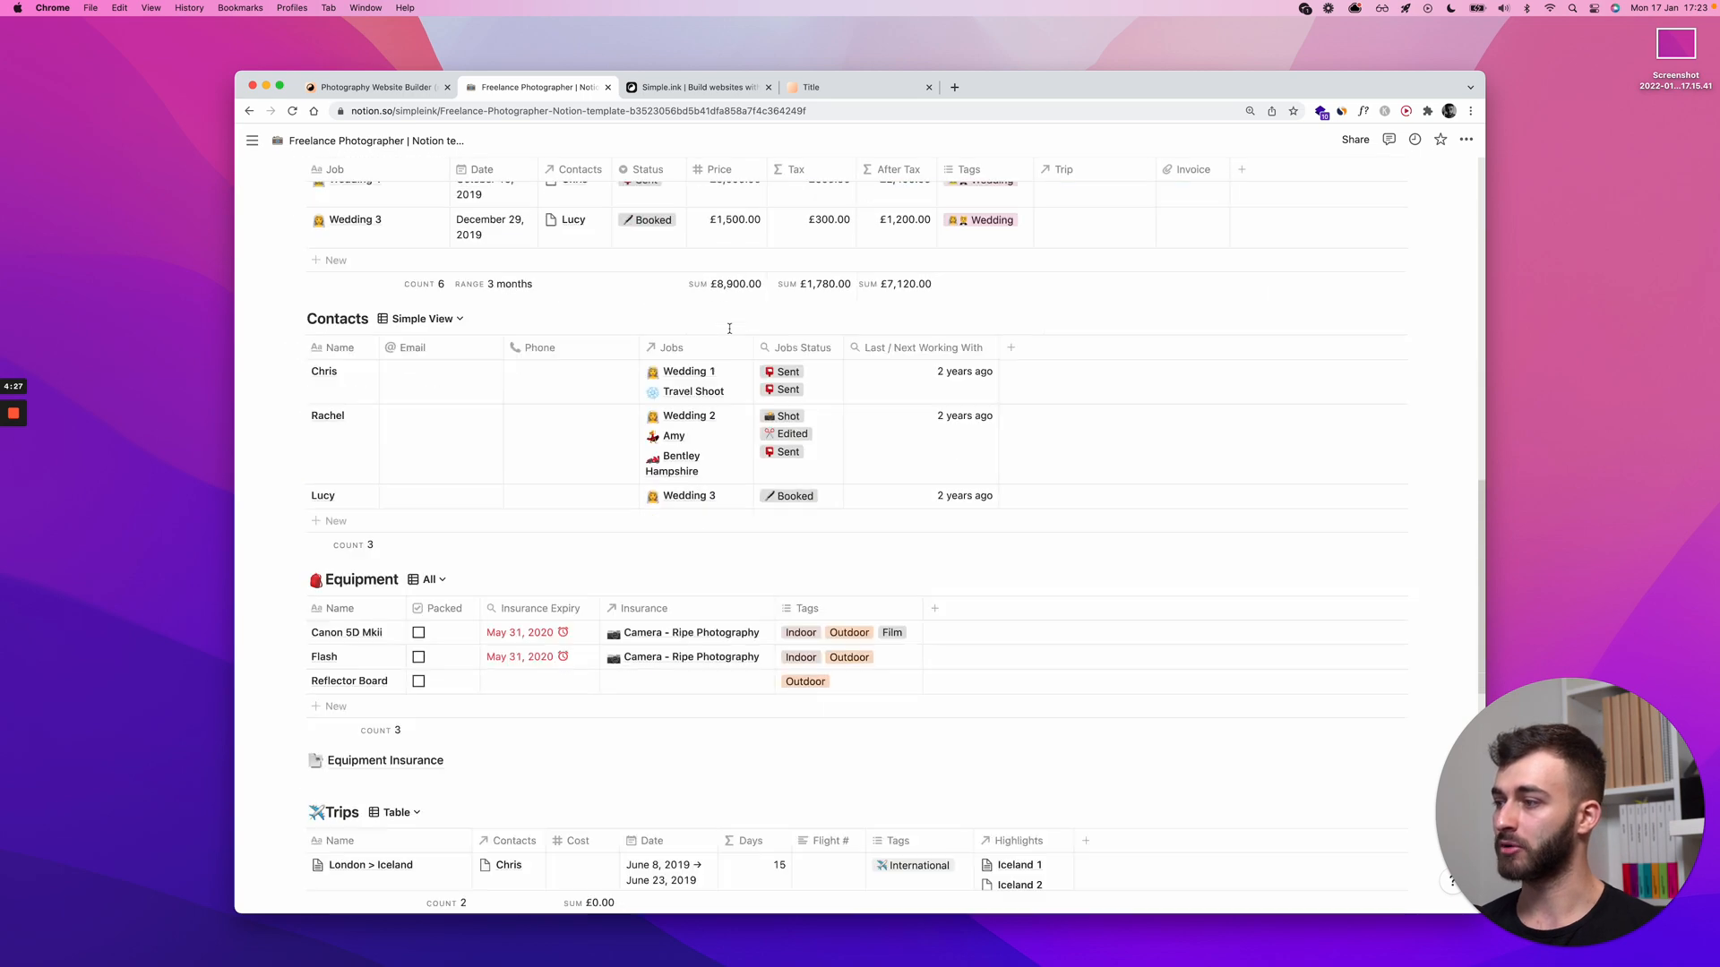
pyautogui.scroll(-3)
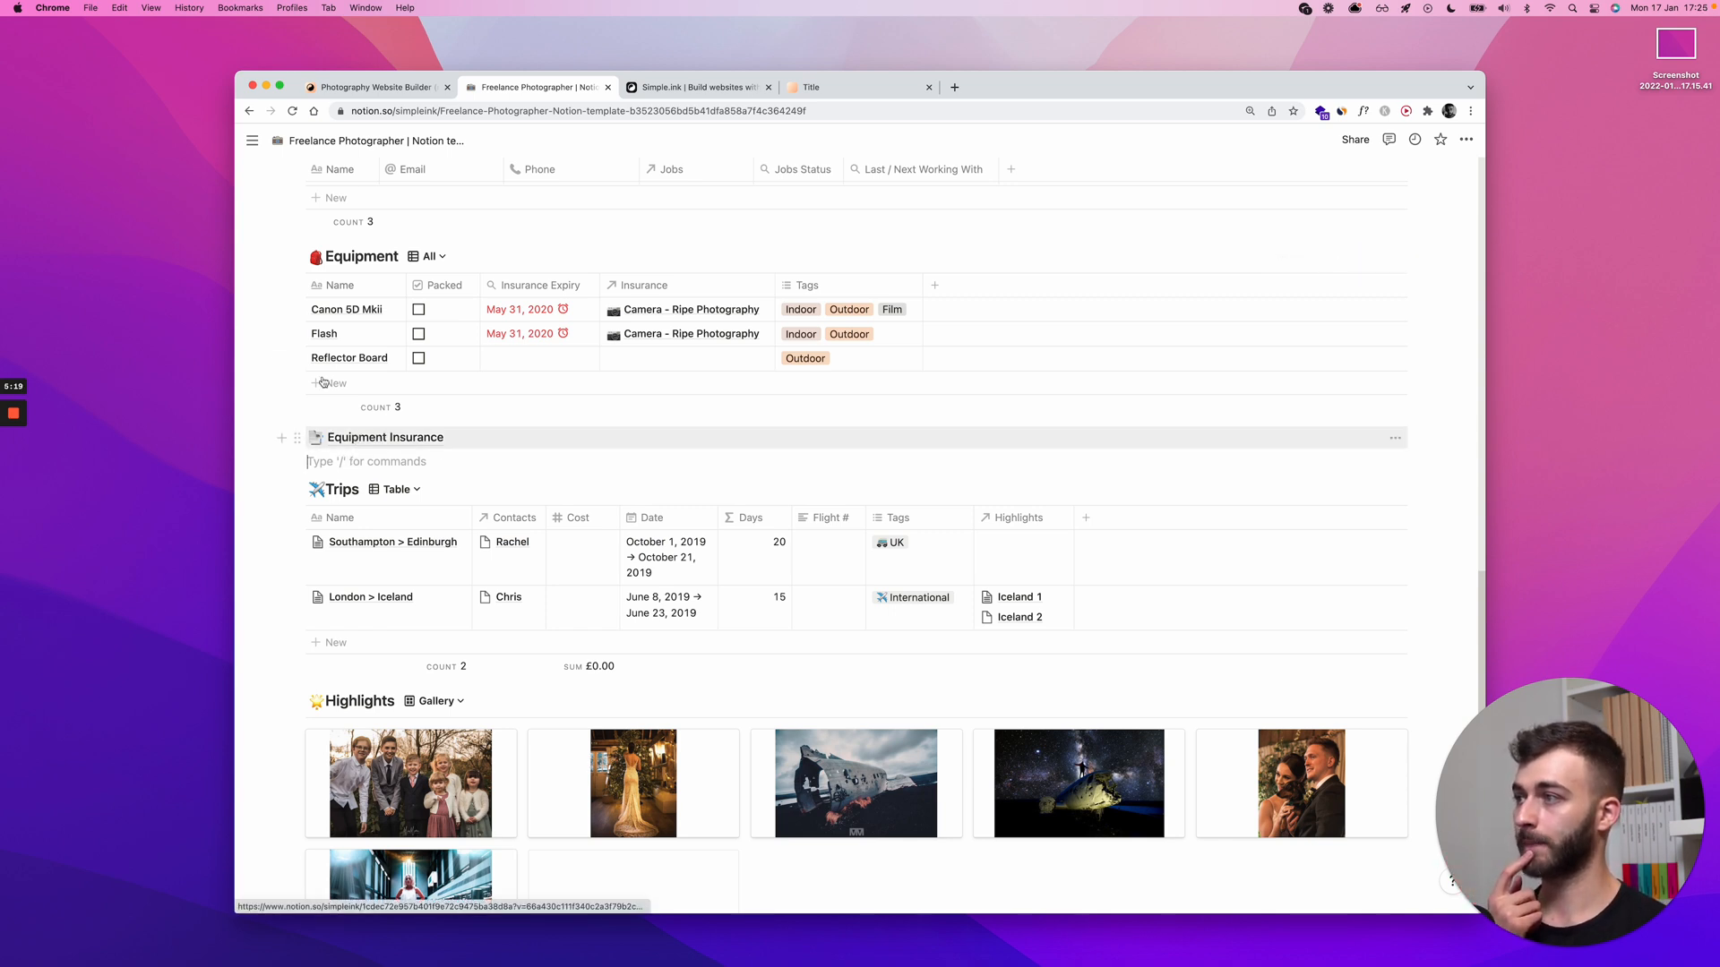
# Open the Equipment Insurance subpage on the live site, then return home via breadcrumb.
pyautogui.click(859, 87)
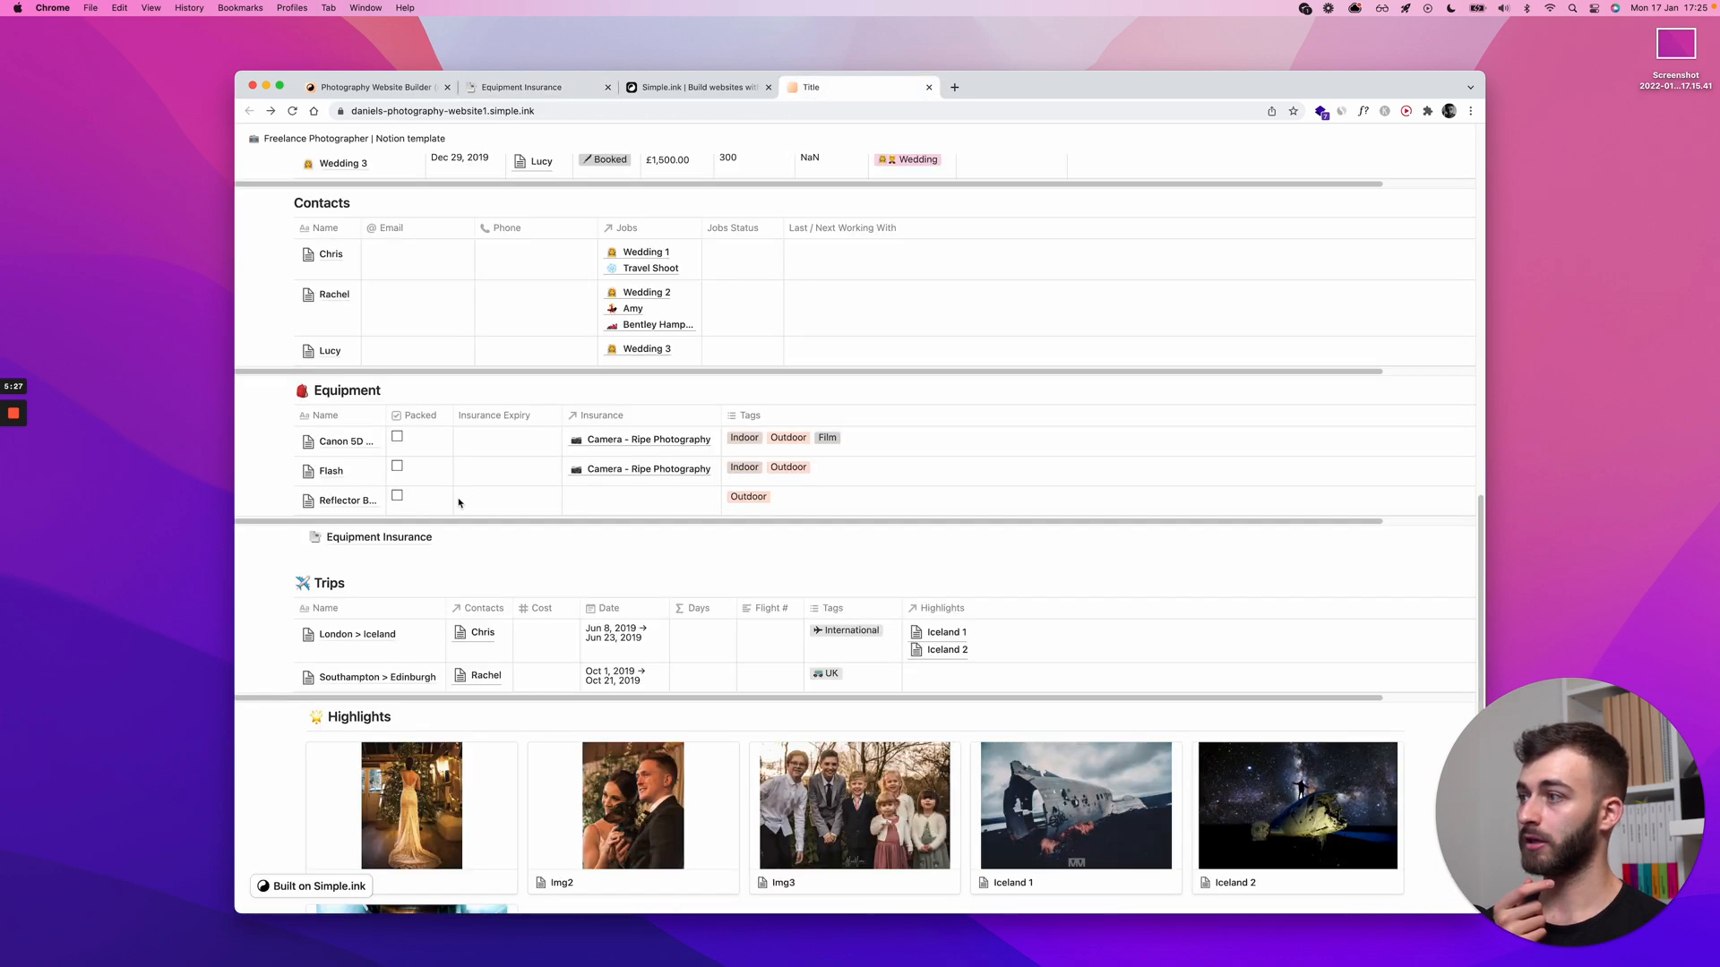
pyautogui.click(378, 536)
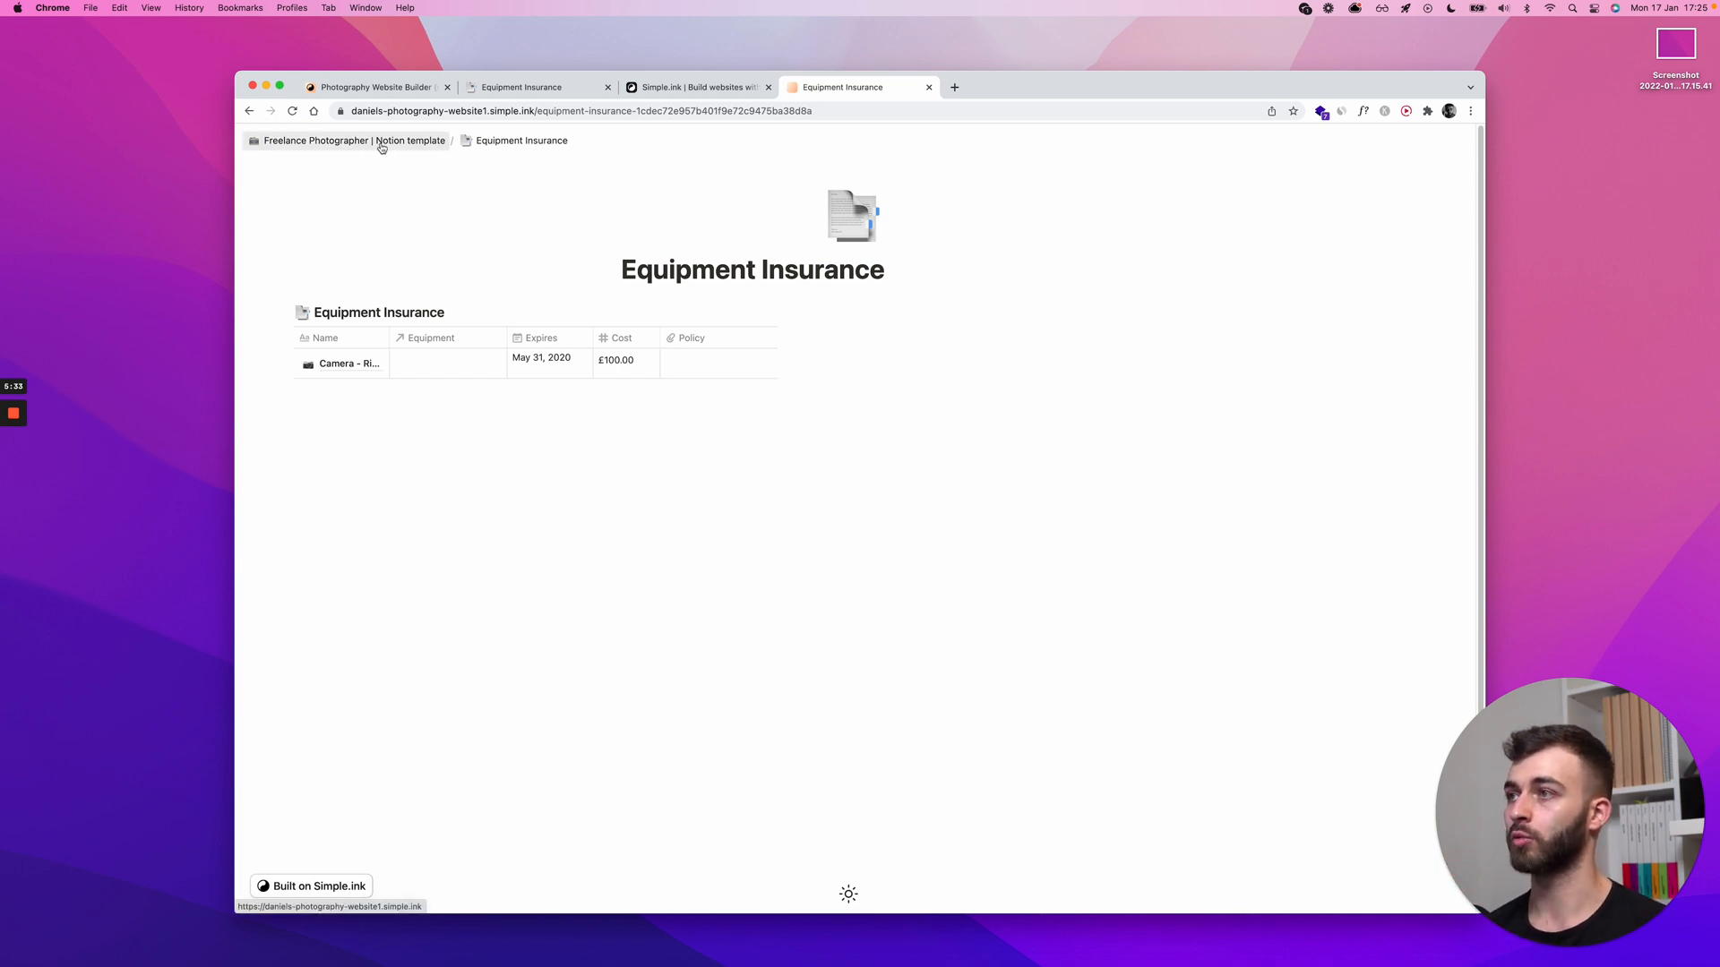
pyautogui.click(317, 141)
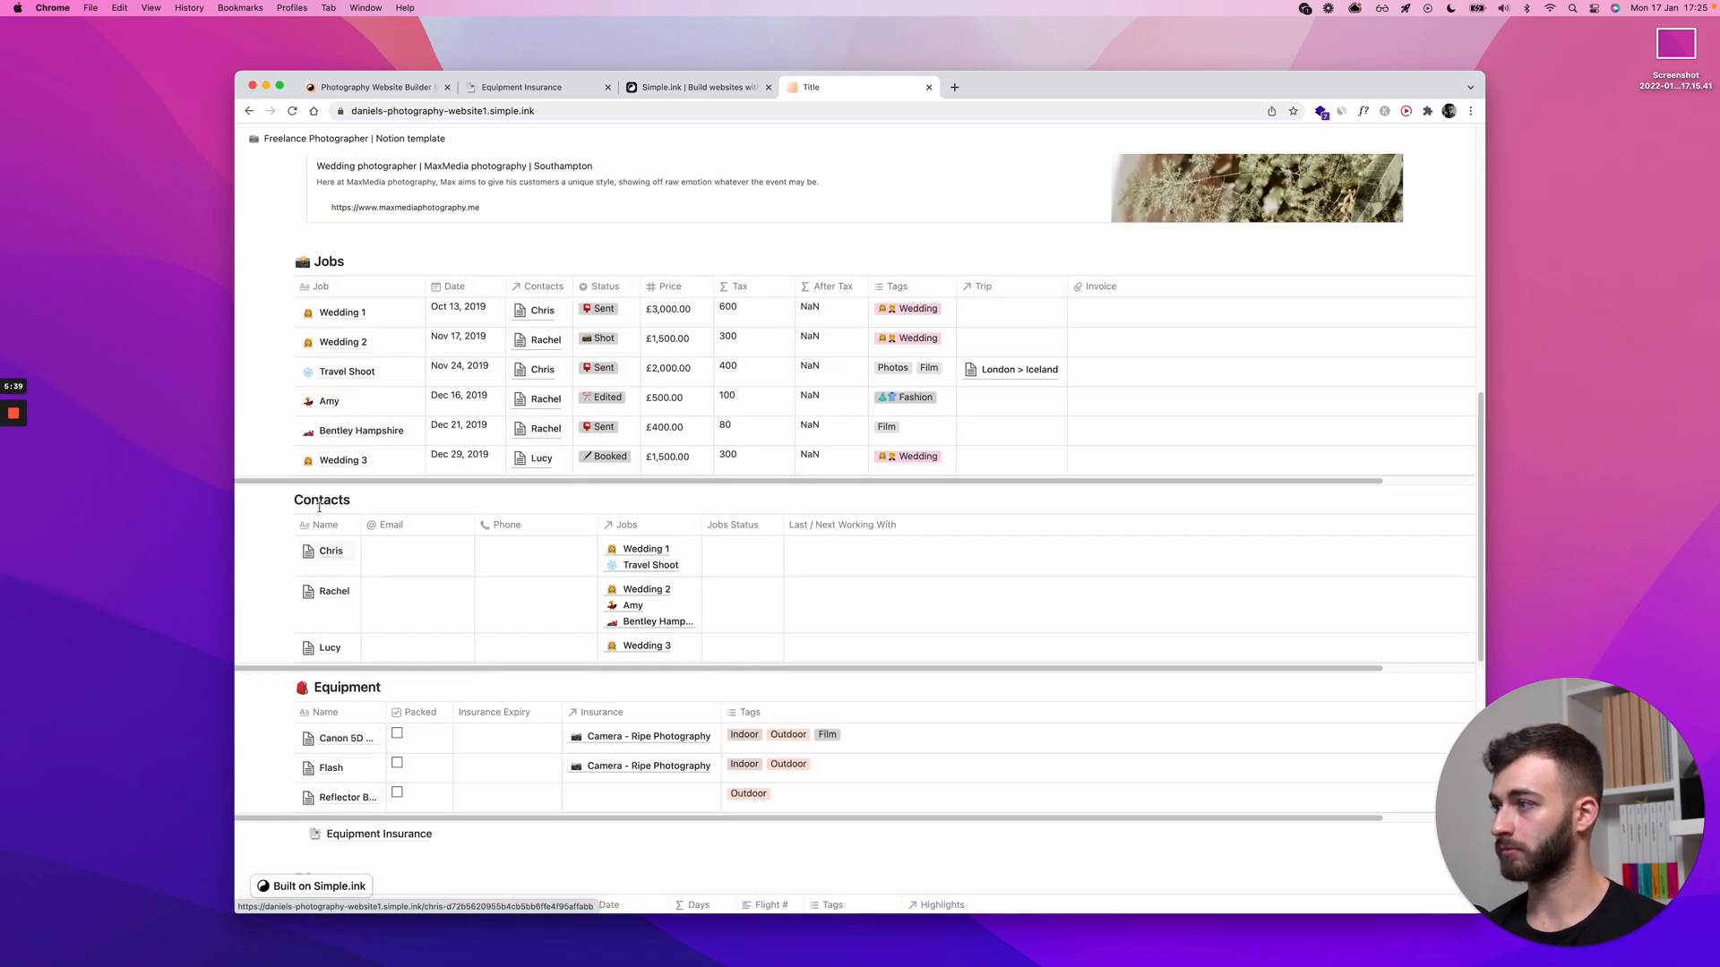
pyautogui.click(329, 551)
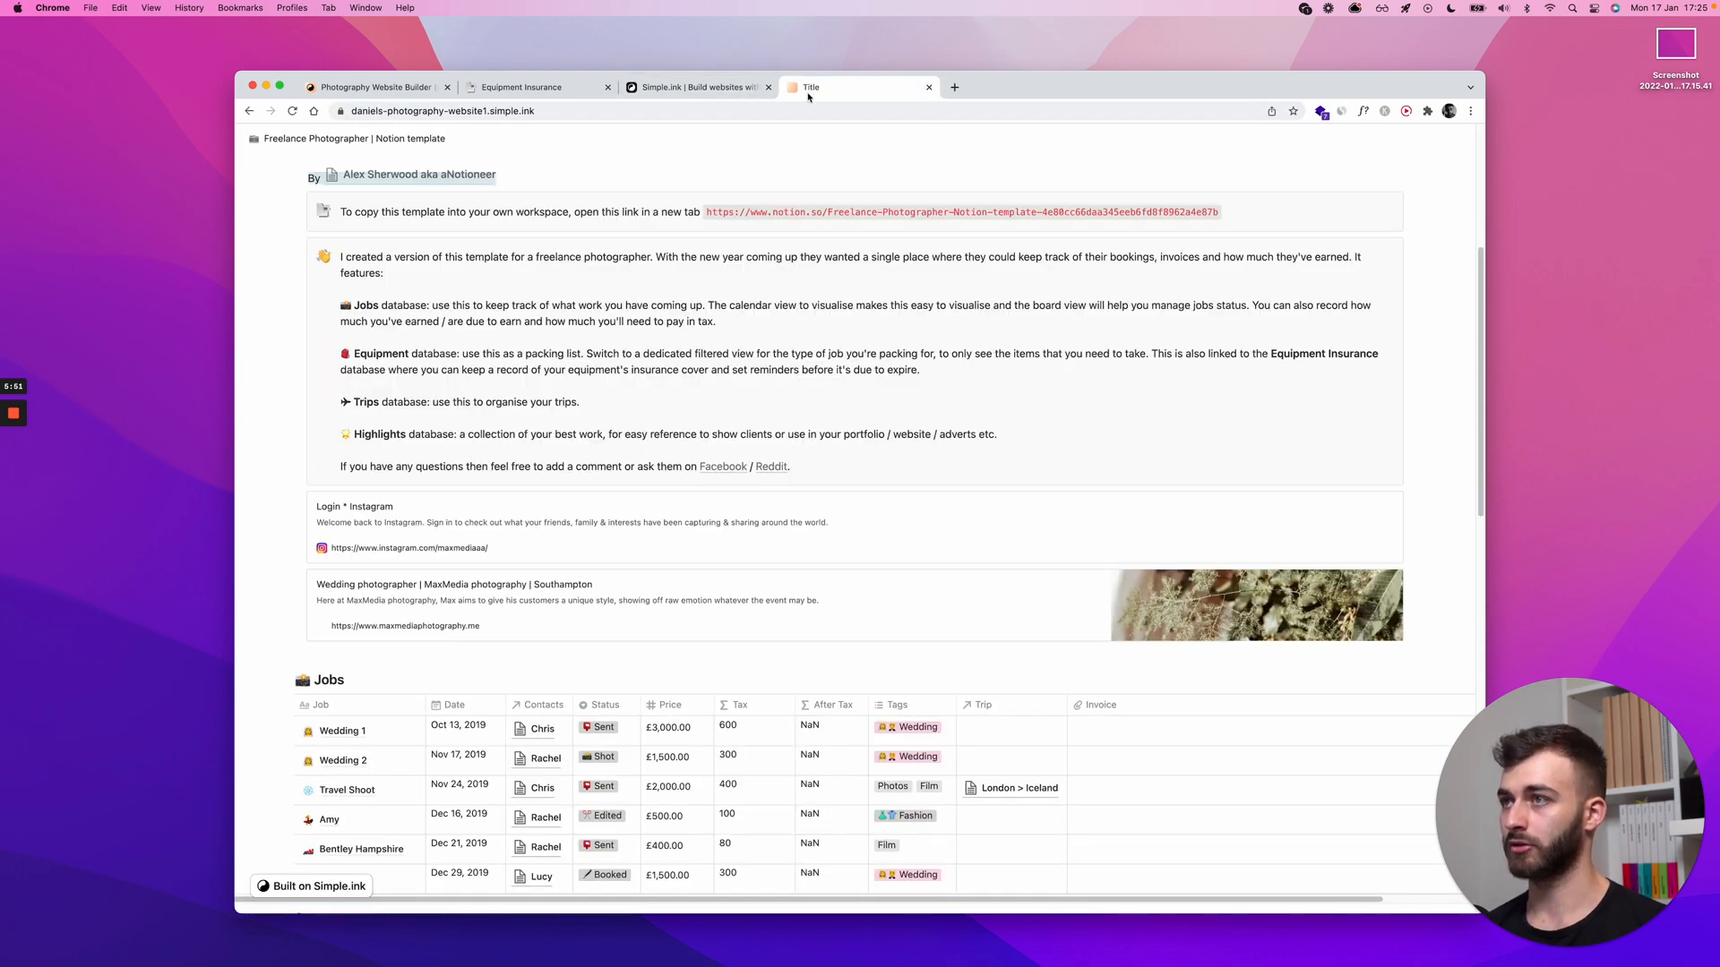
# Scroll up the Your websites dashboard to show the photography site among the others.
pyautogui.scroll(3)
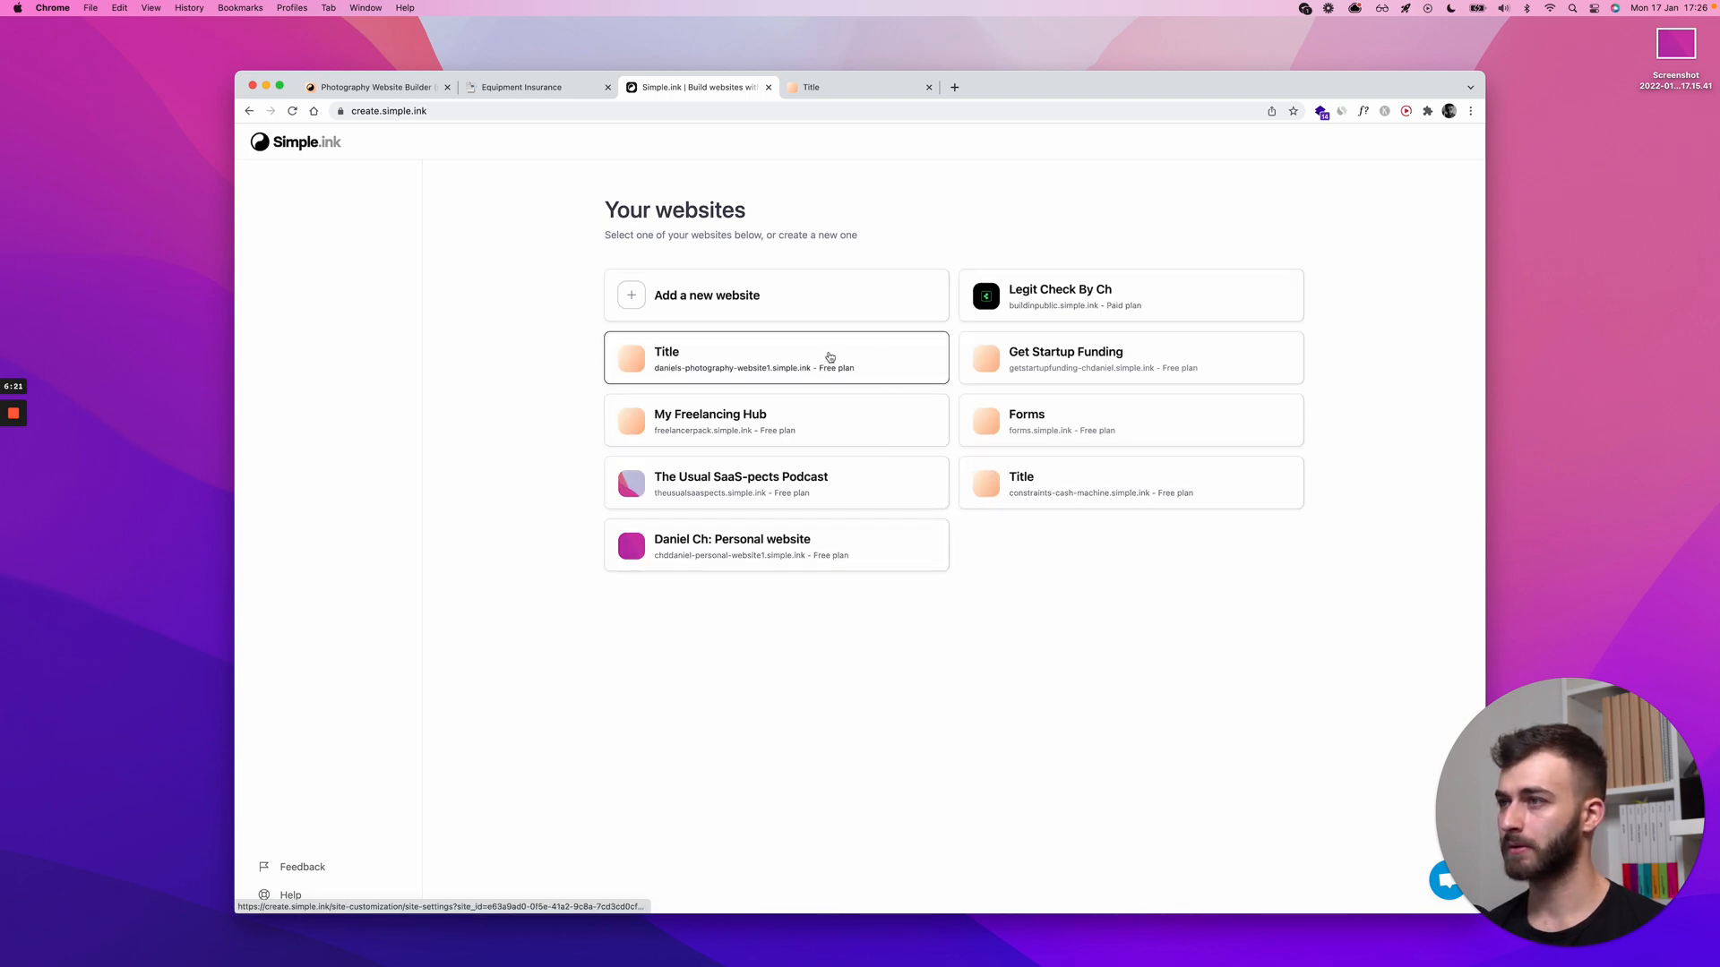
# Open the photography site's Domain settings showing its daniels-photography-website1 .simple.ink address.
pyautogui.click(776, 358)
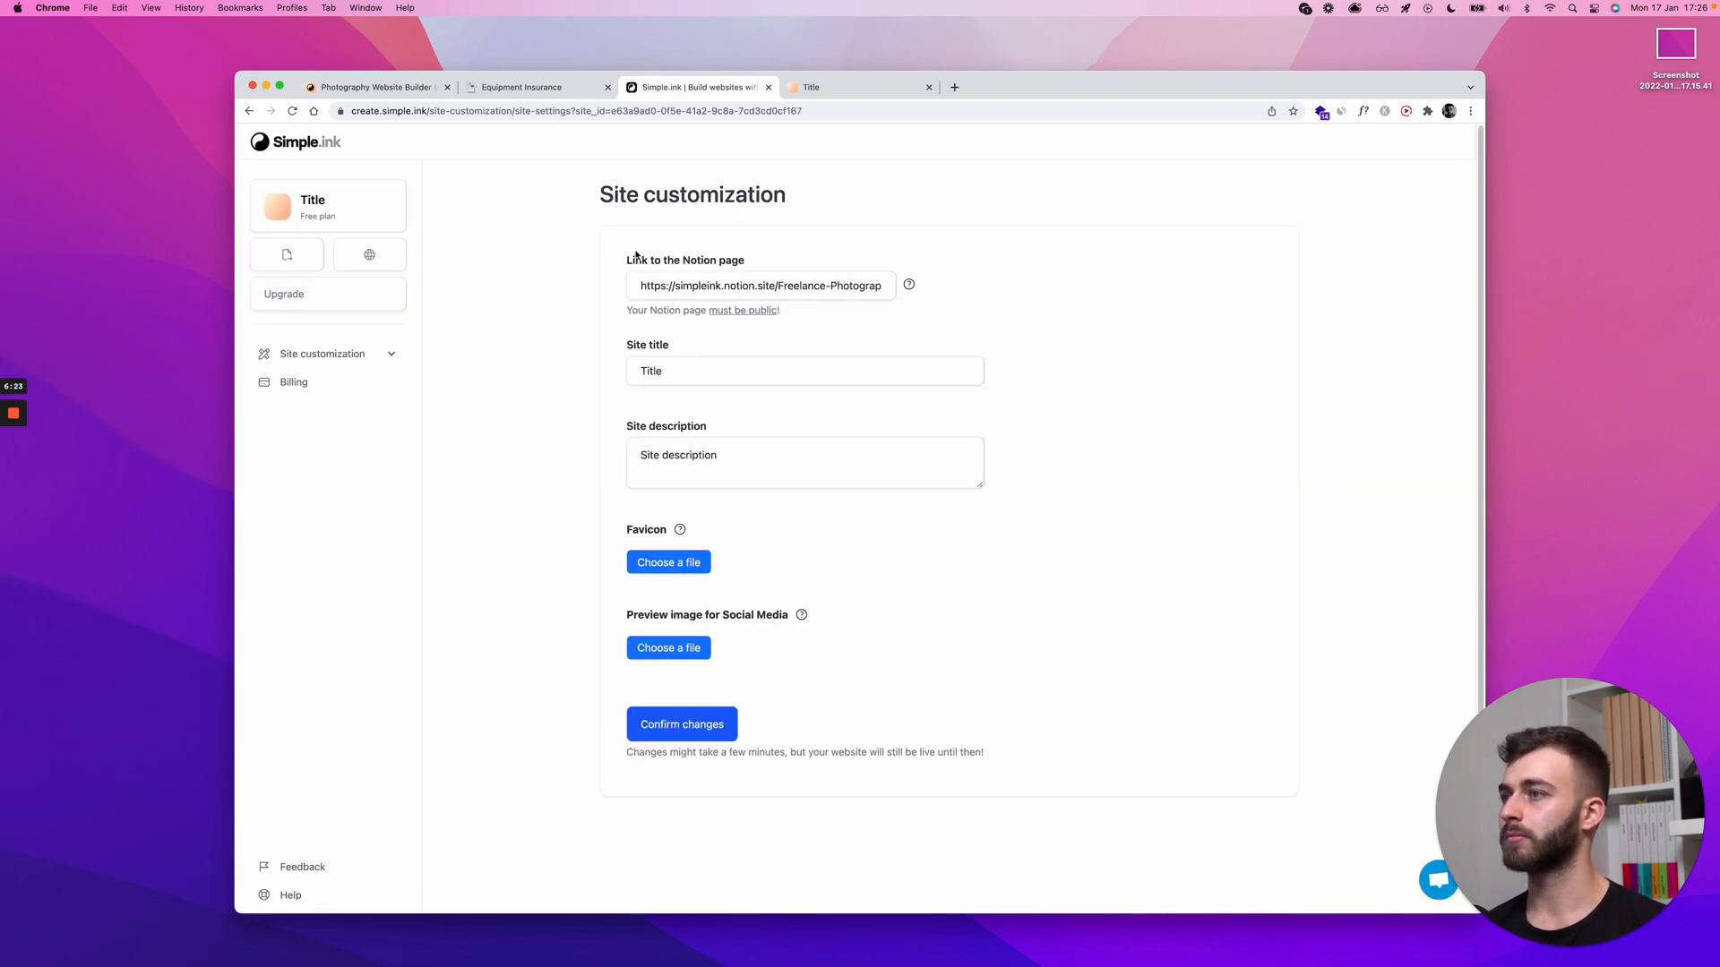
pyautogui.click(292, 111)
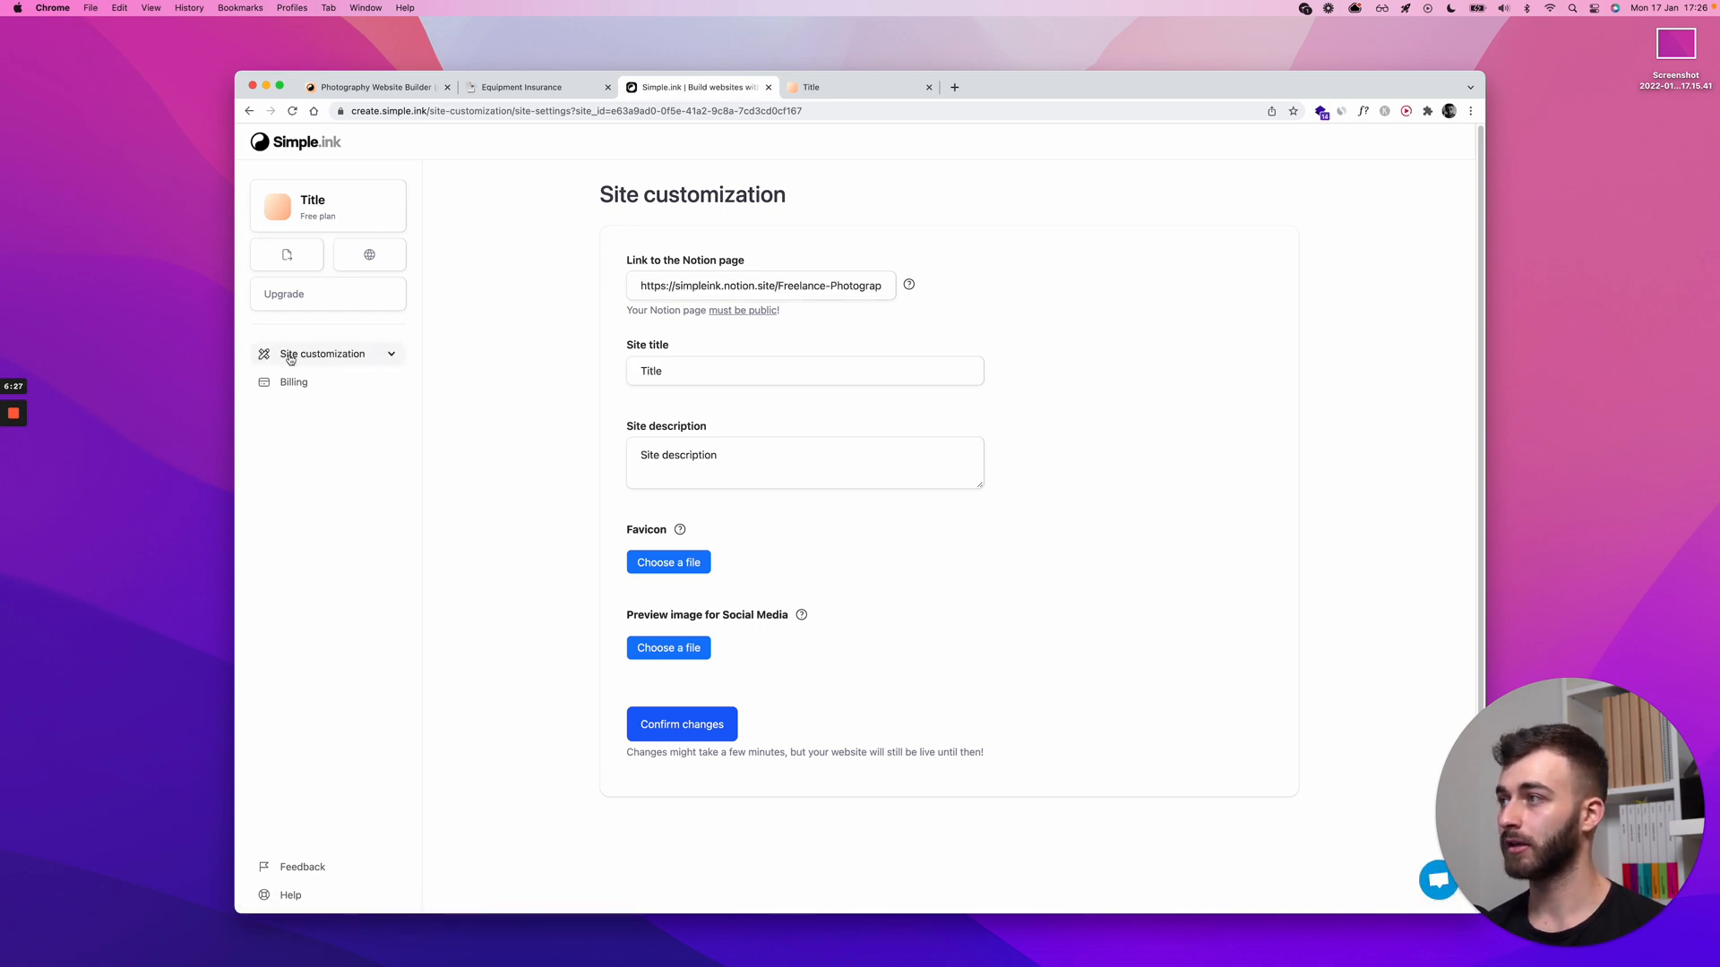
pyautogui.click(323, 353)
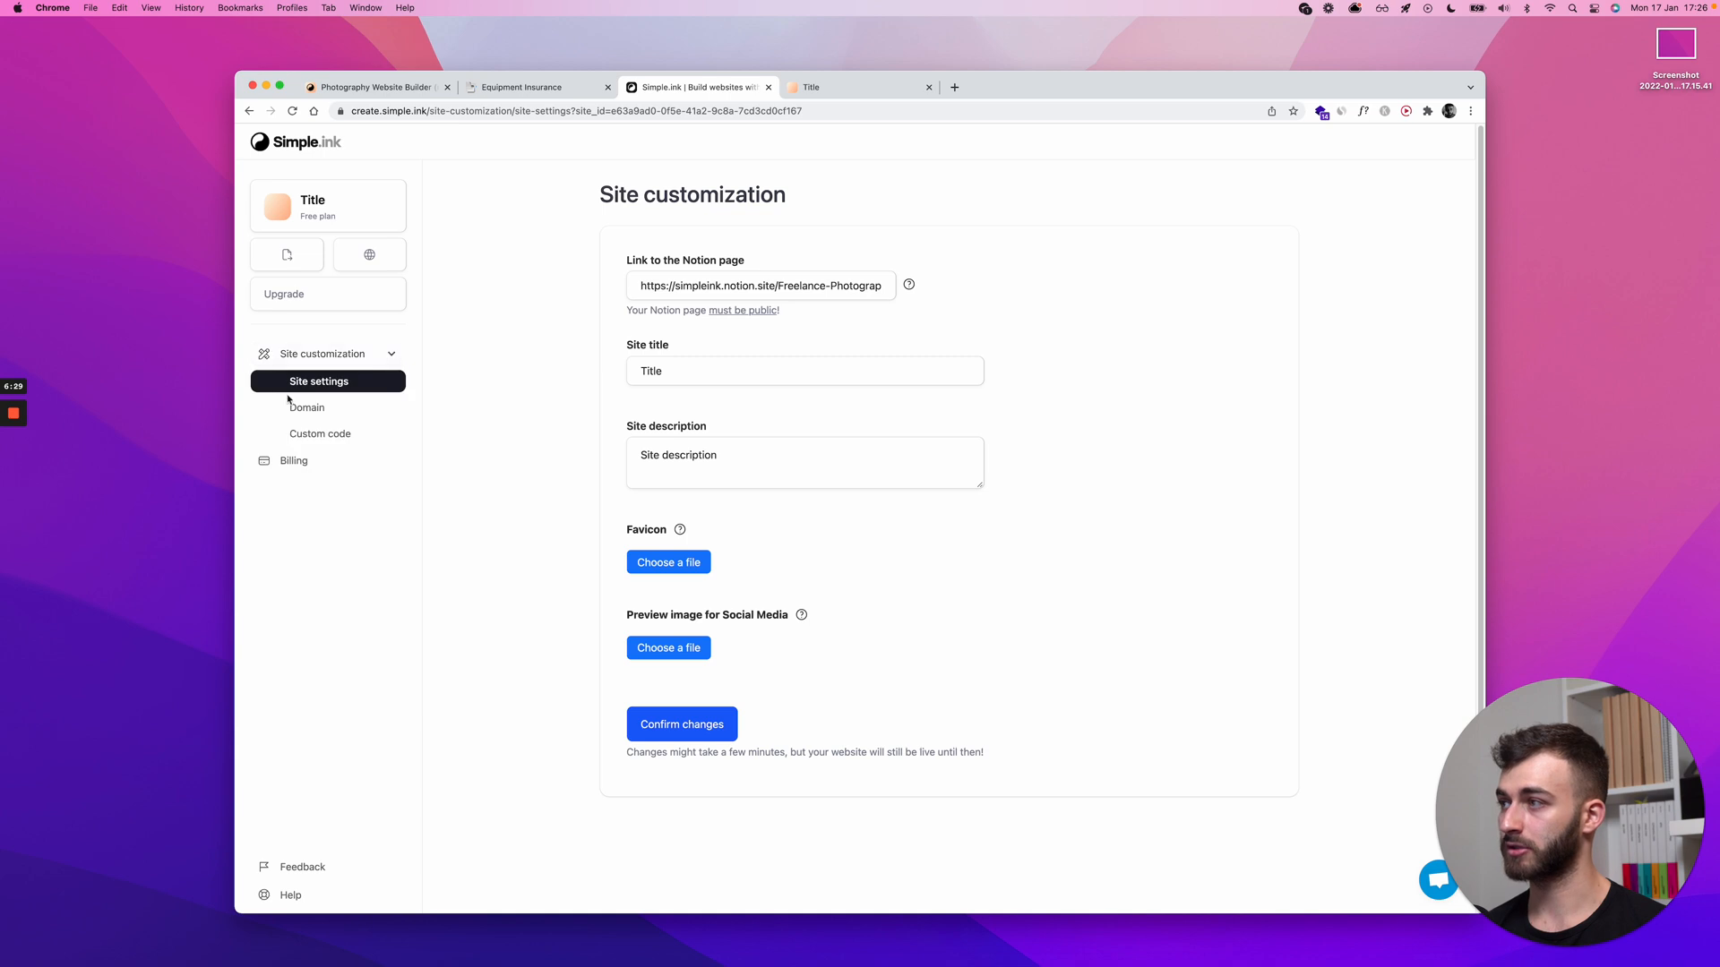
pyautogui.click(307, 407)
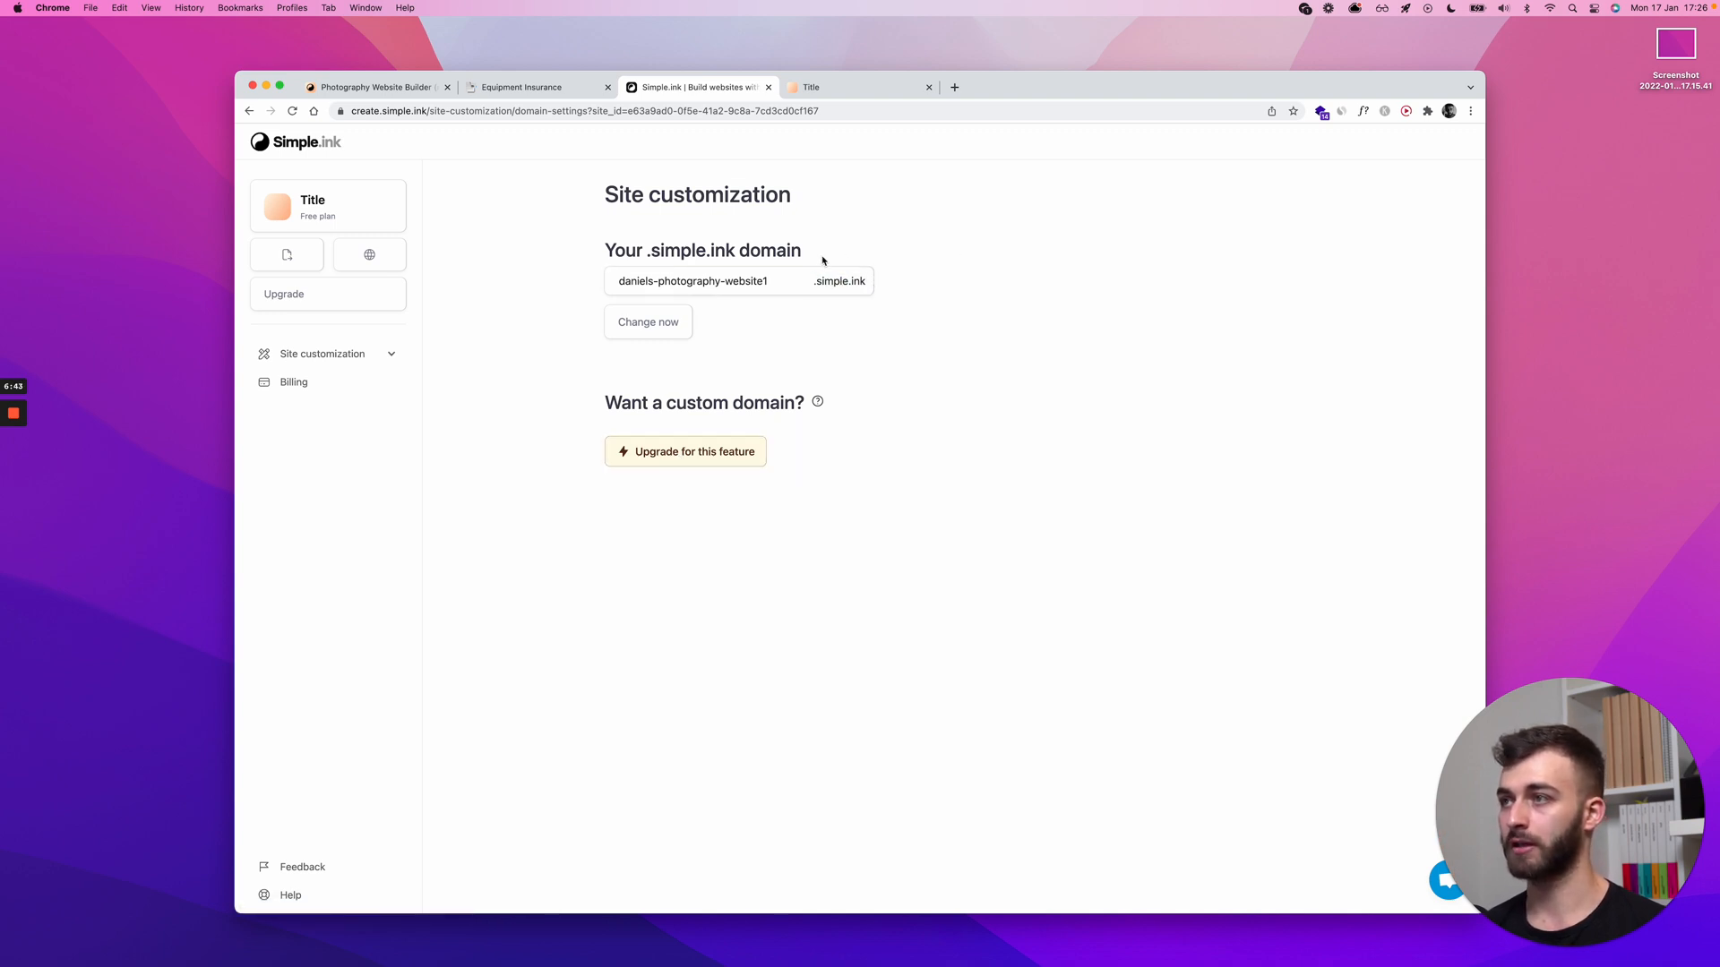
# Try 'photography' and then 'mid' as the subdomain without saving the change.
pyautogui.click(738, 281)
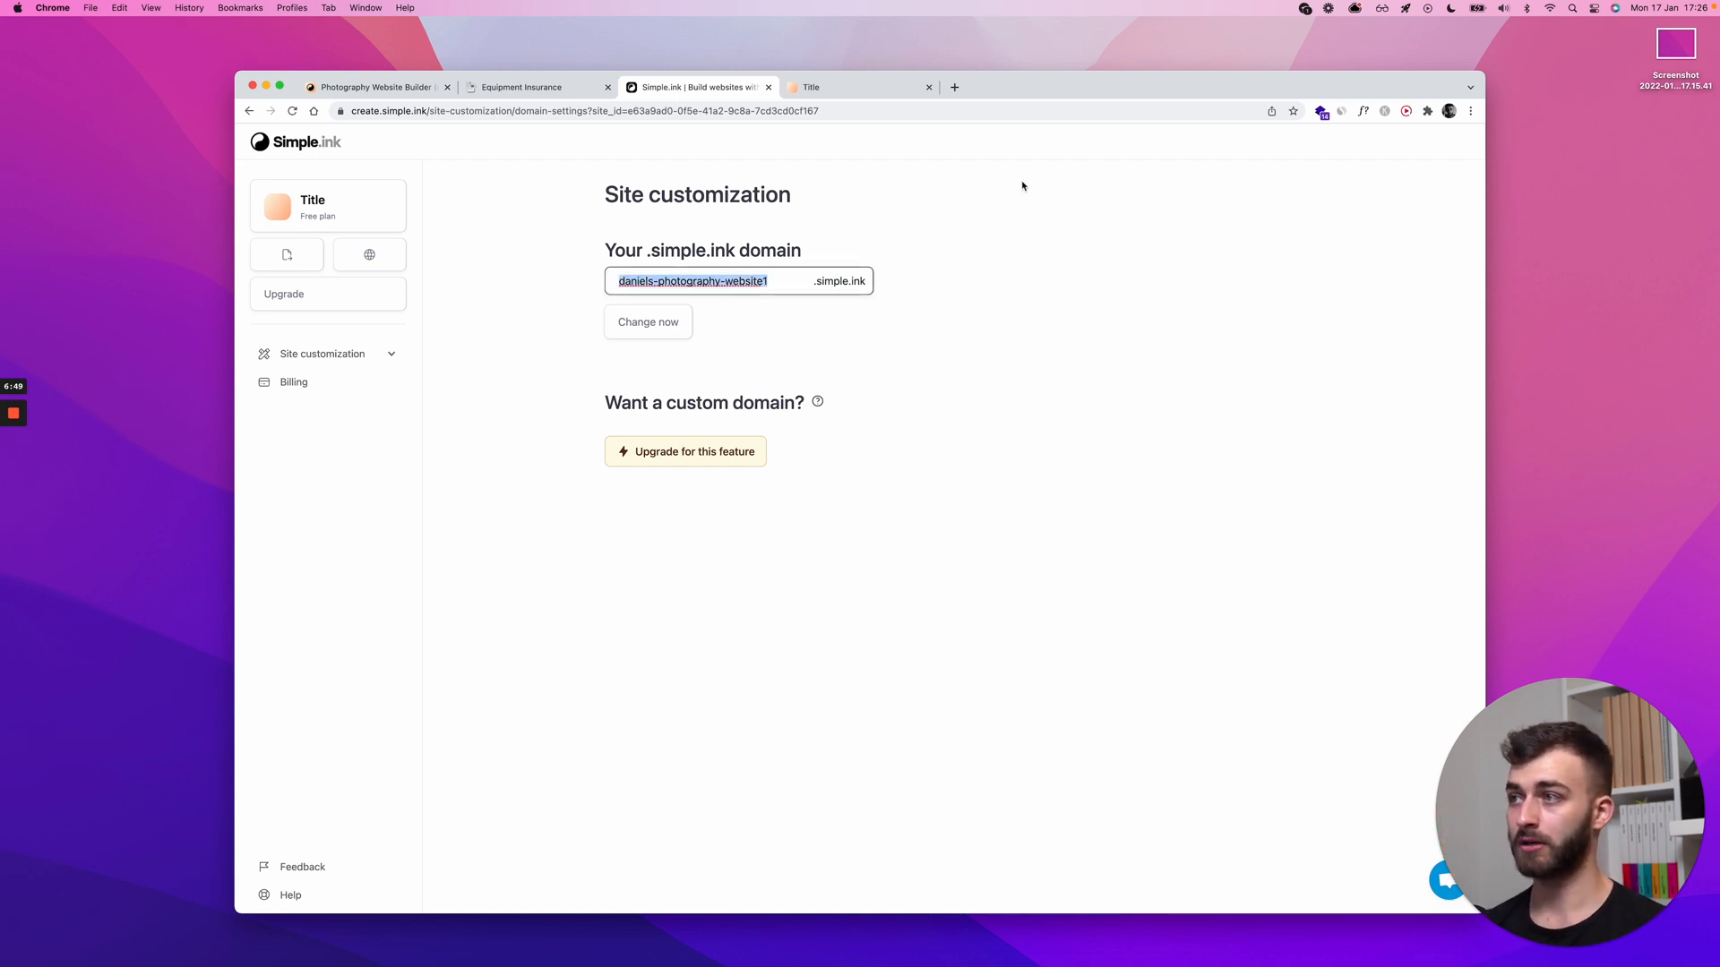
pyautogui.write('photography')
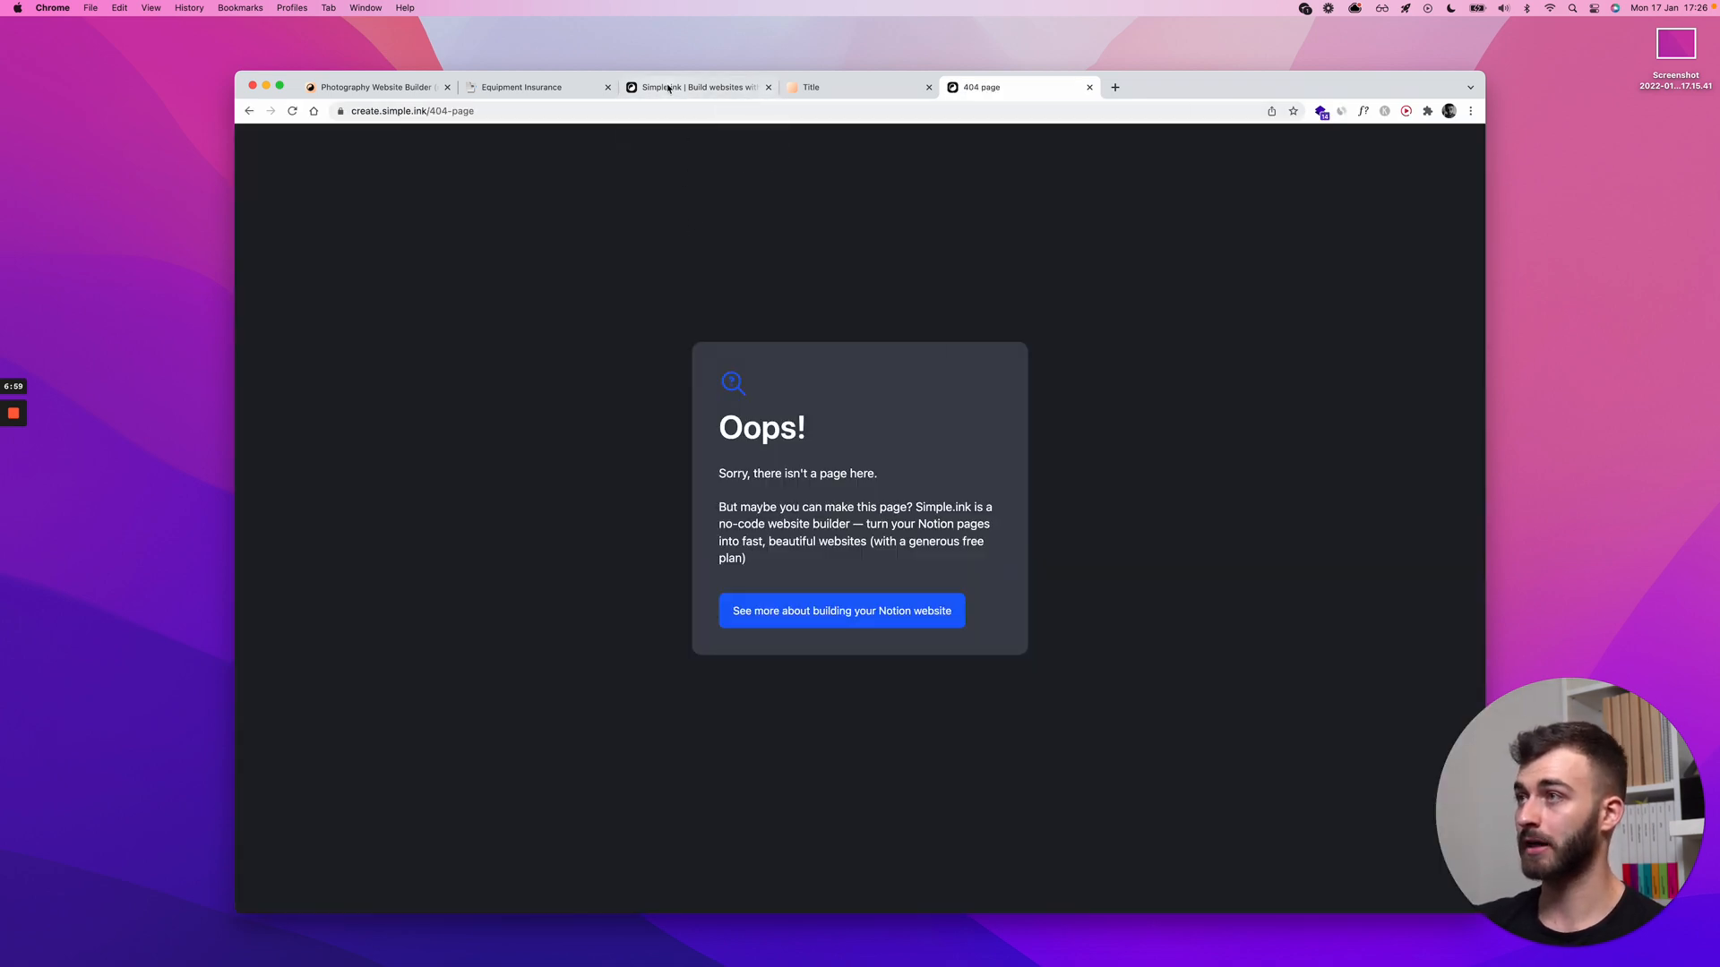
pyautogui.click(698, 87)
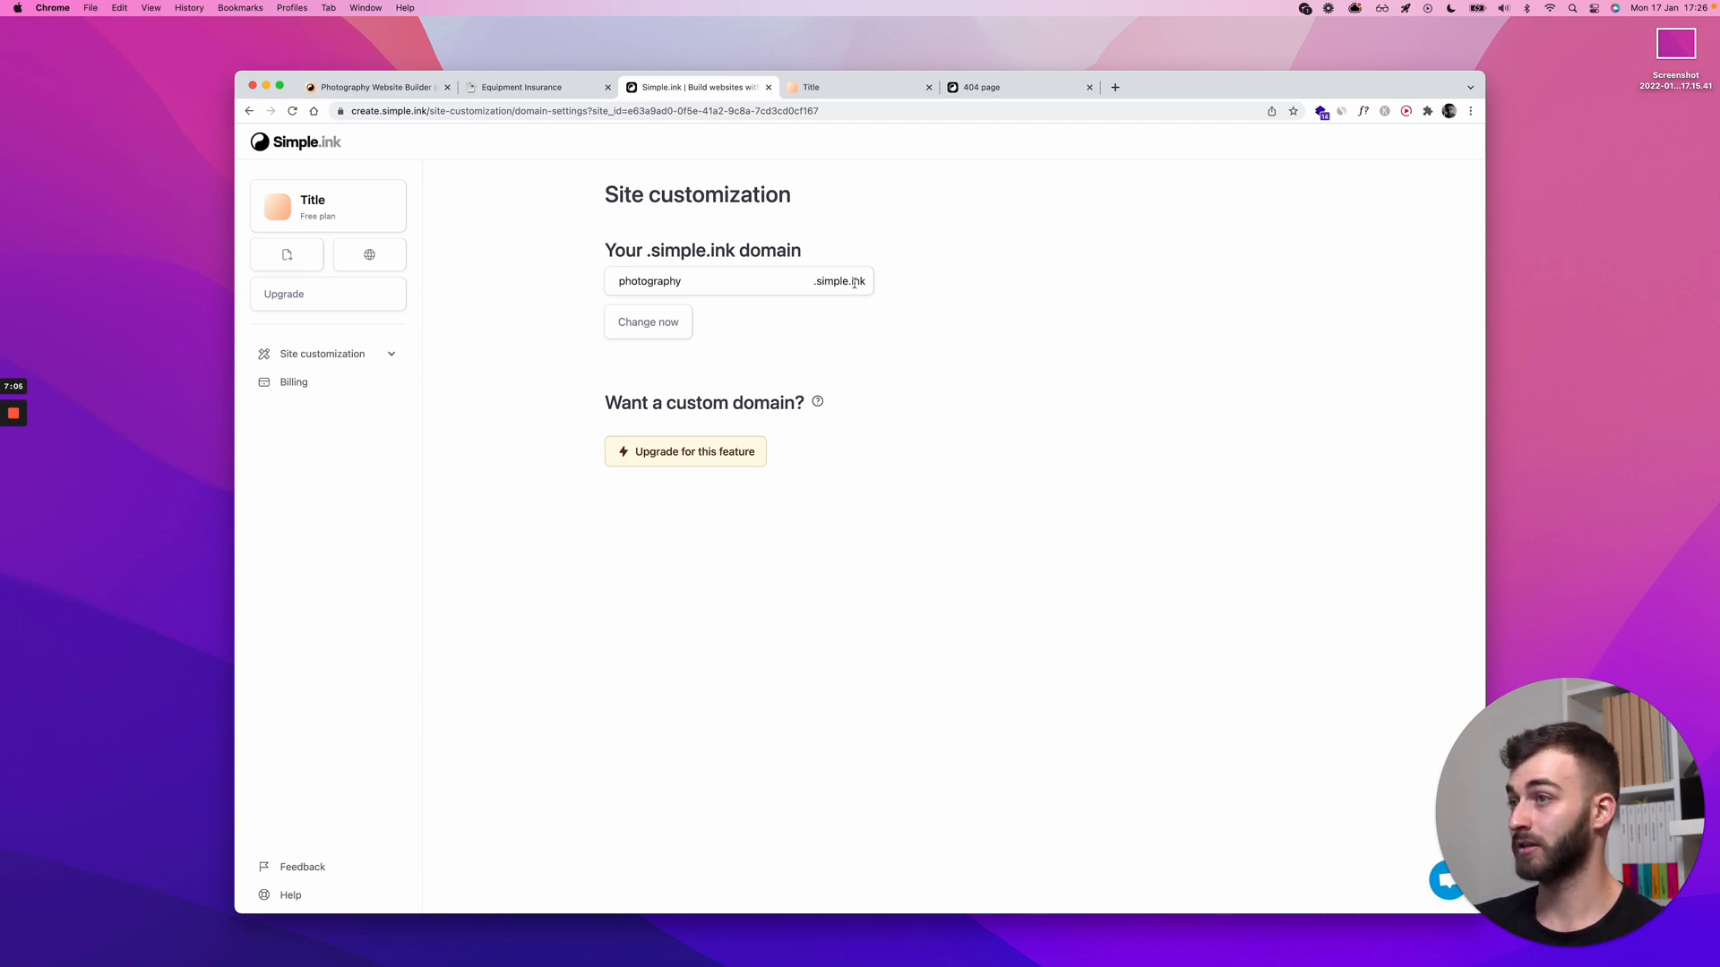
pyautogui.doubleClick(649, 281)
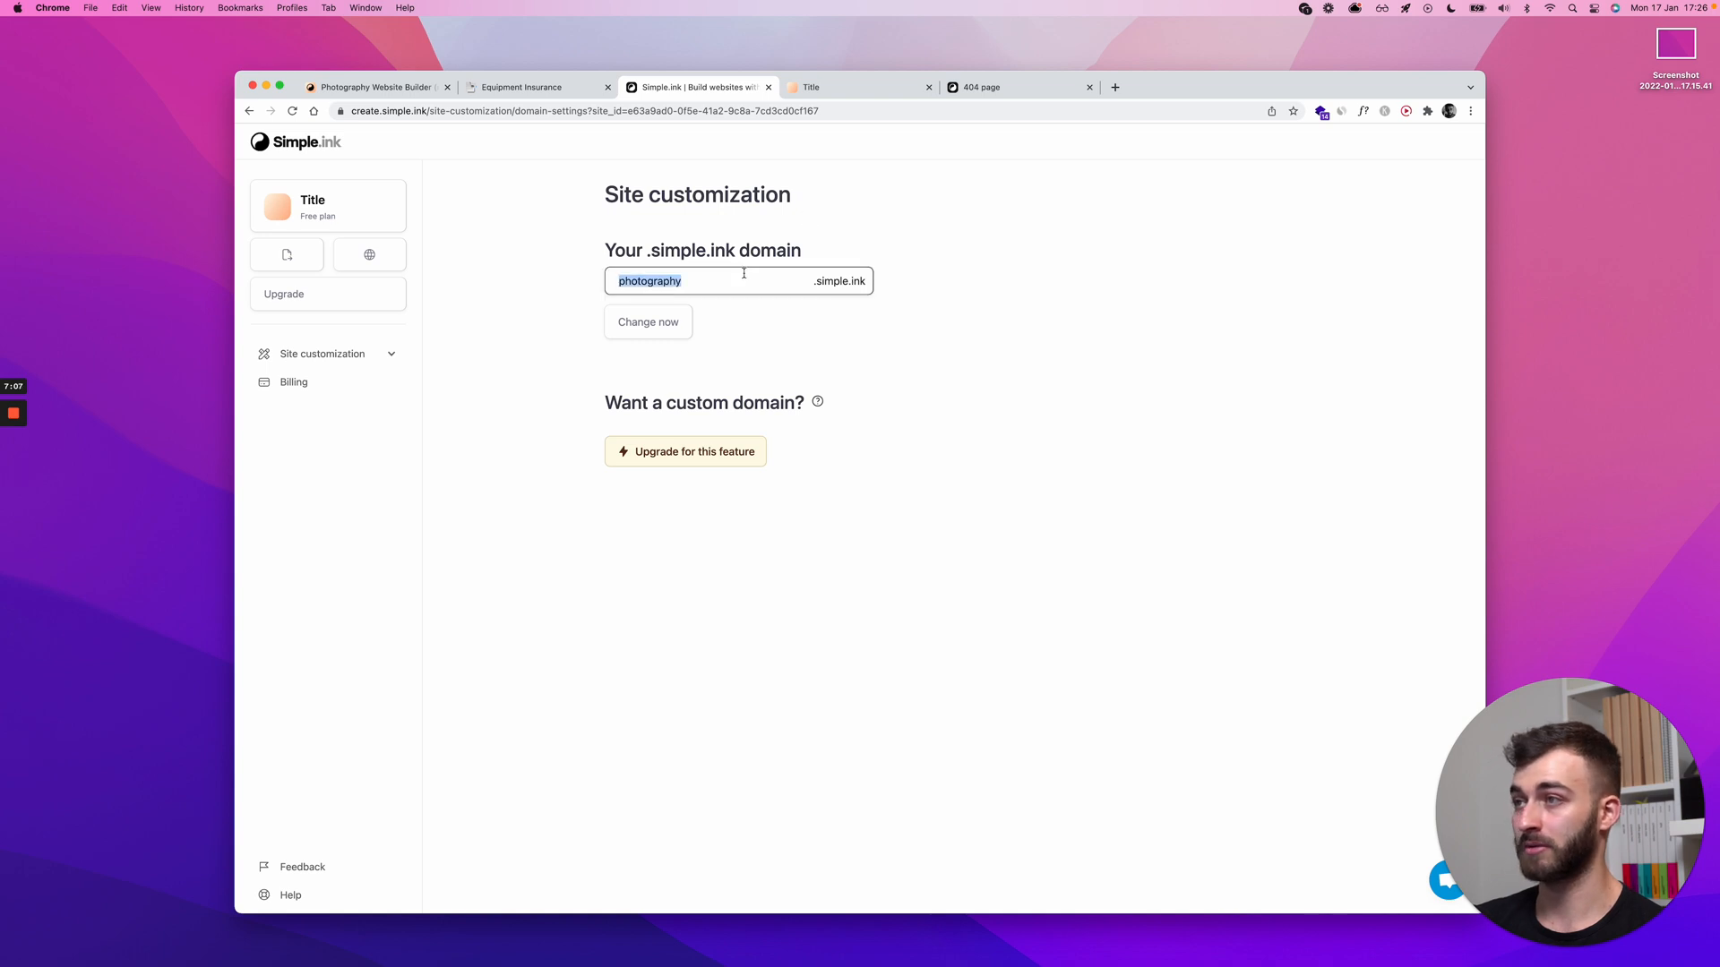
pyautogui.write('mid')
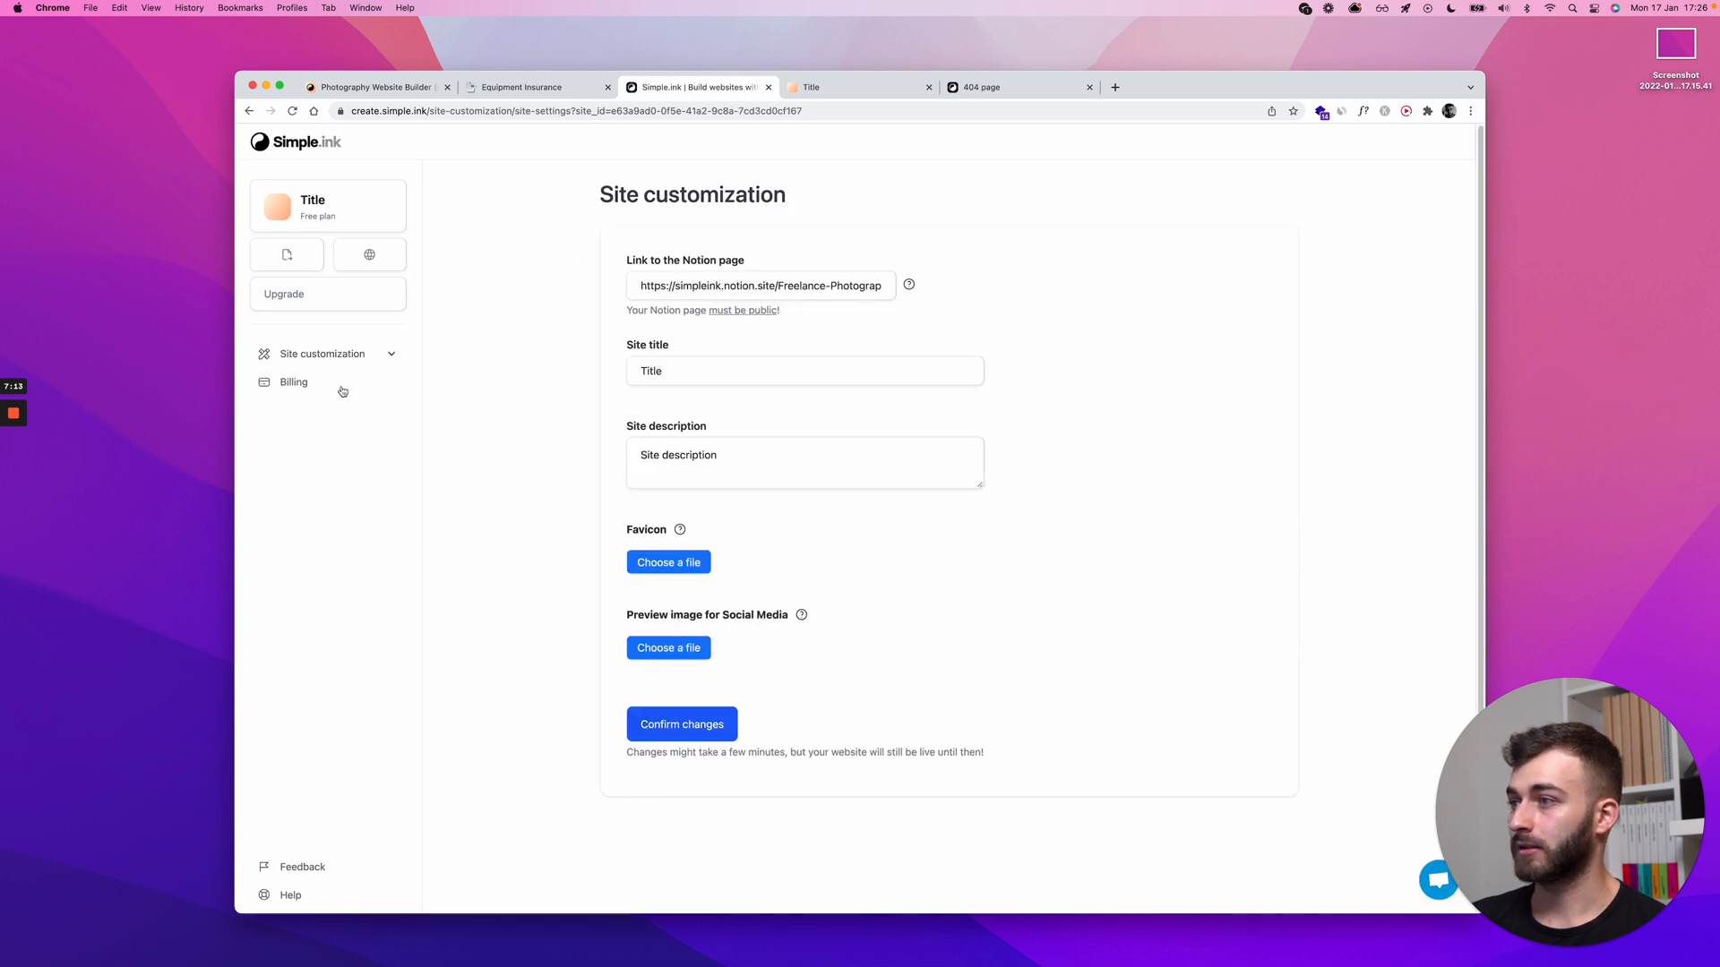
pyautogui.moveTo(536, 225)
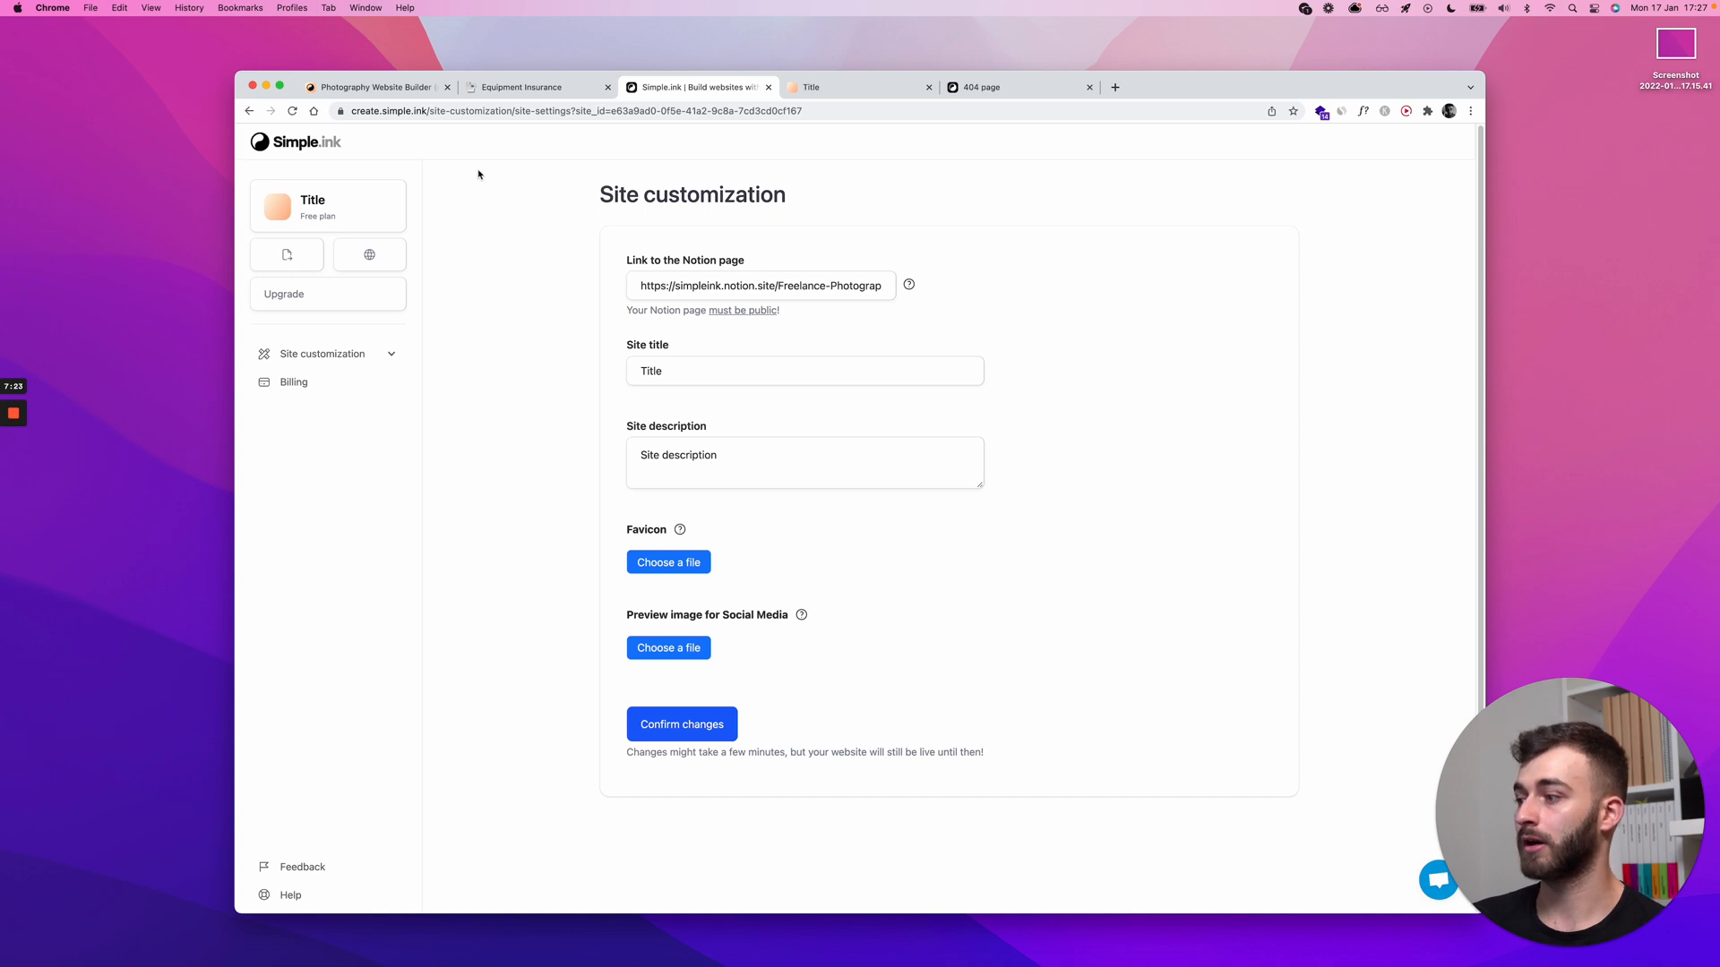
pyautogui.moveTo(472, 175)
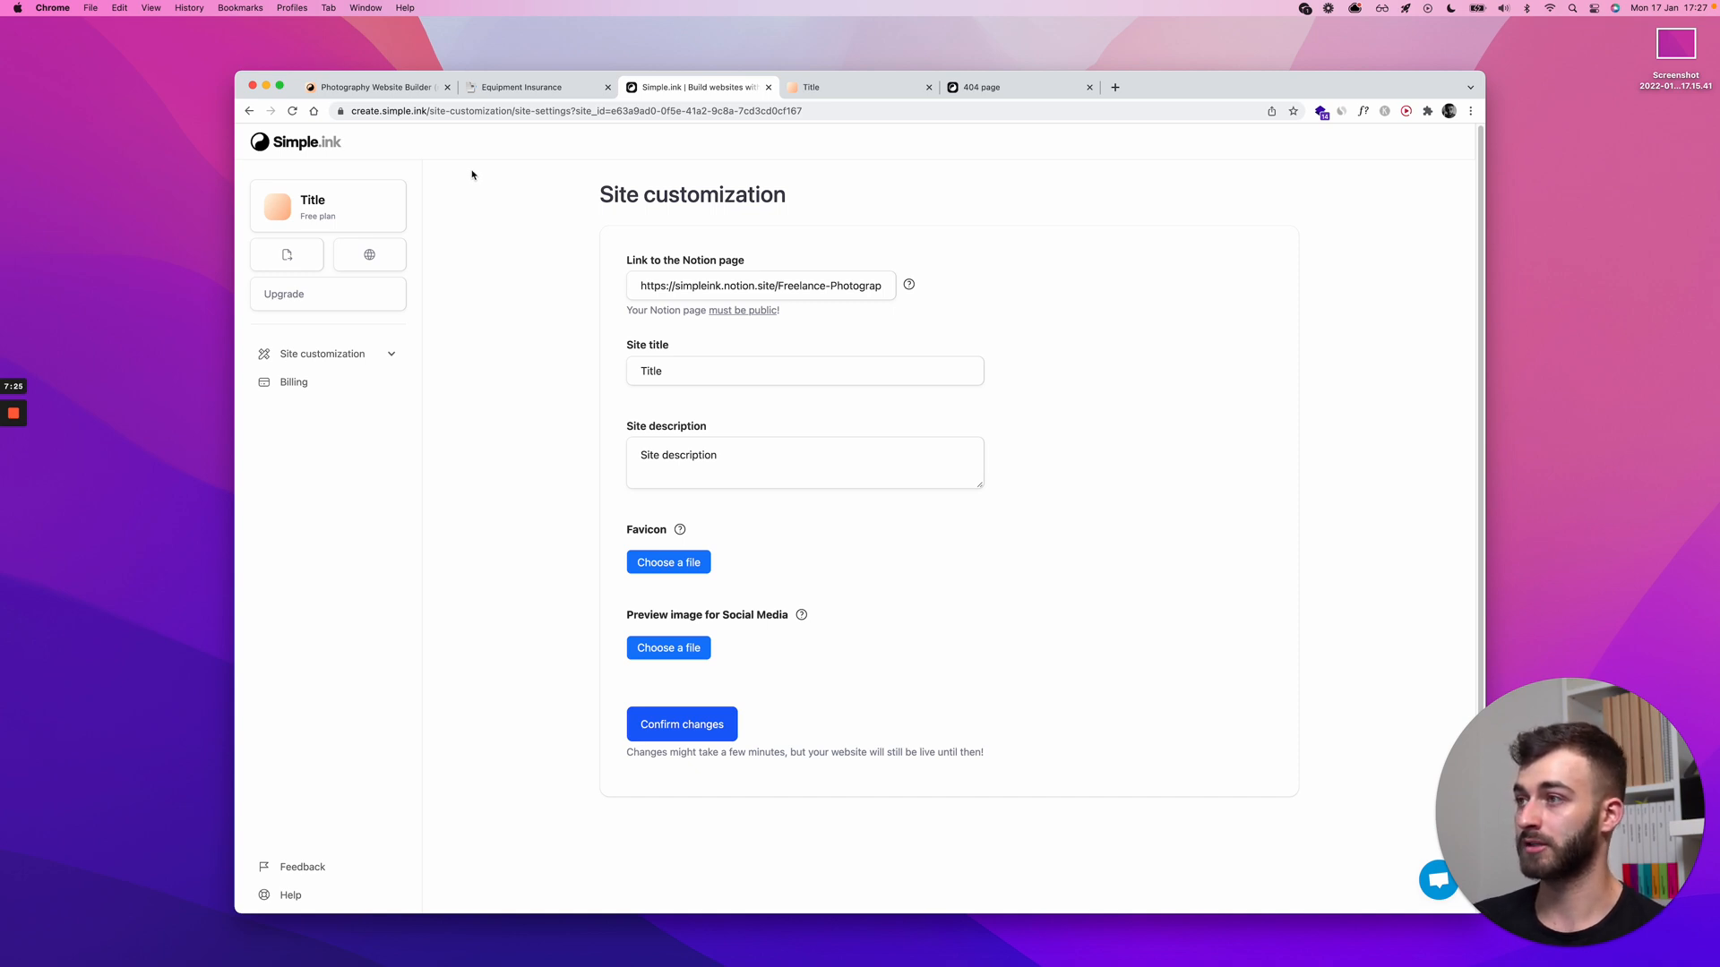